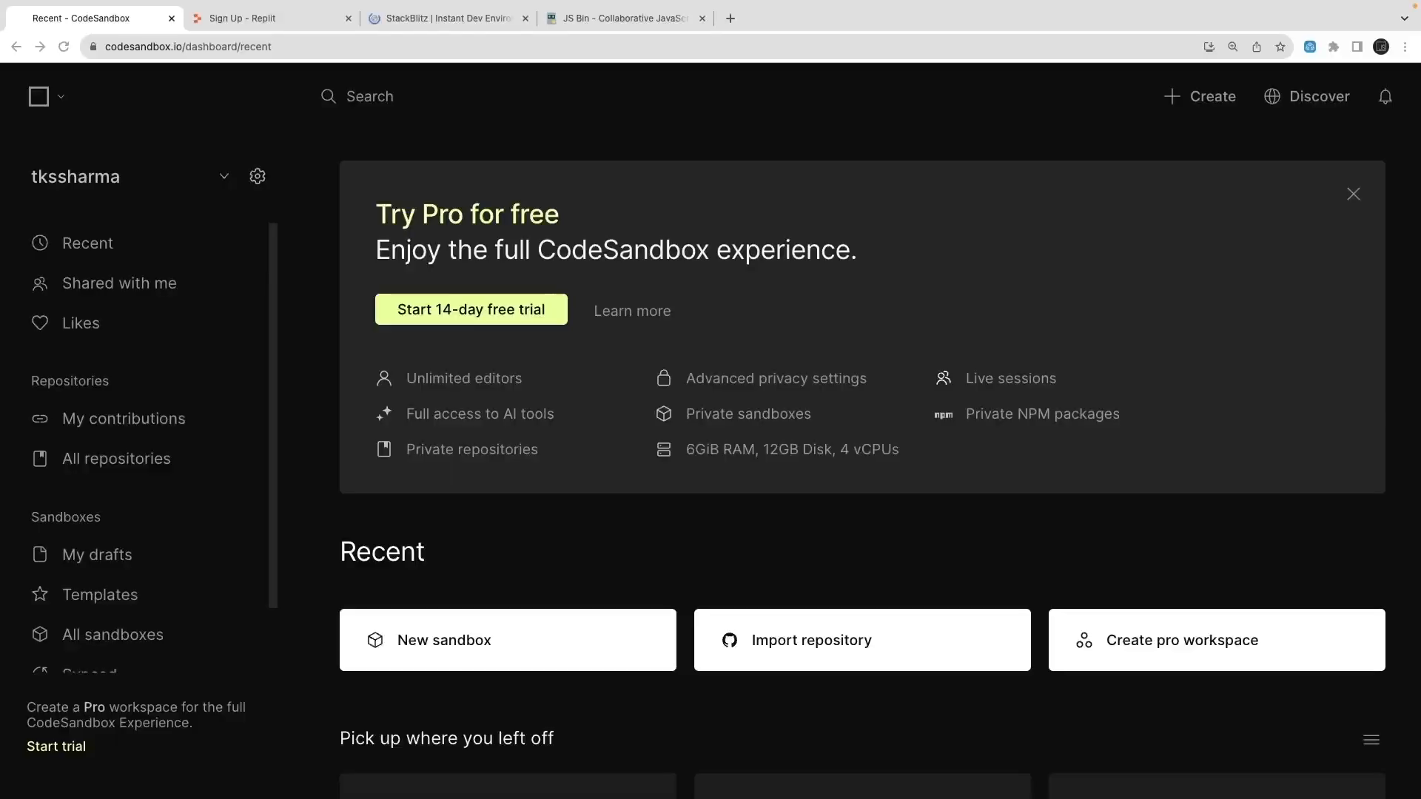
{"action": "mouse_move", "coordinate": [312, 199]}
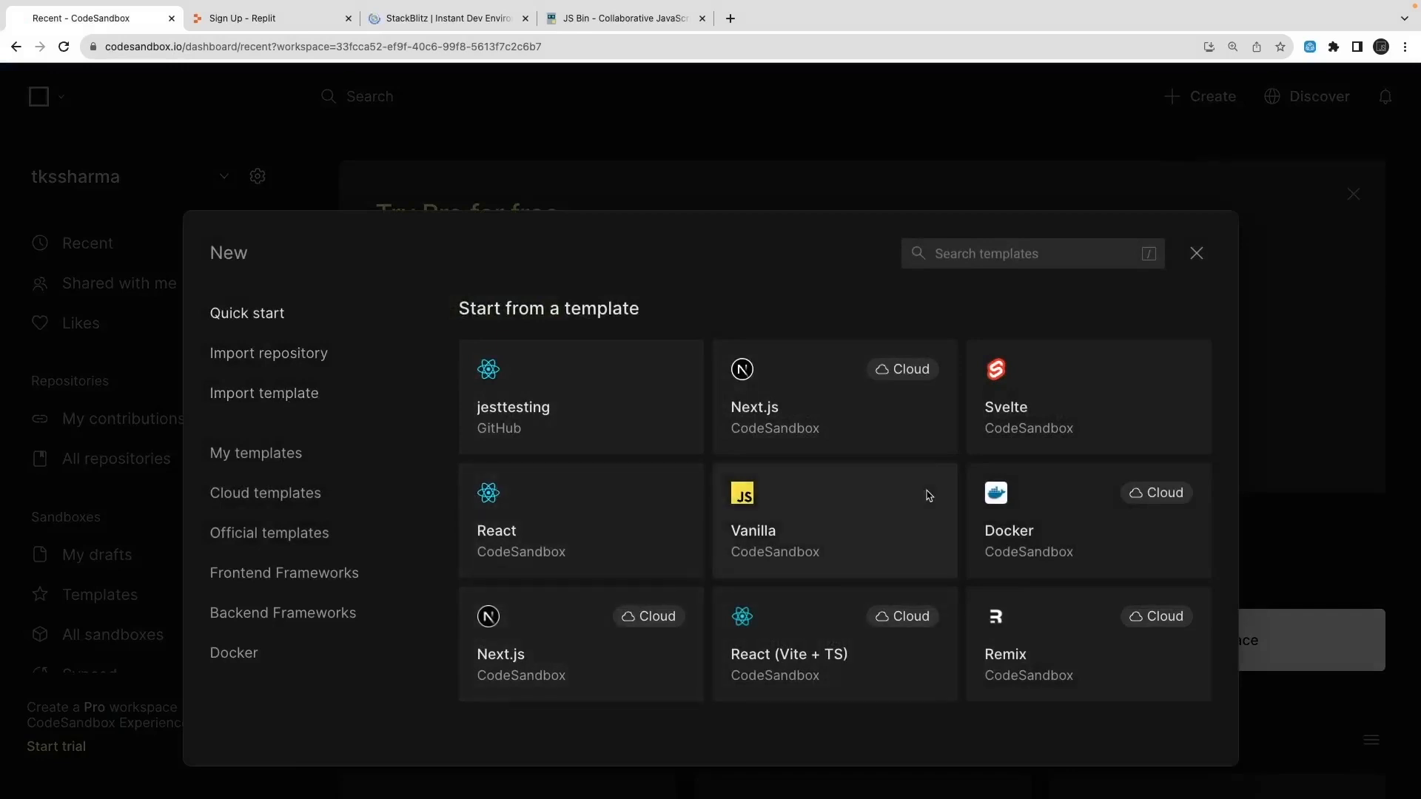
{"action": "mouse_move", "coordinate": [607, 464]}
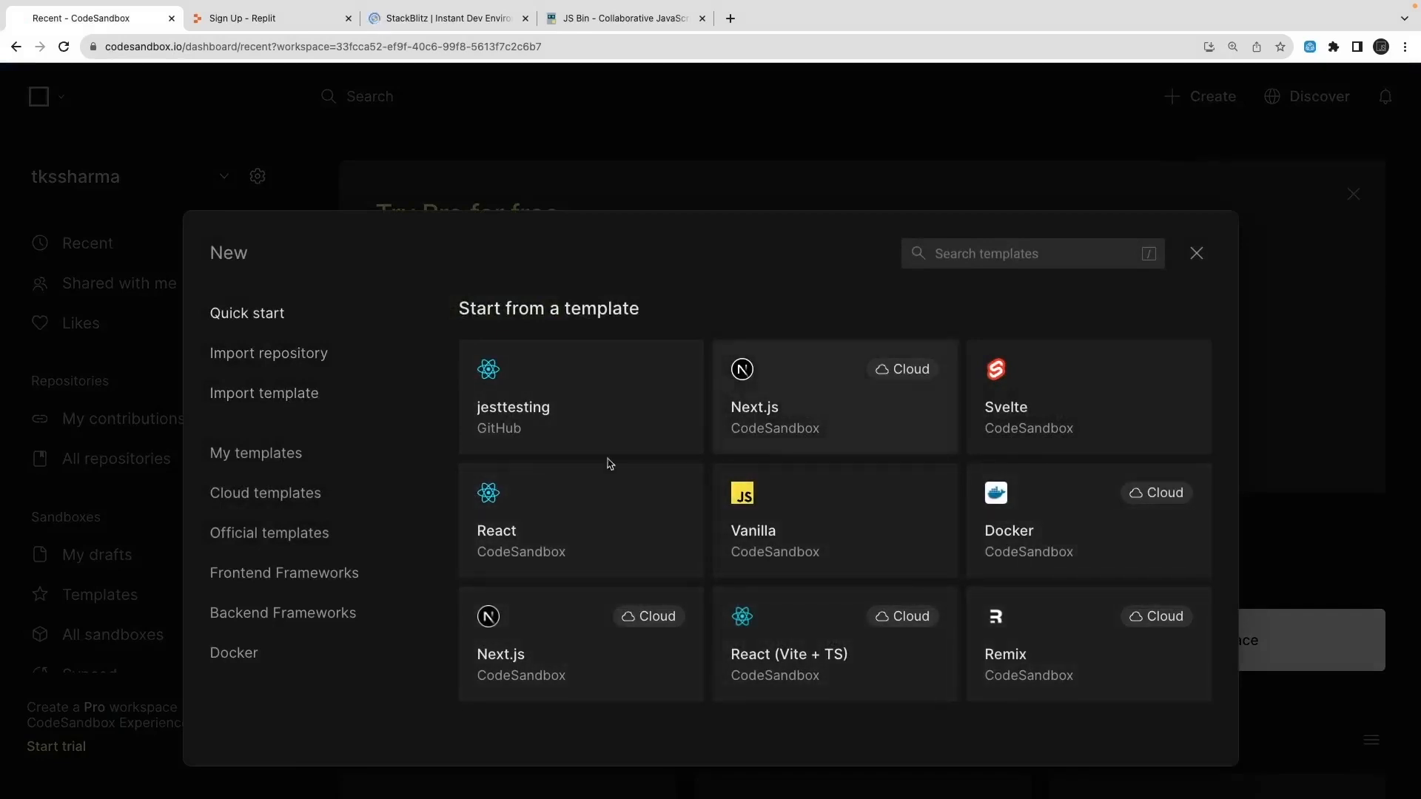
Step: Start a Next.js hello-world sandbox and view the README and home page index.js
{"action": "left_click", "coordinate": [1196, 253]}
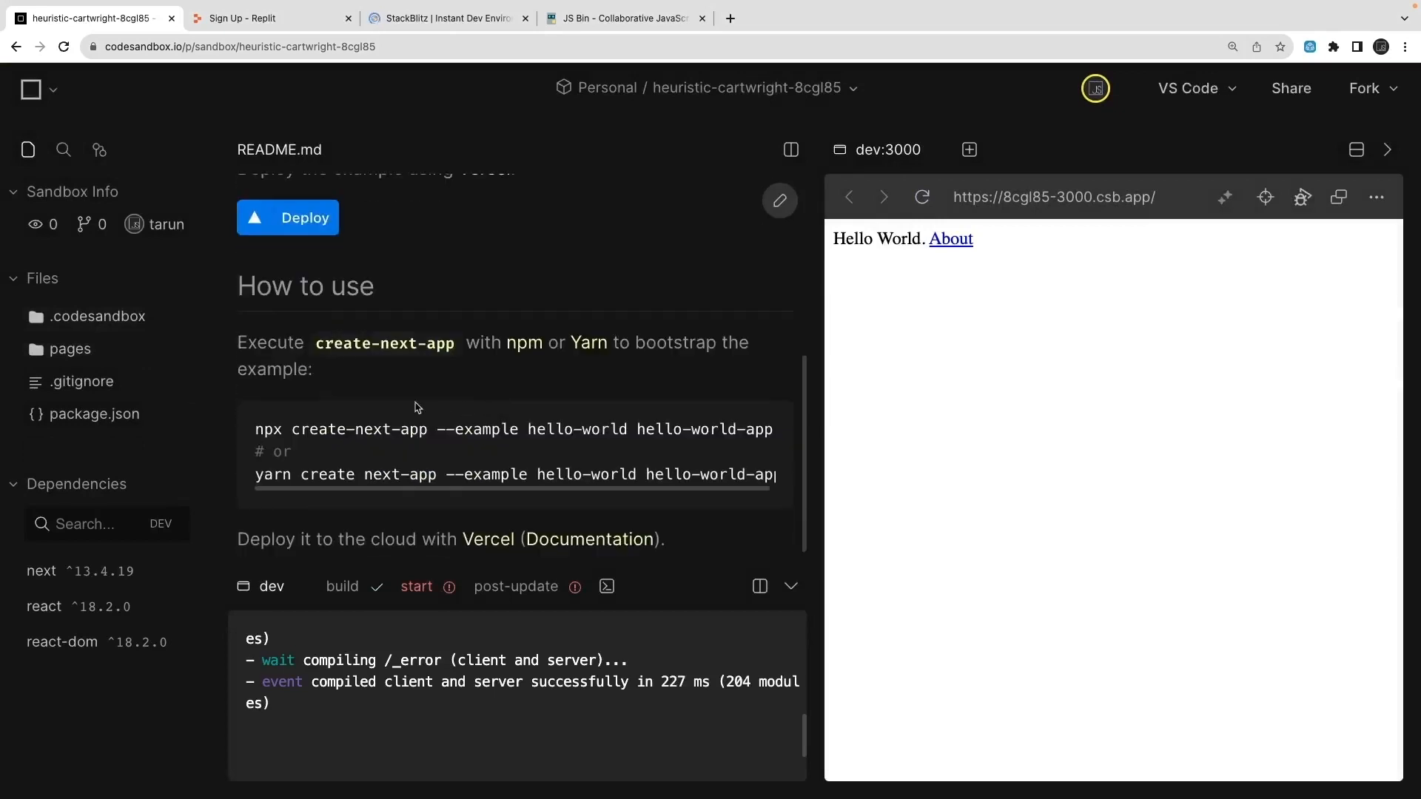
{"action": "left_click_drag", "start_coordinate": [277, 342], "coordinate": [315, 368]}
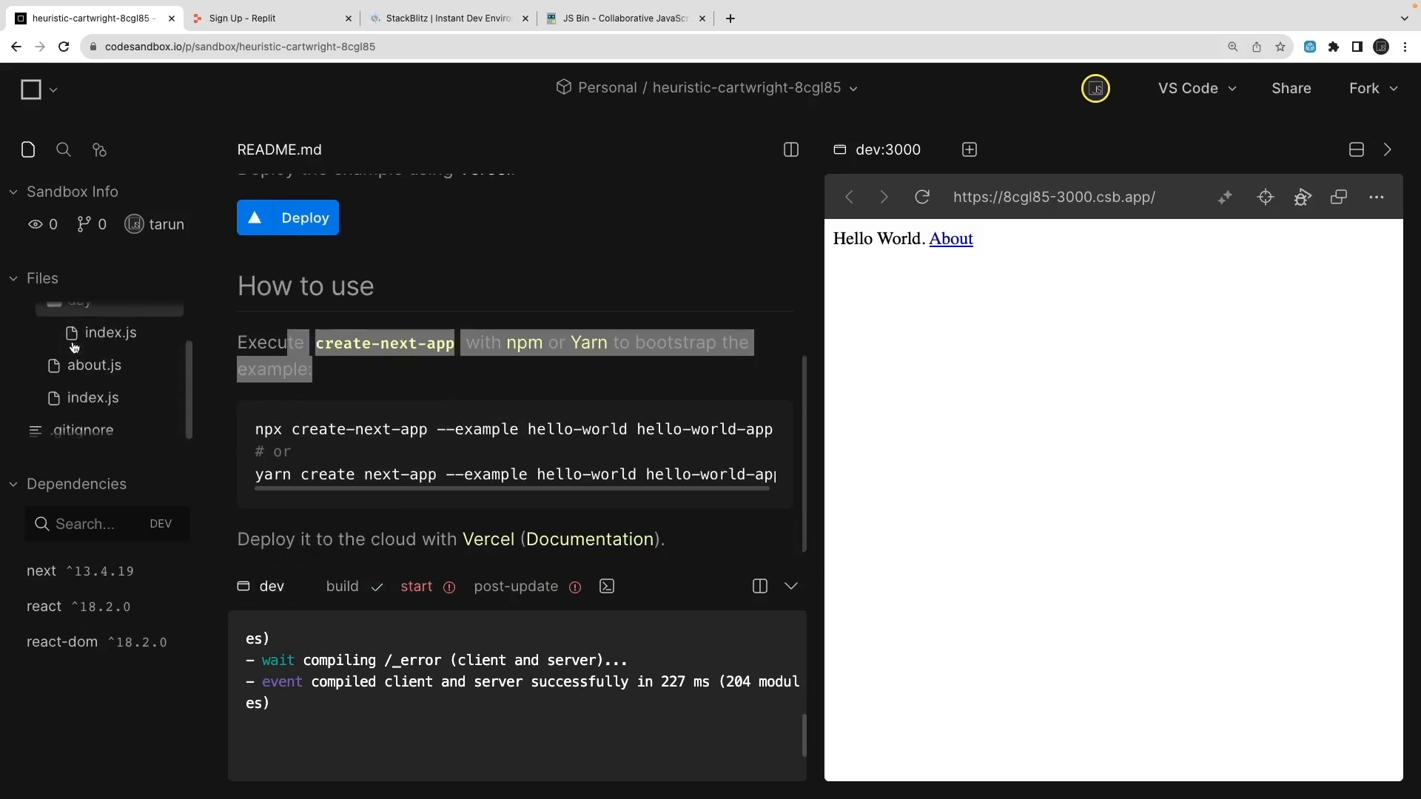
{"action": "left_click", "coordinate": [94, 365]}
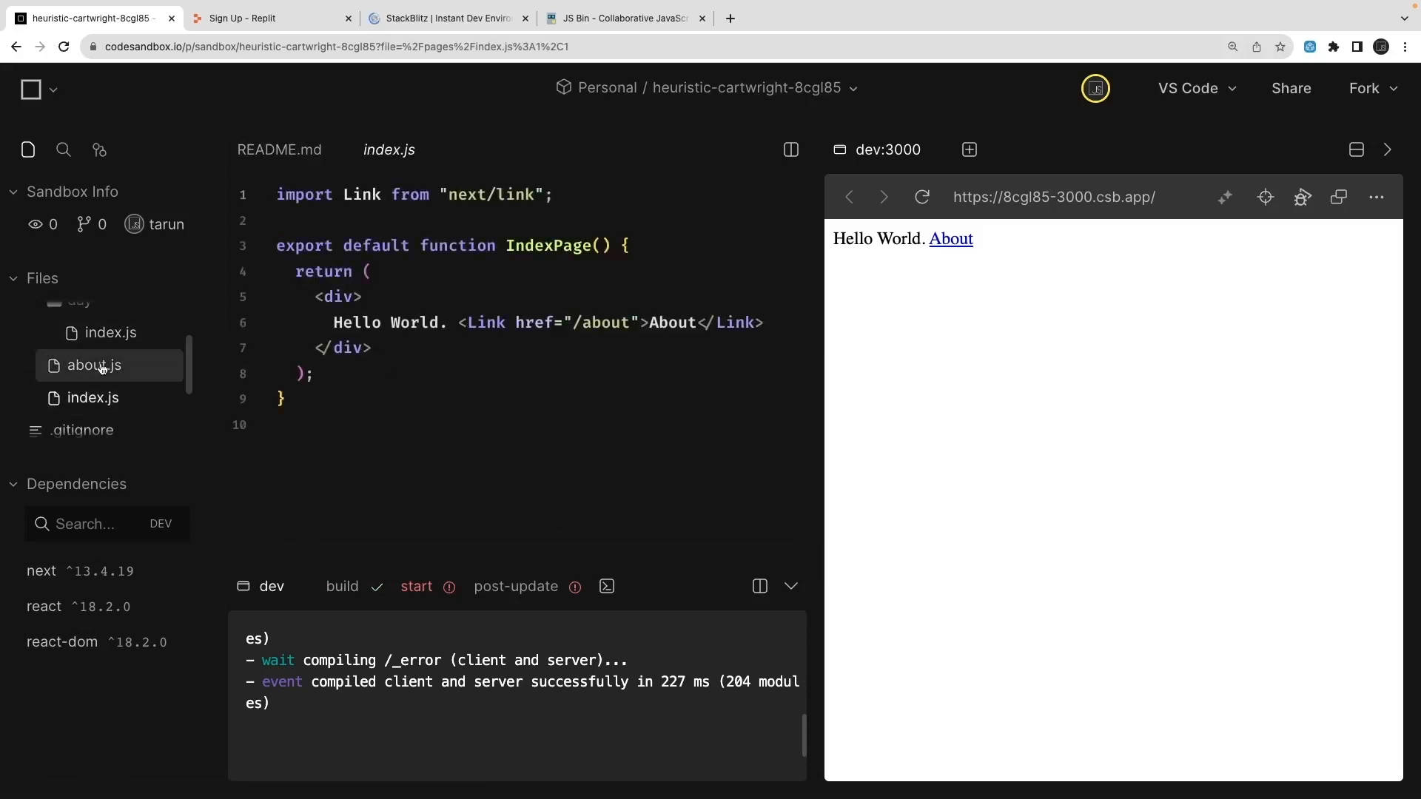
Step: Browse the pages subfolder and .codesandbox config files, then return to the dashboard
{"action": "left_click", "coordinate": [79, 380]}
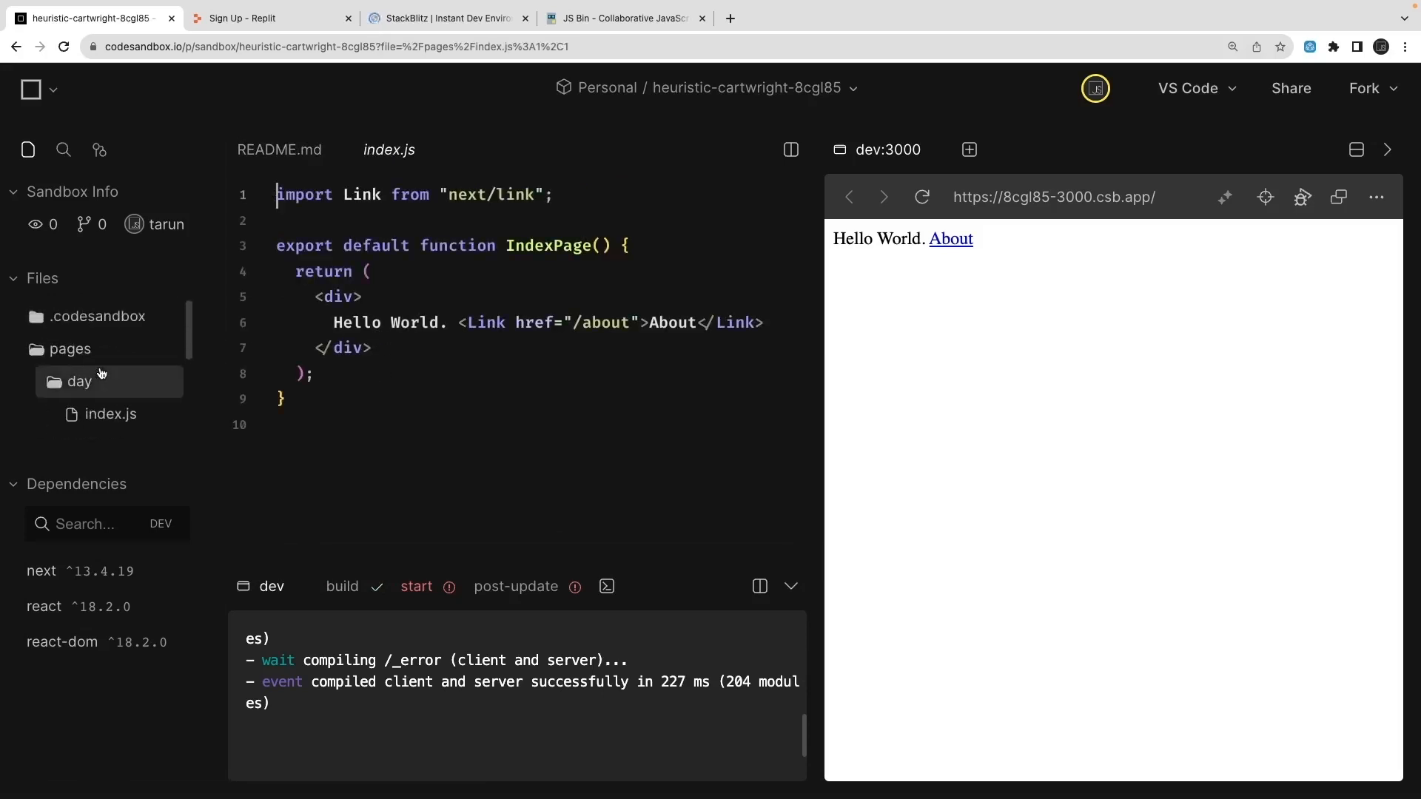
{"action": "left_click", "coordinate": [99, 317]}
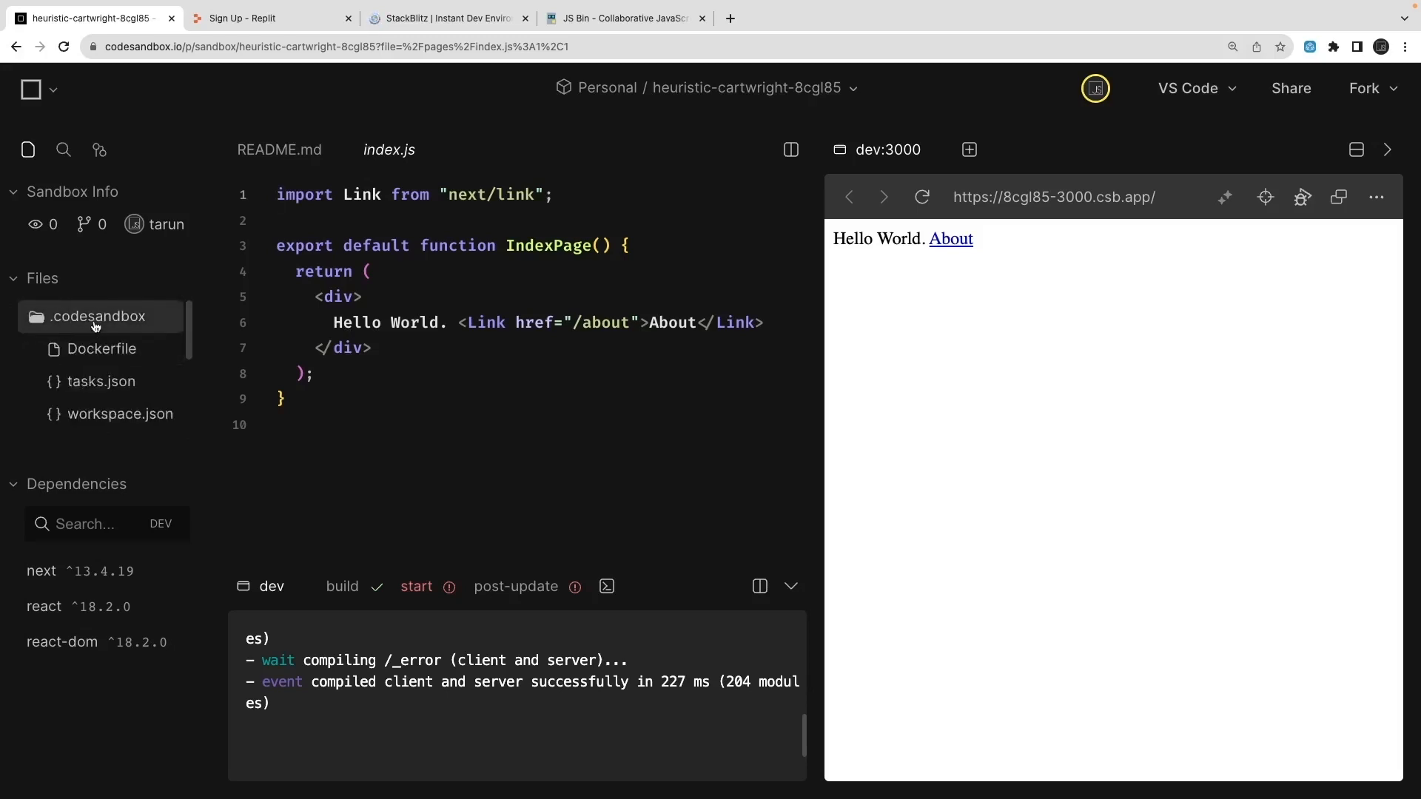
{"action": "left_click", "coordinate": [100, 348]}
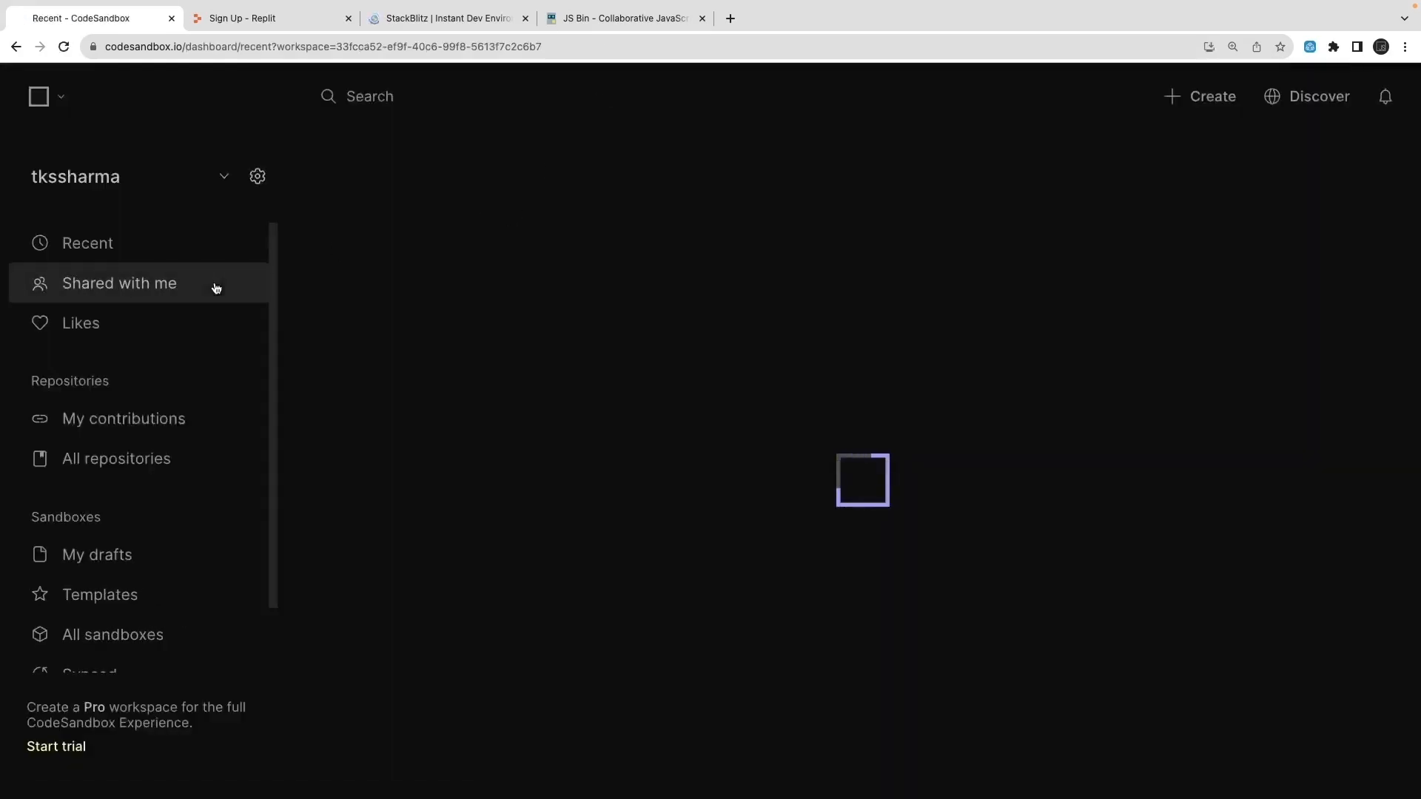
Step: Create a new sandbox from the React (Vite + TS) template
{"action": "left_click", "coordinate": [1198, 97]}
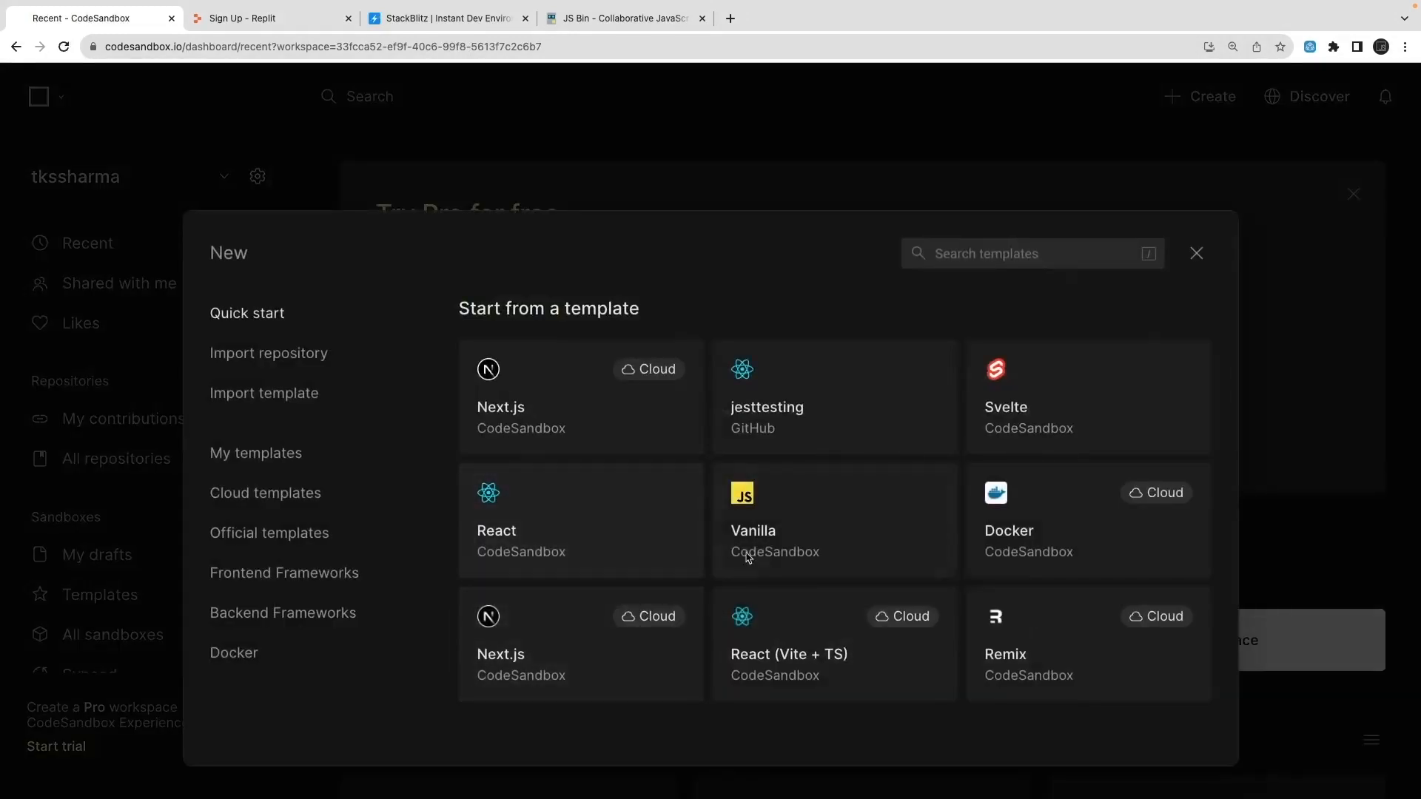
{"action": "mouse_move", "coordinate": [895, 639]}
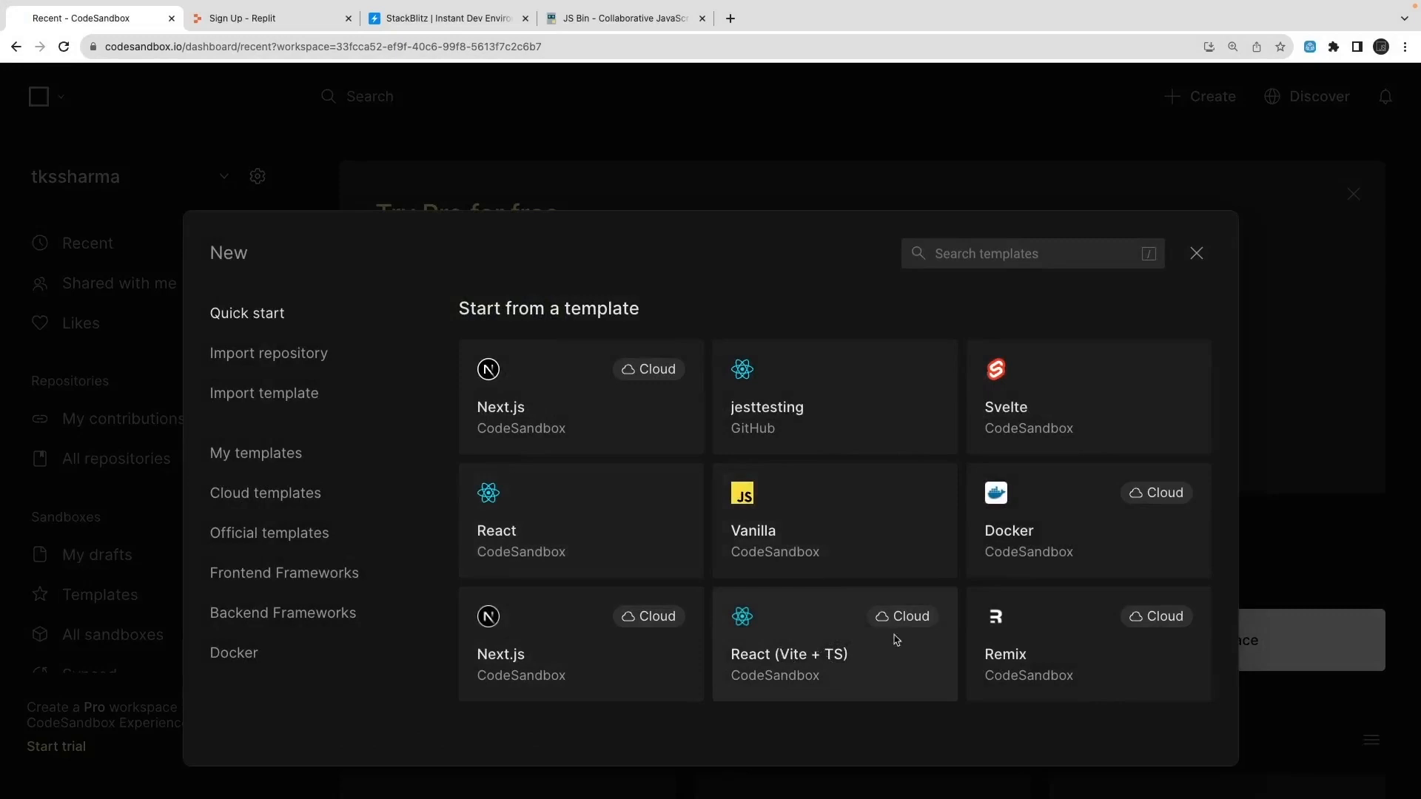
{"action": "mouse_move", "coordinate": [863, 641]}
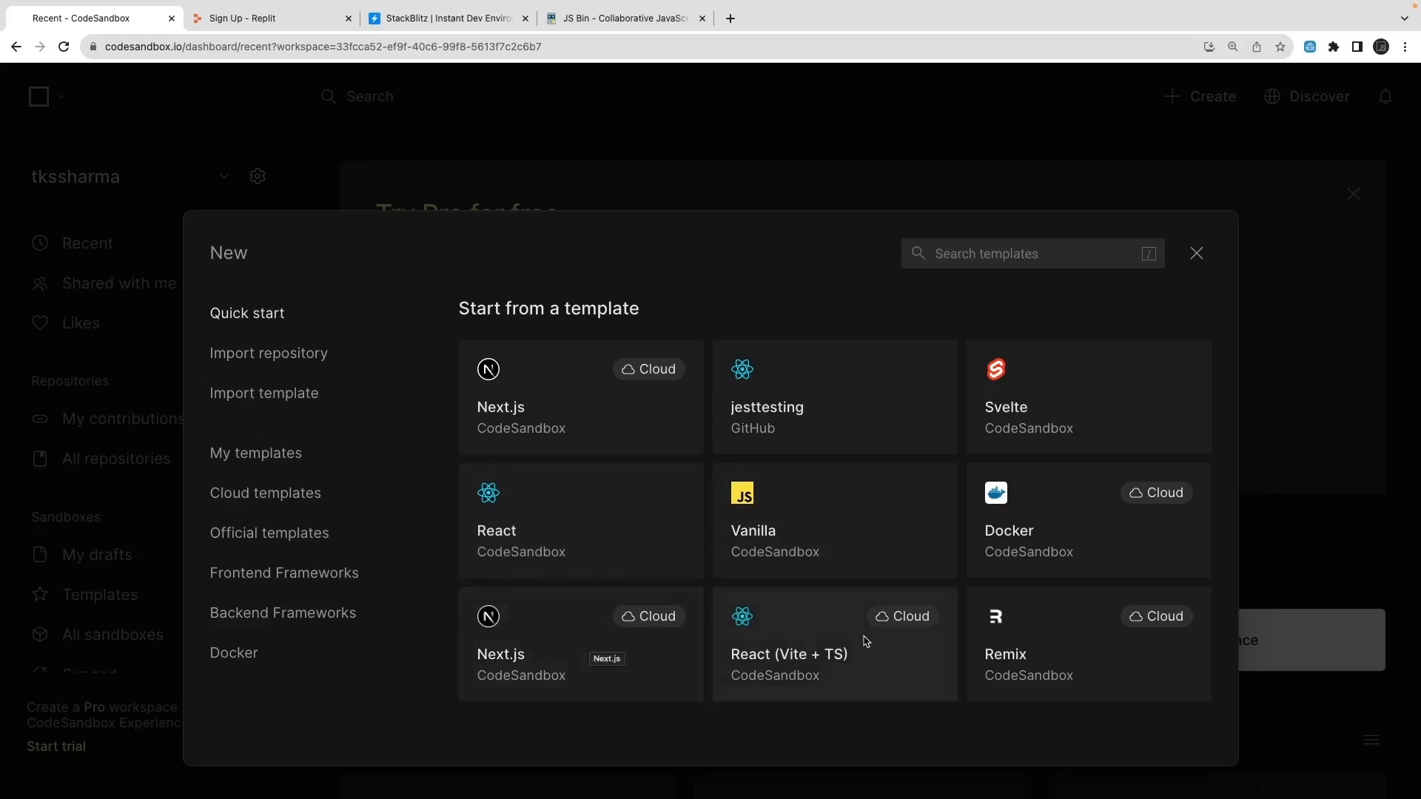
{"action": "left_click", "coordinate": [787, 644]}
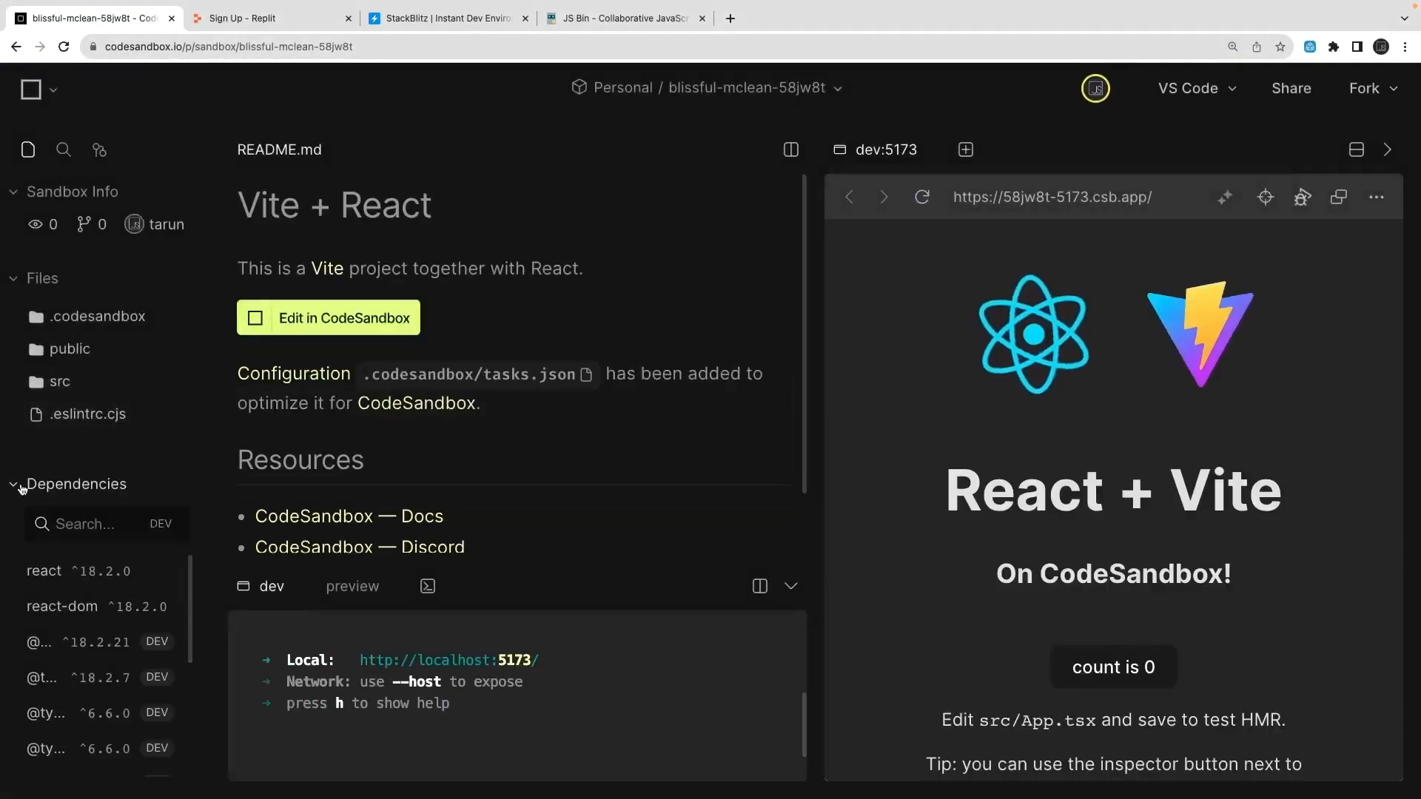
Step: Close README.md and open src/App.tsx showing the useState counter code
{"action": "scroll", "scroll_direction": "down", "scroll_amount": 3}
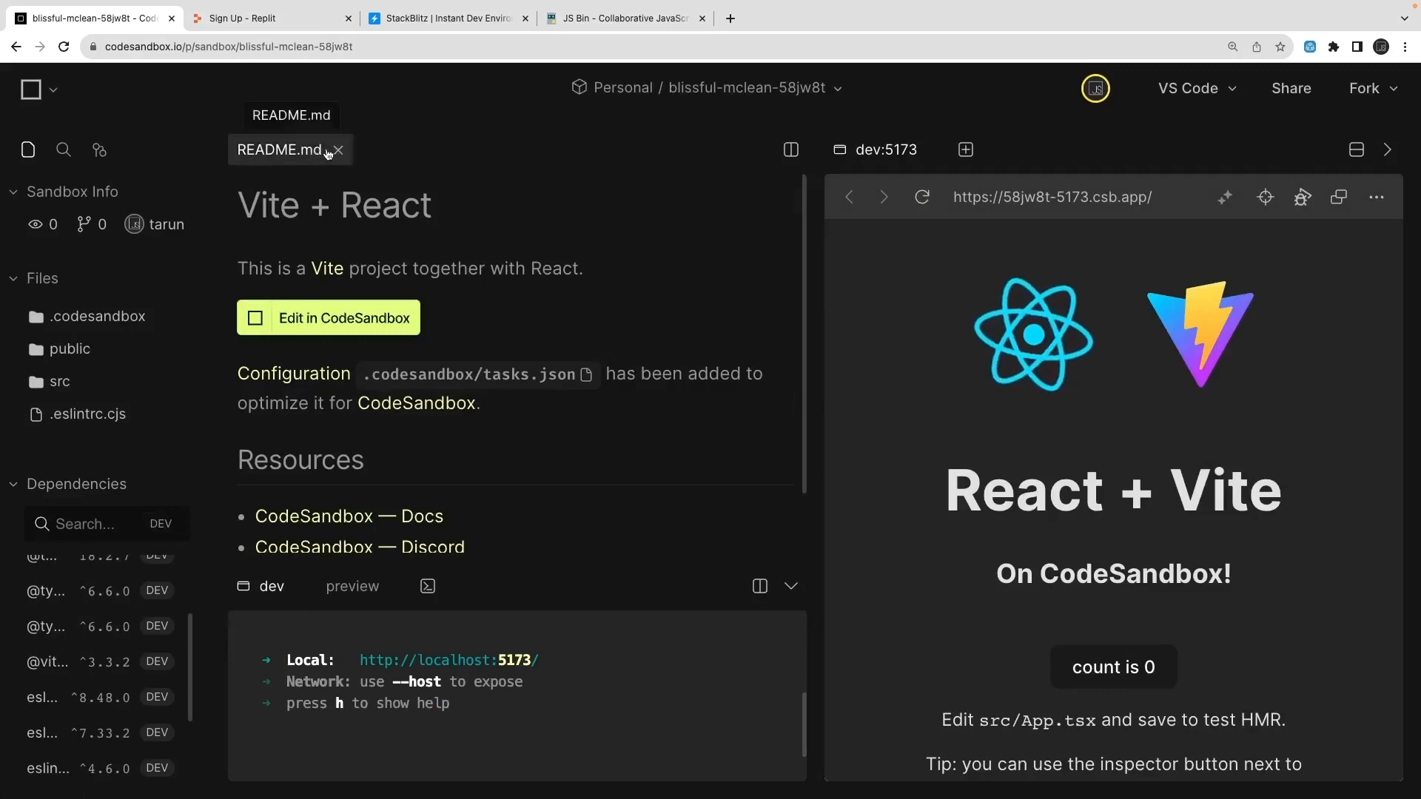
{"action": "left_click", "coordinate": [340, 149]}
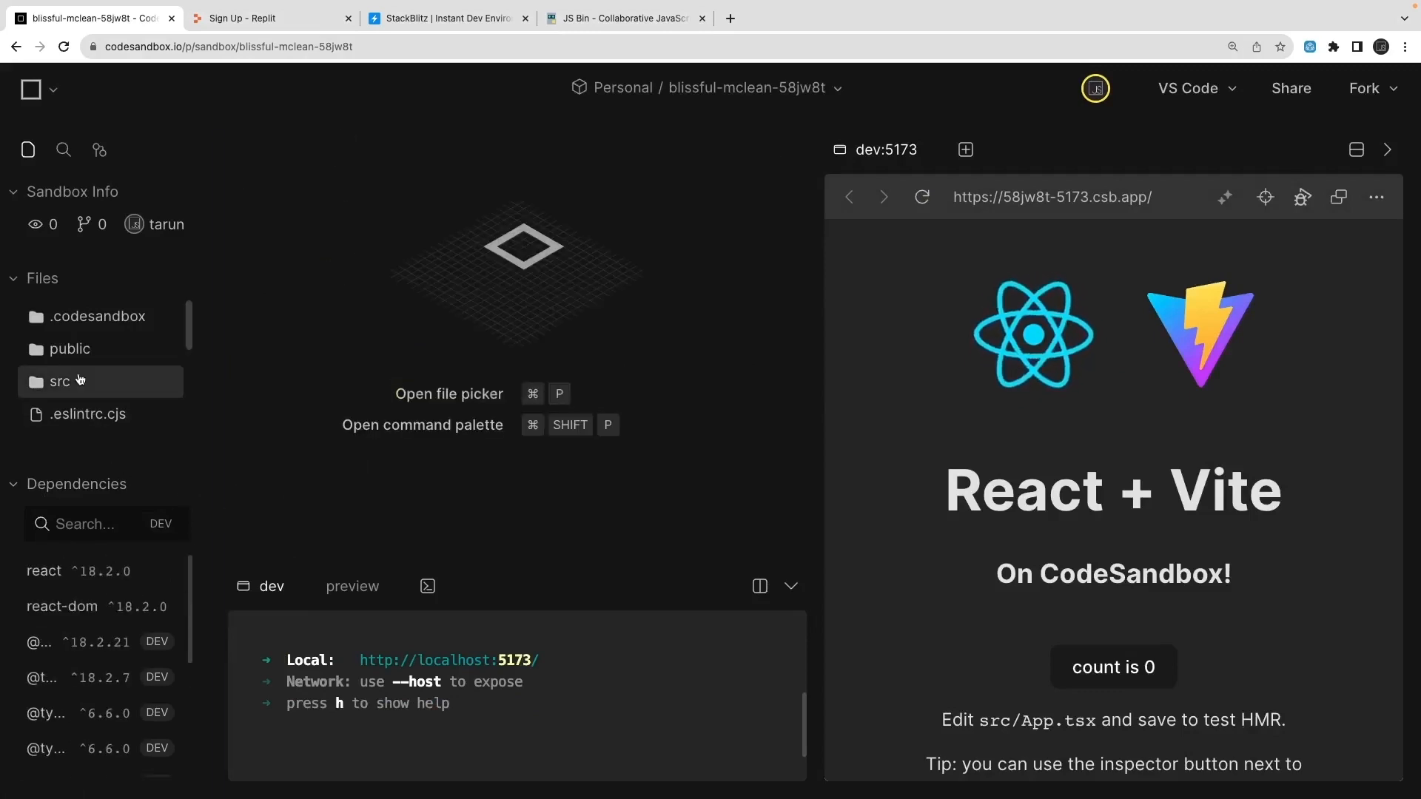
{"action": "left_click", "coordinate": [59, 380]}
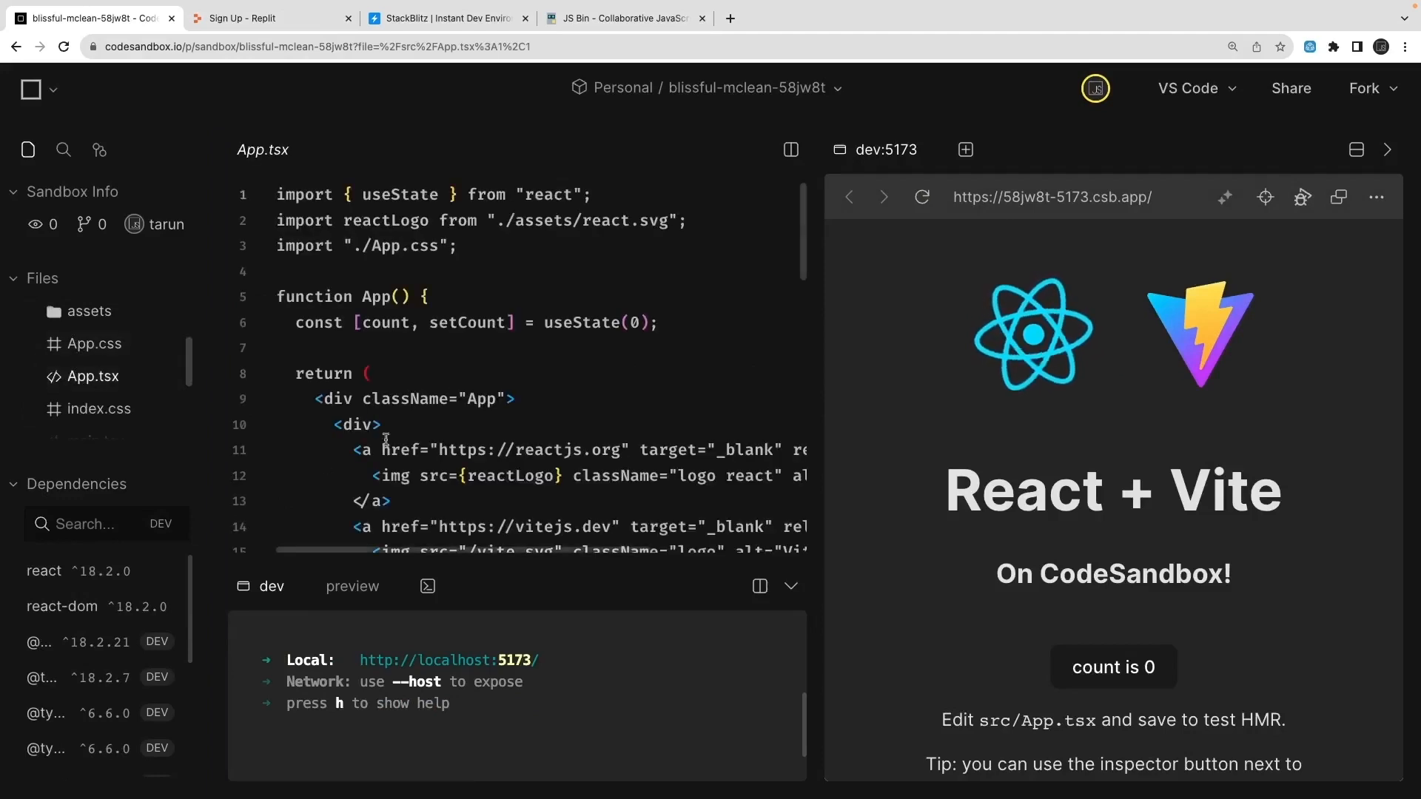
{"action": "scroll", "scroll_direction": "down", "scroll_amount": 3}
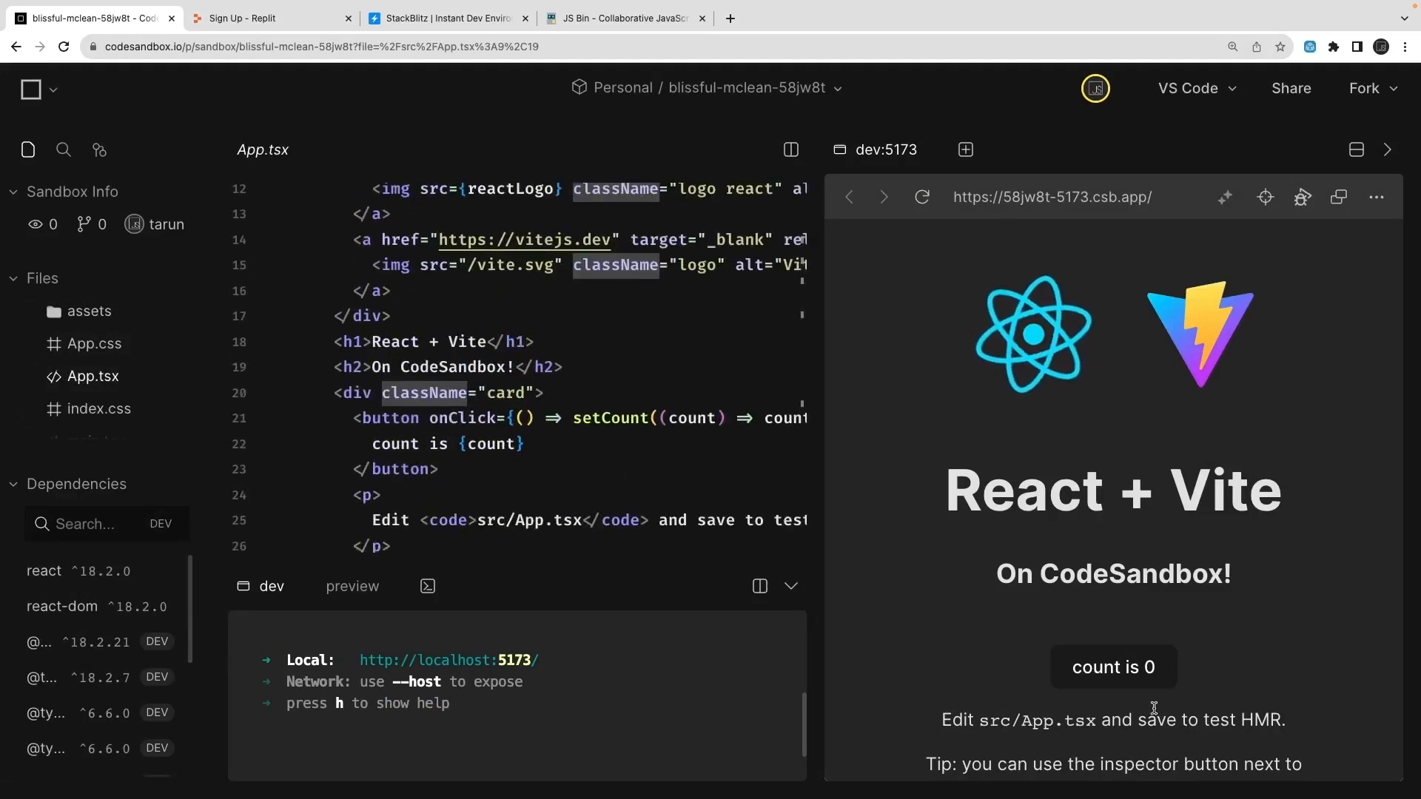
{"action": "left_click", "coordinate": [1111, 667]}
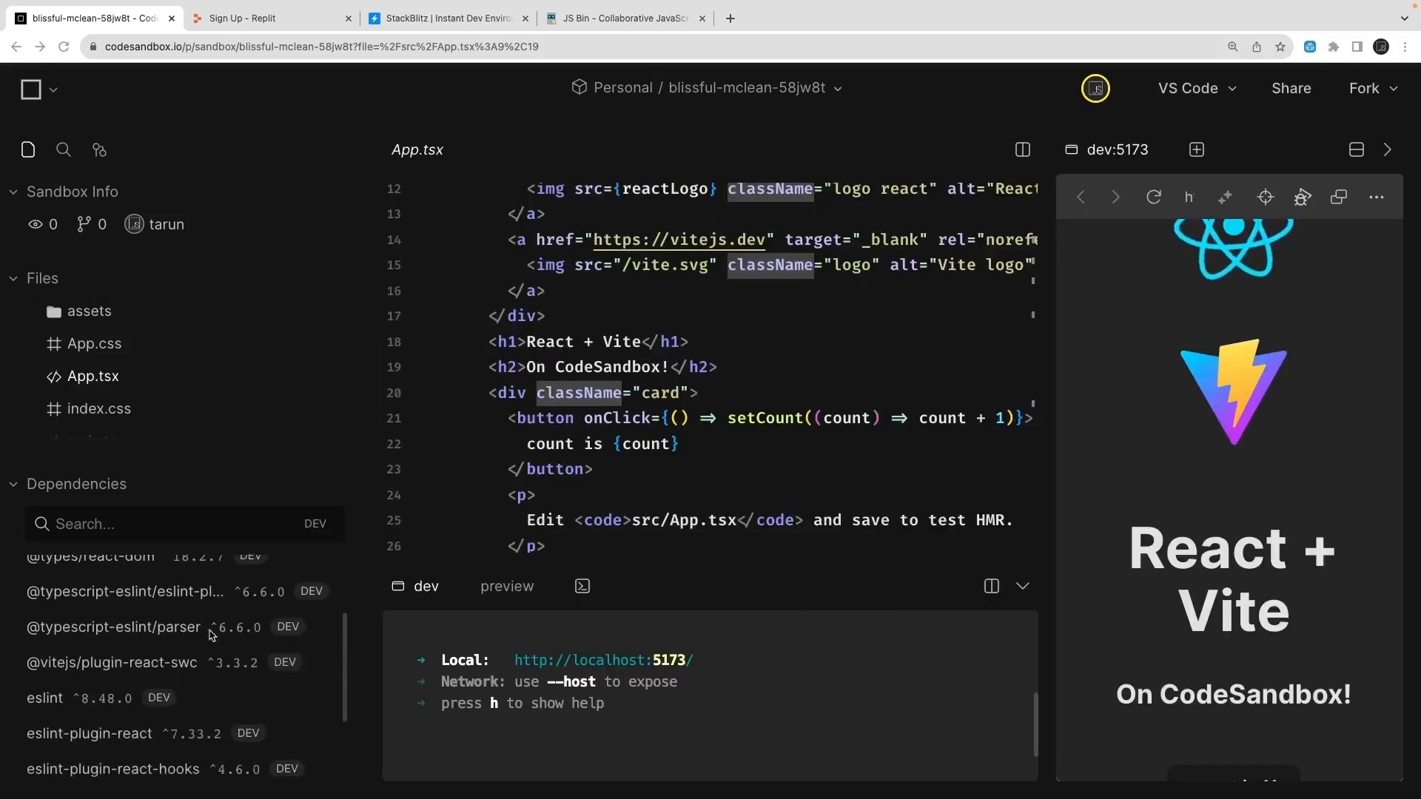
{"action": "scroll", "scroll_direction": "down", "scroll_amount": 3}
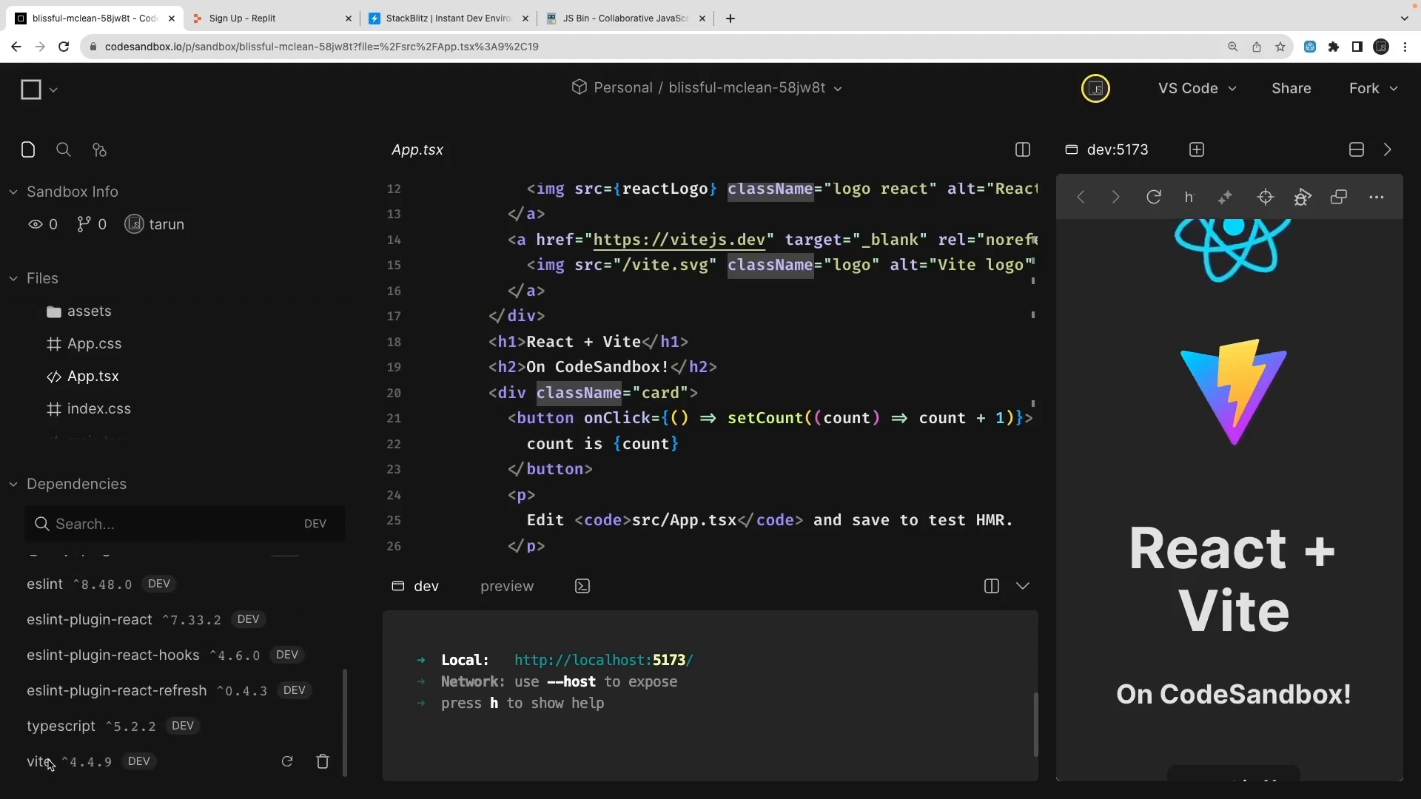
Step: Review vite.config.ts and package.json scripts and dependencies of the Vite React project
{"action": "left_click", "coordinate": [93, 389]}
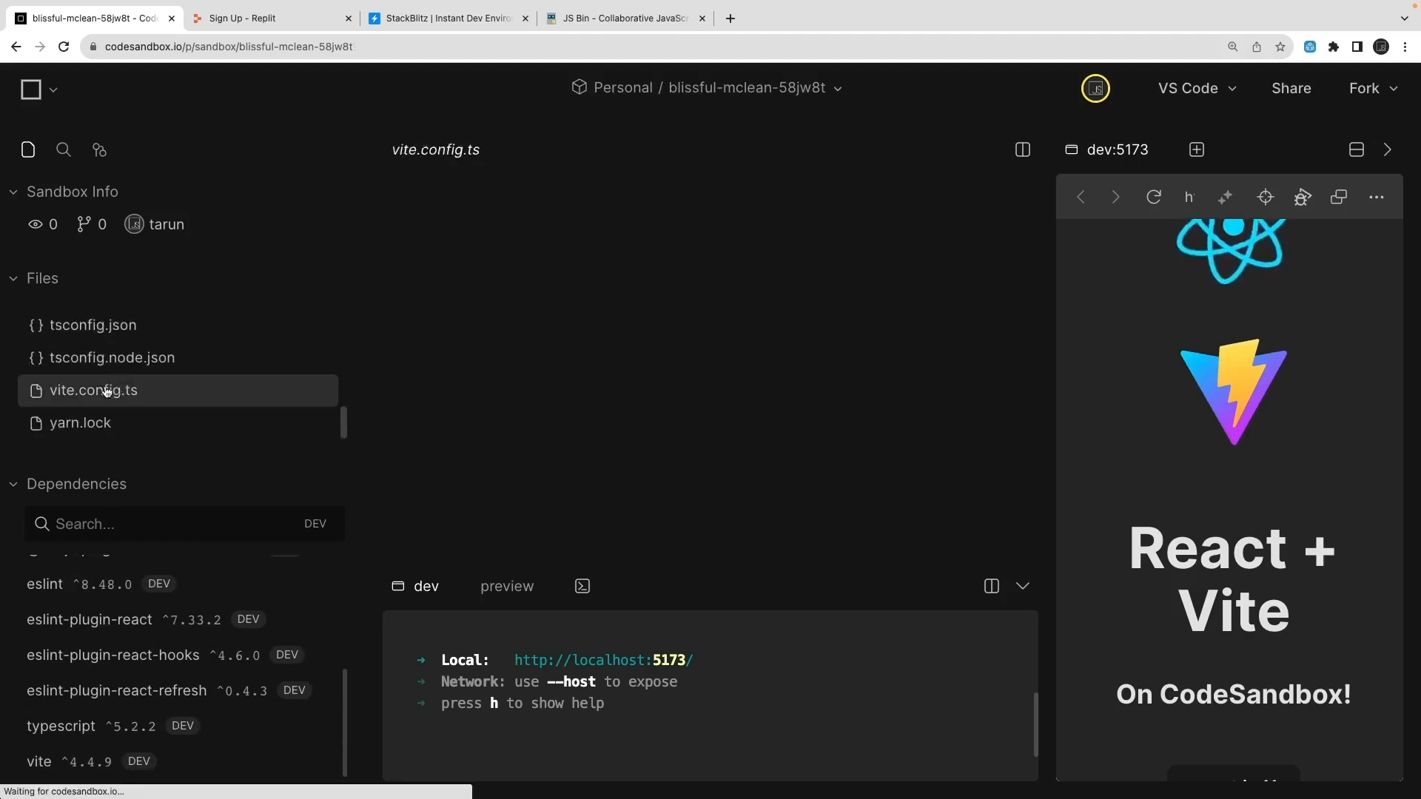
{"action": "left_click", "coordinate": [92, 391]}
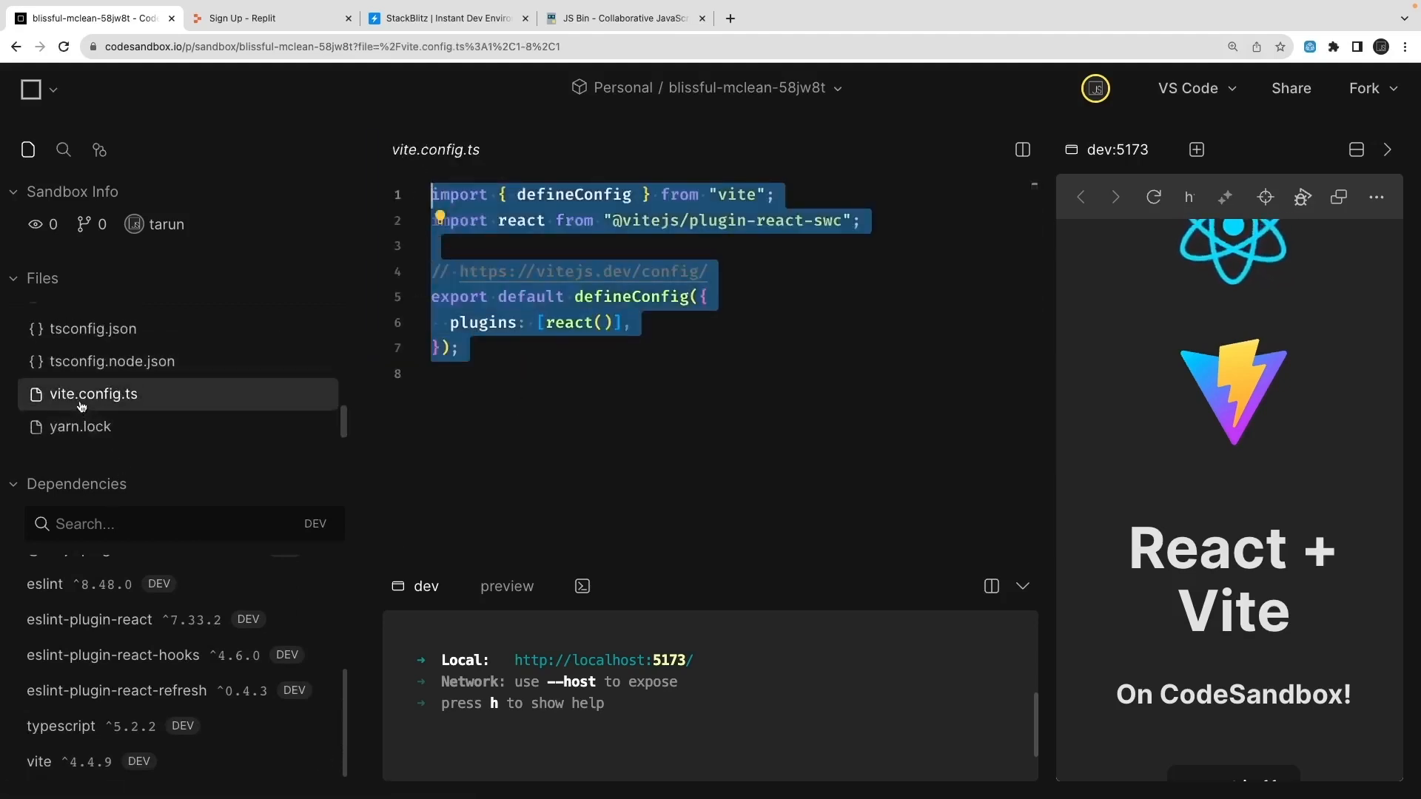
{"action": "left_click", "coordinate": [94, 378]}
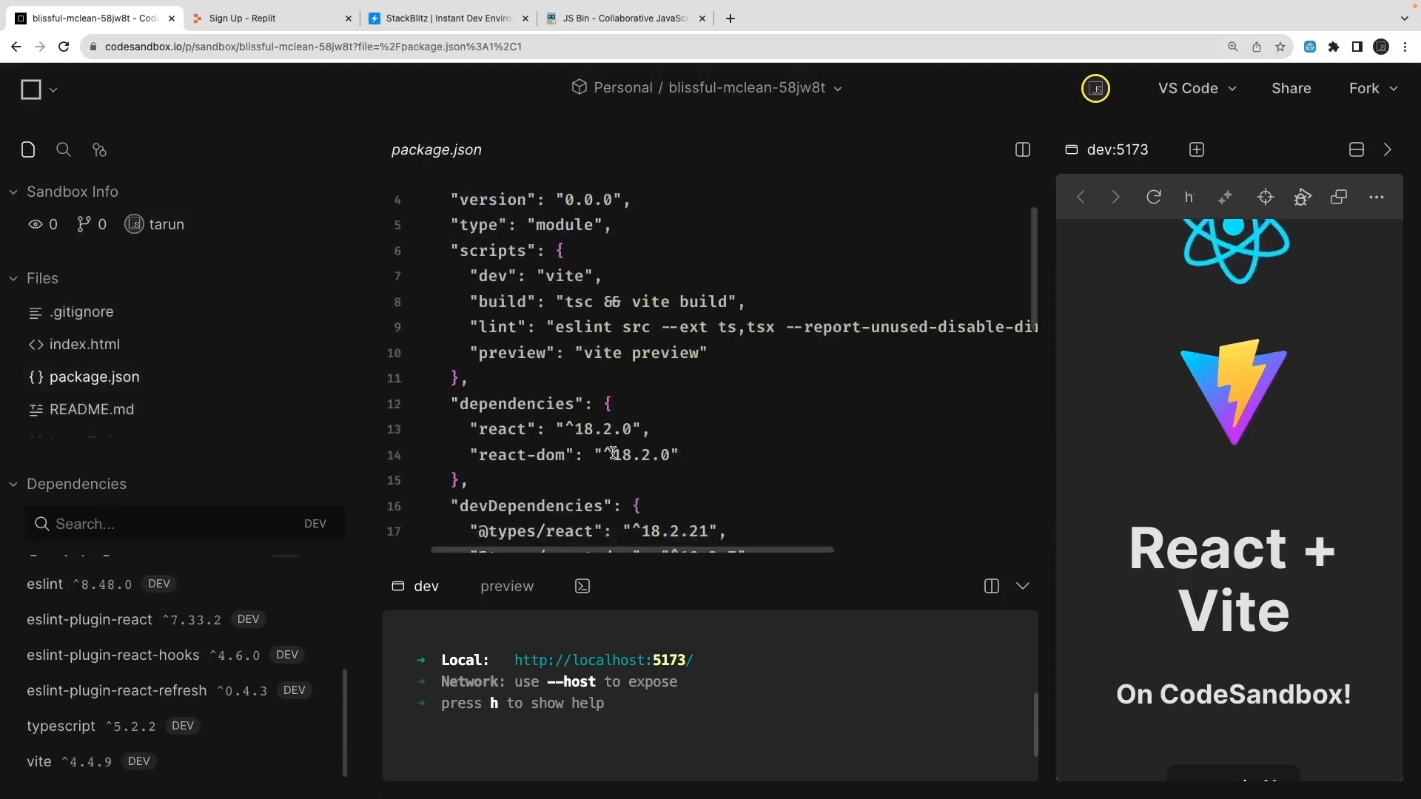
{"action": "left_click_drag", "start_coordinate": [461, 276], "coordinate": [709, 353]}
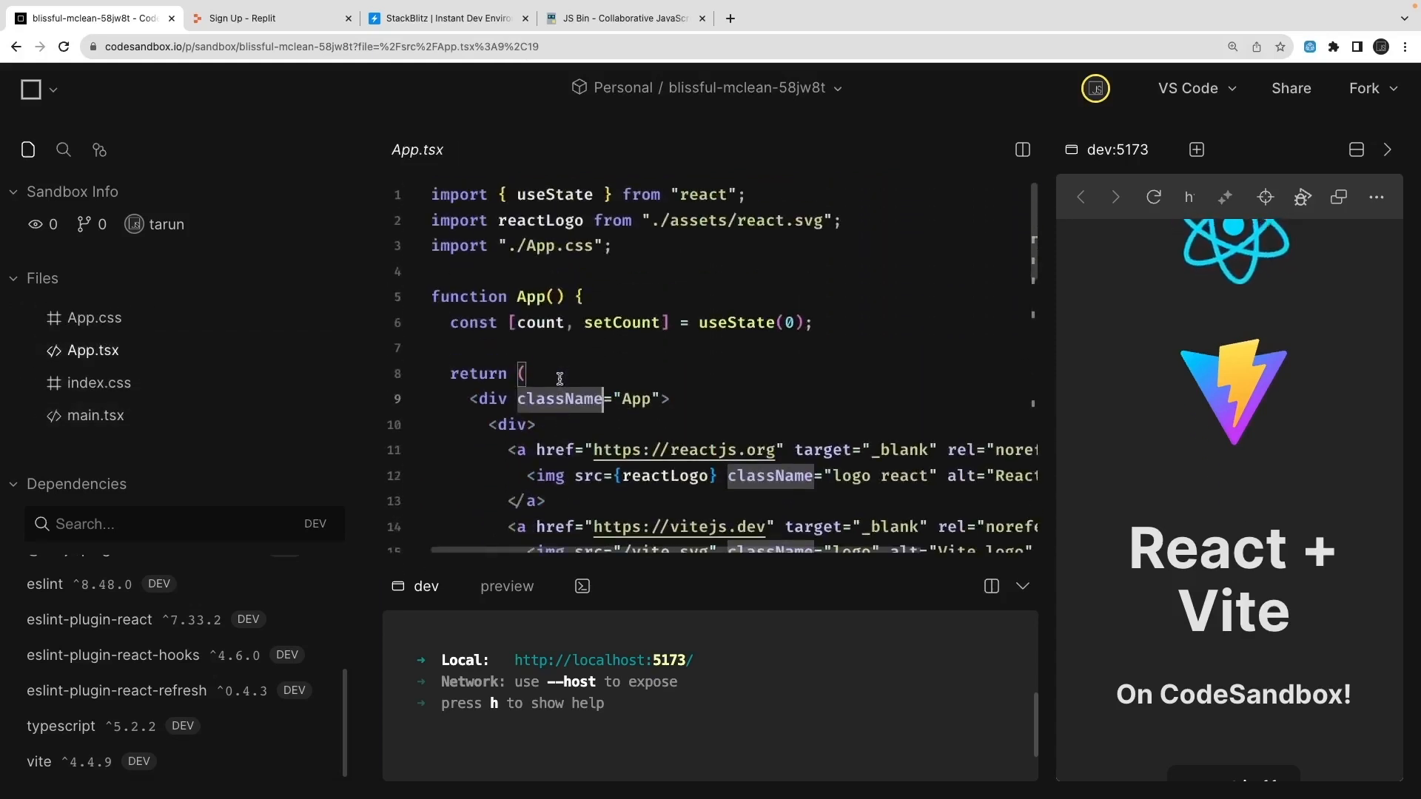
{"action": "scroll", "scroll_direction": "down", "scroll_amount": 3}
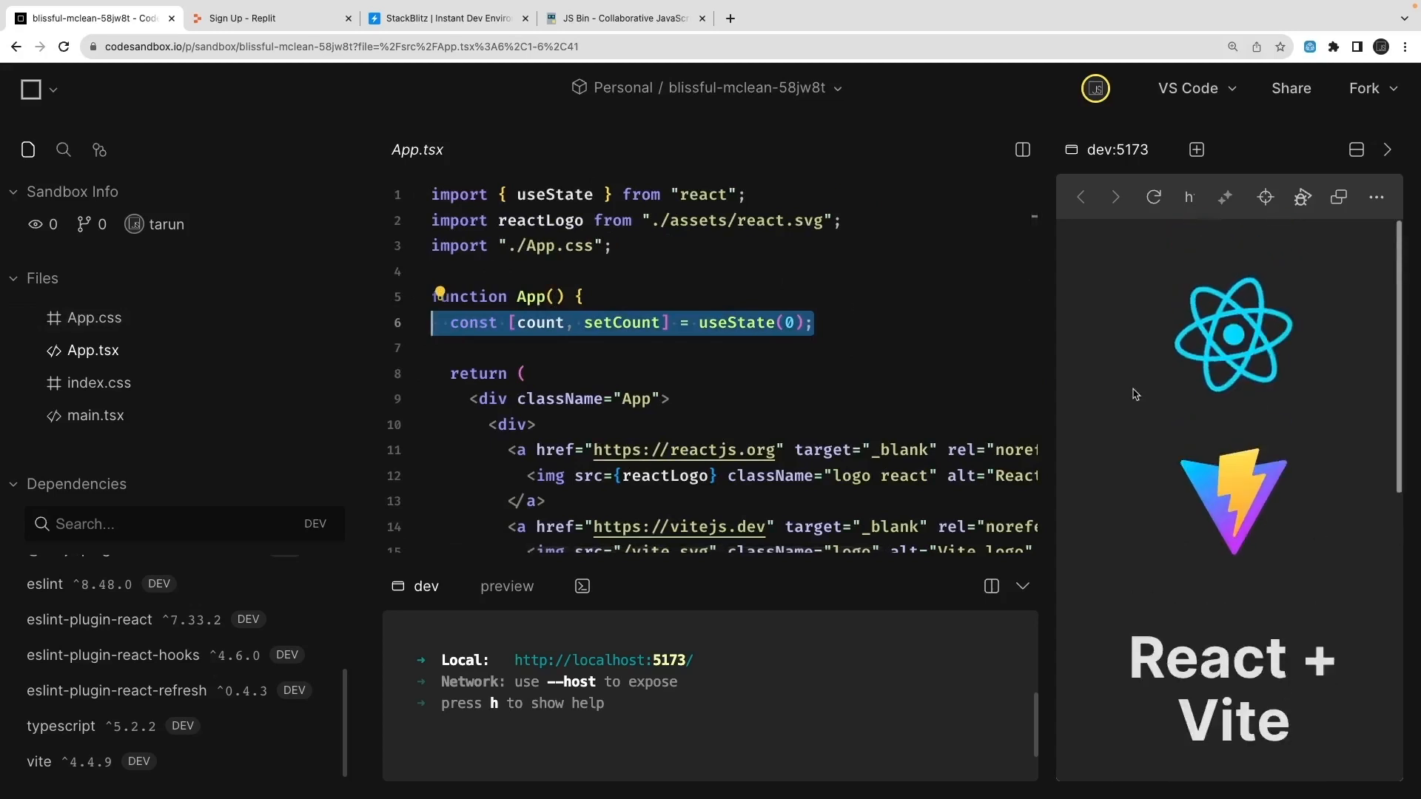
{"action": "mouse_move", "coordinate": [180, 197]}
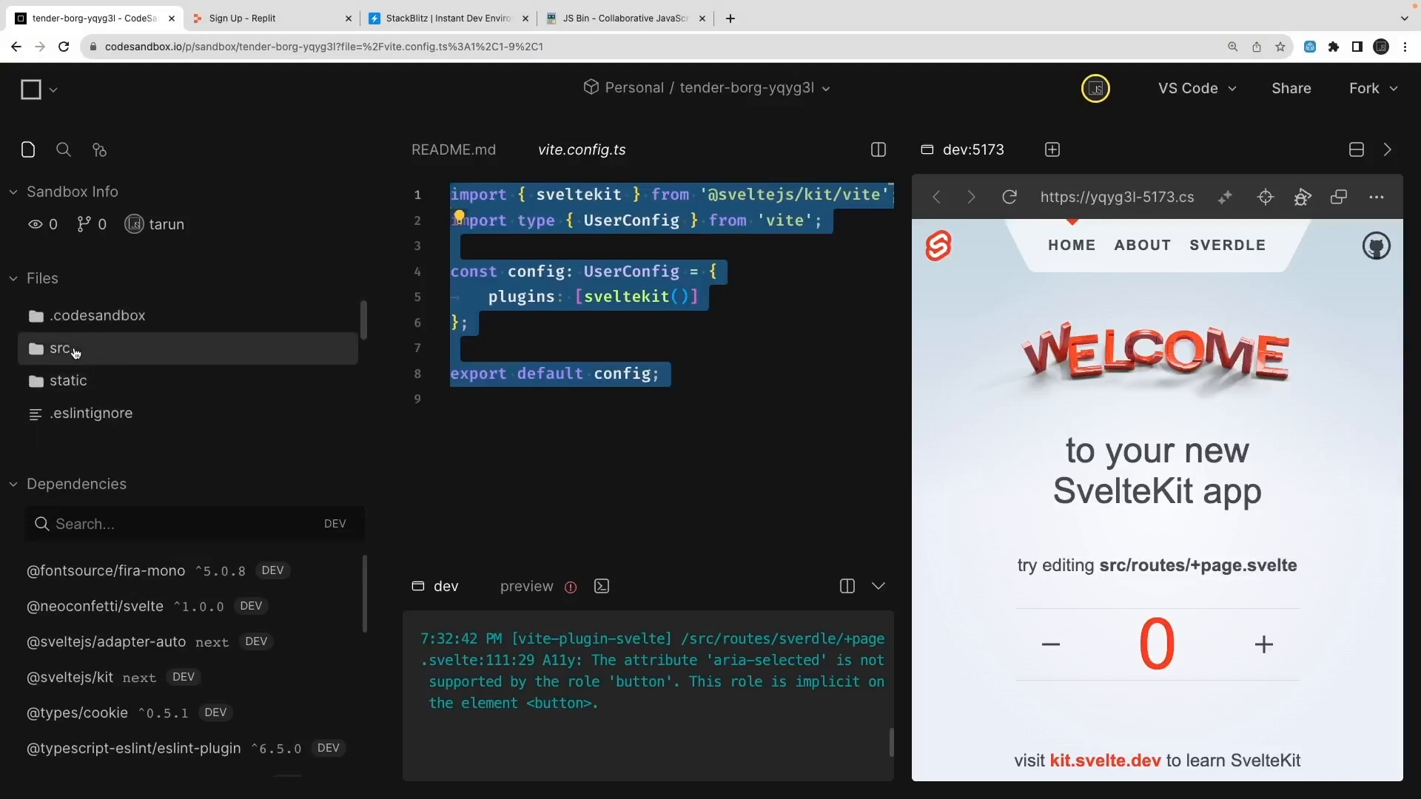
Step: Open Header.svelte, raise the SvelteKit demo counter, then switch to the Replit tab
{"action": "left_click", "coordinate": [62, 348]}
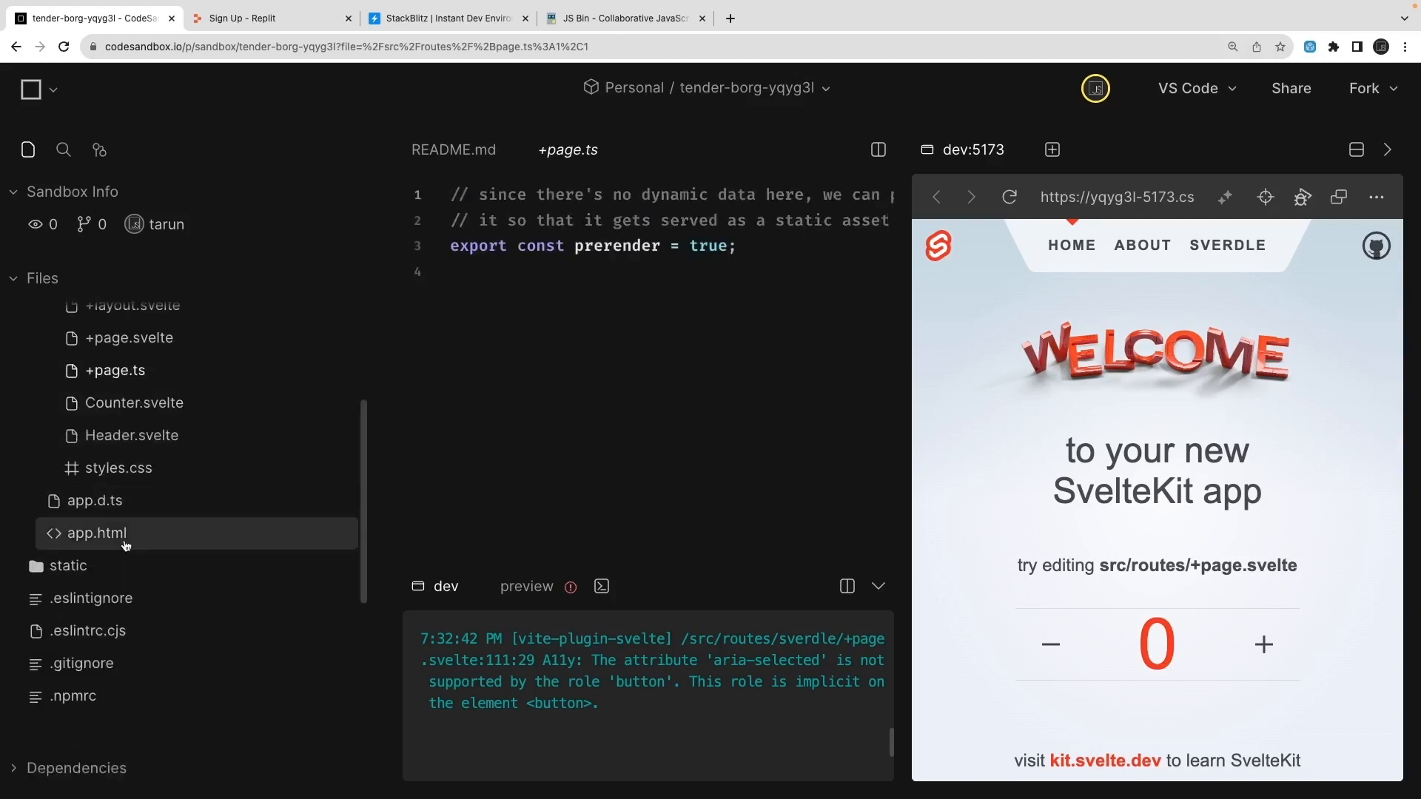
{"action": "left_click", "coordinate": [132, 551]}
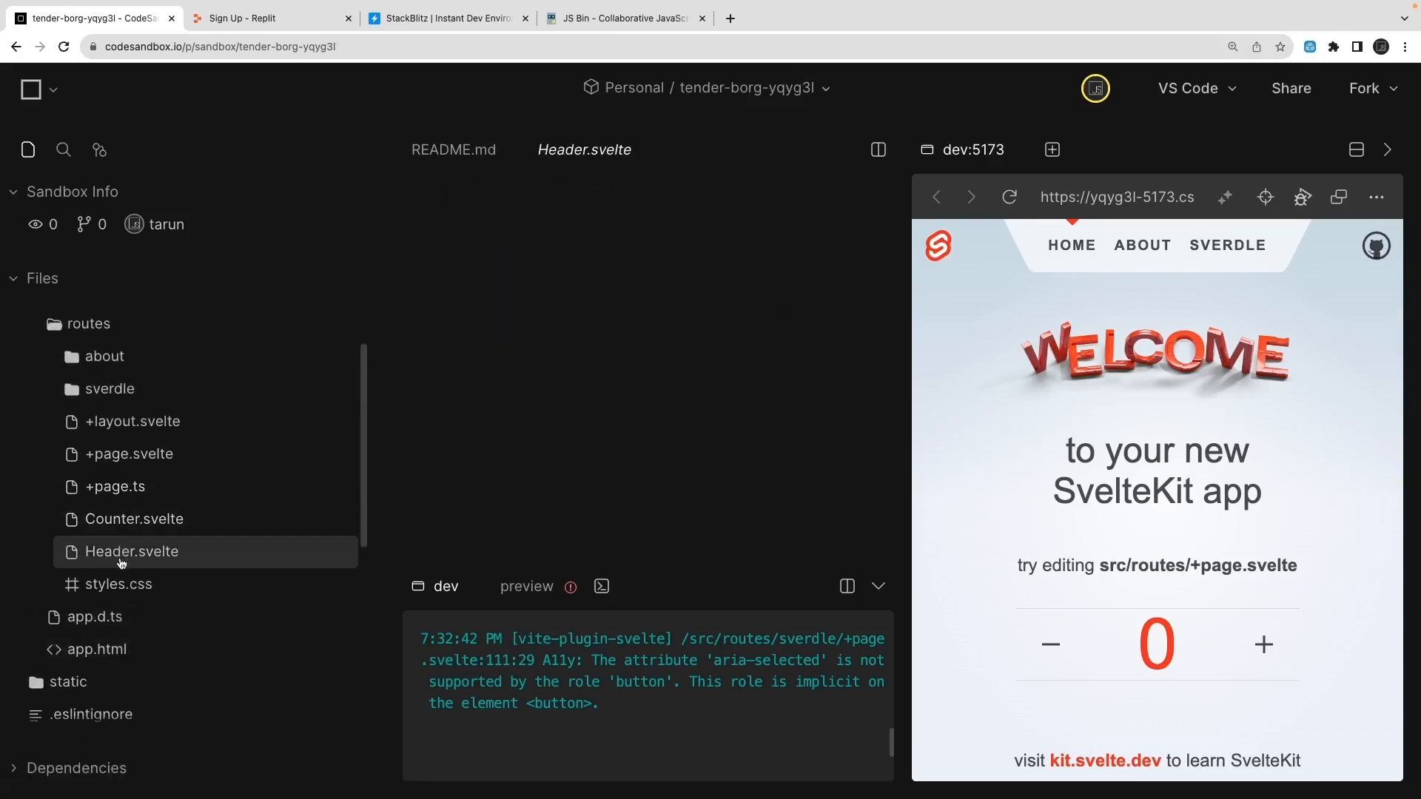
{"action": "left_click", "coordinate": [1262, 643]}
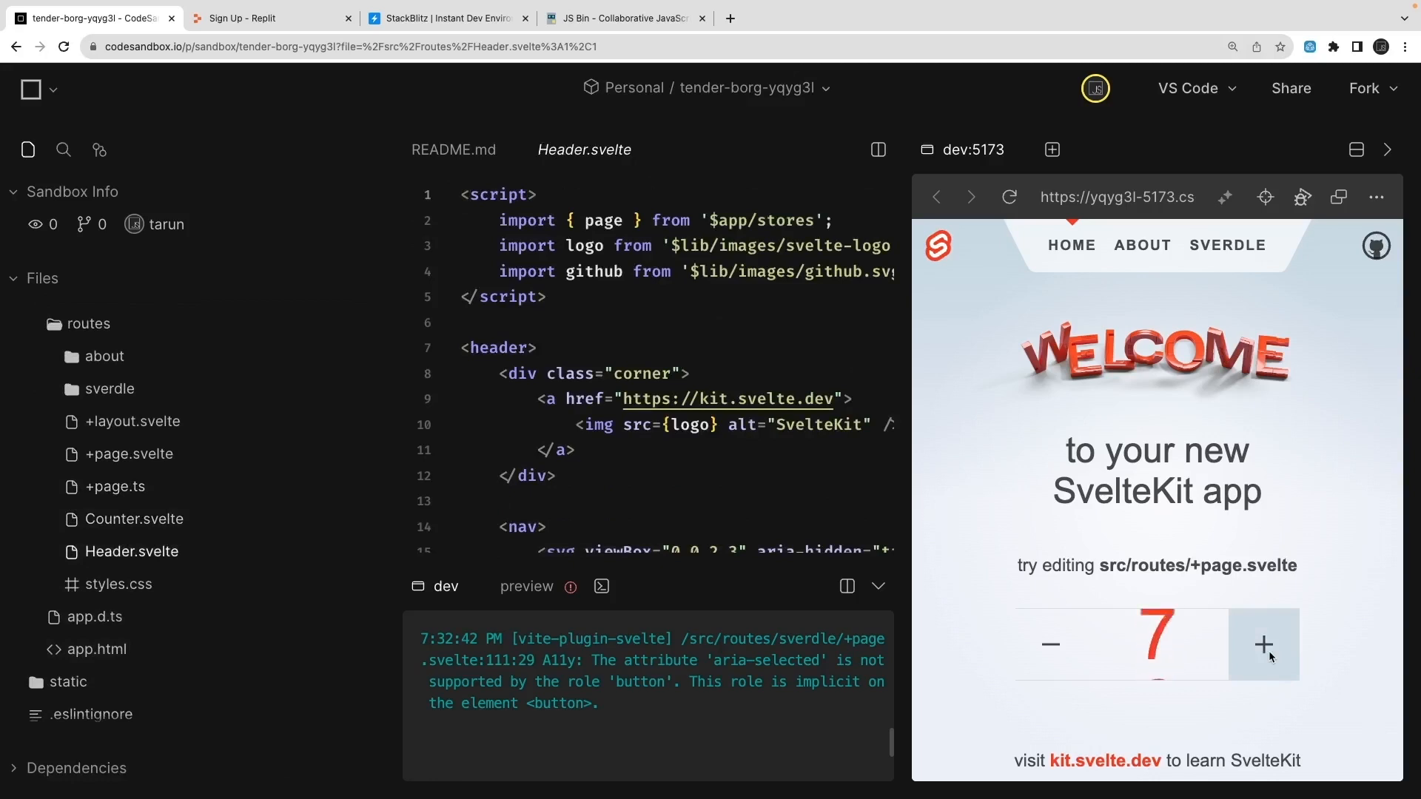
{"action": "left_click", "coordinate": [1263, 643]}
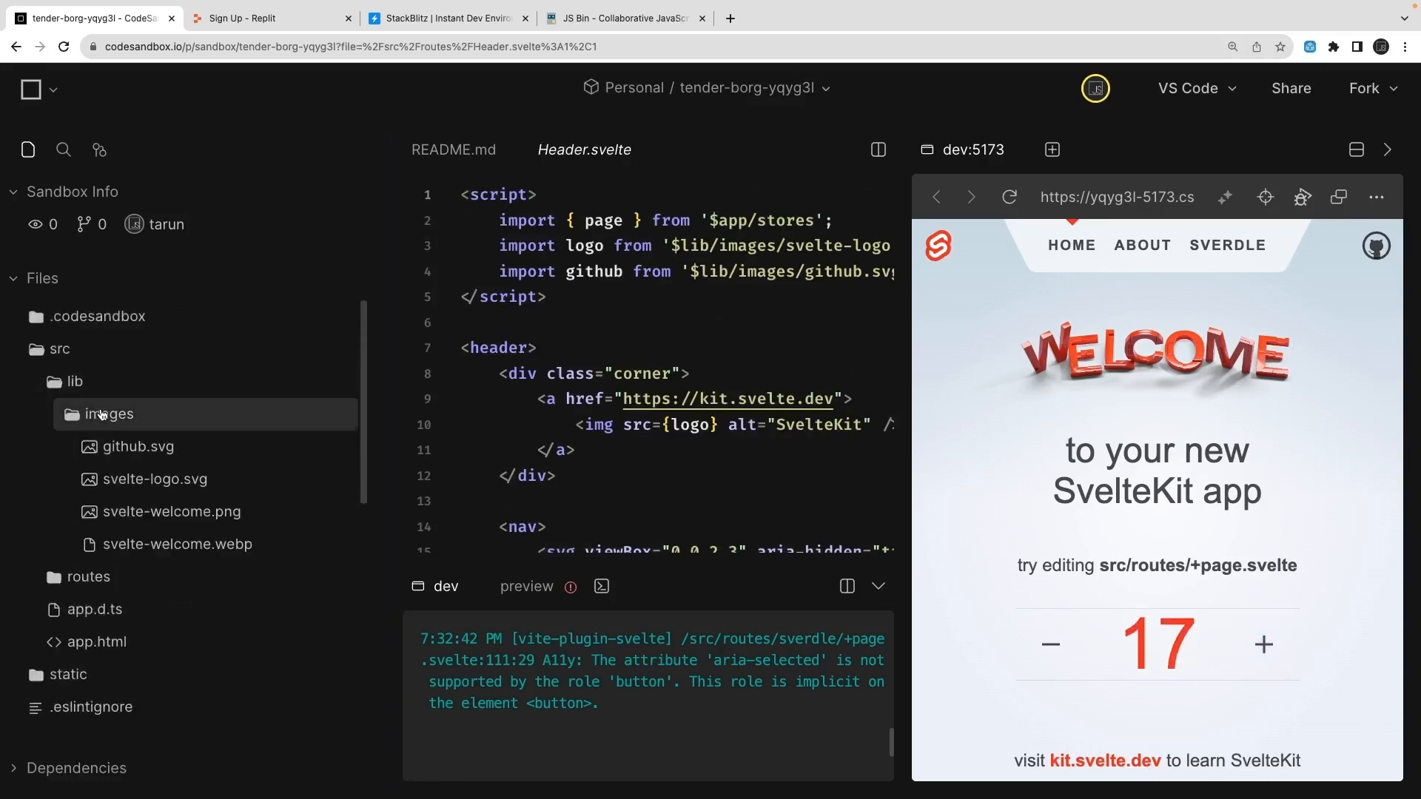
{"action": "left_click", "coordinate": [269, 18]}
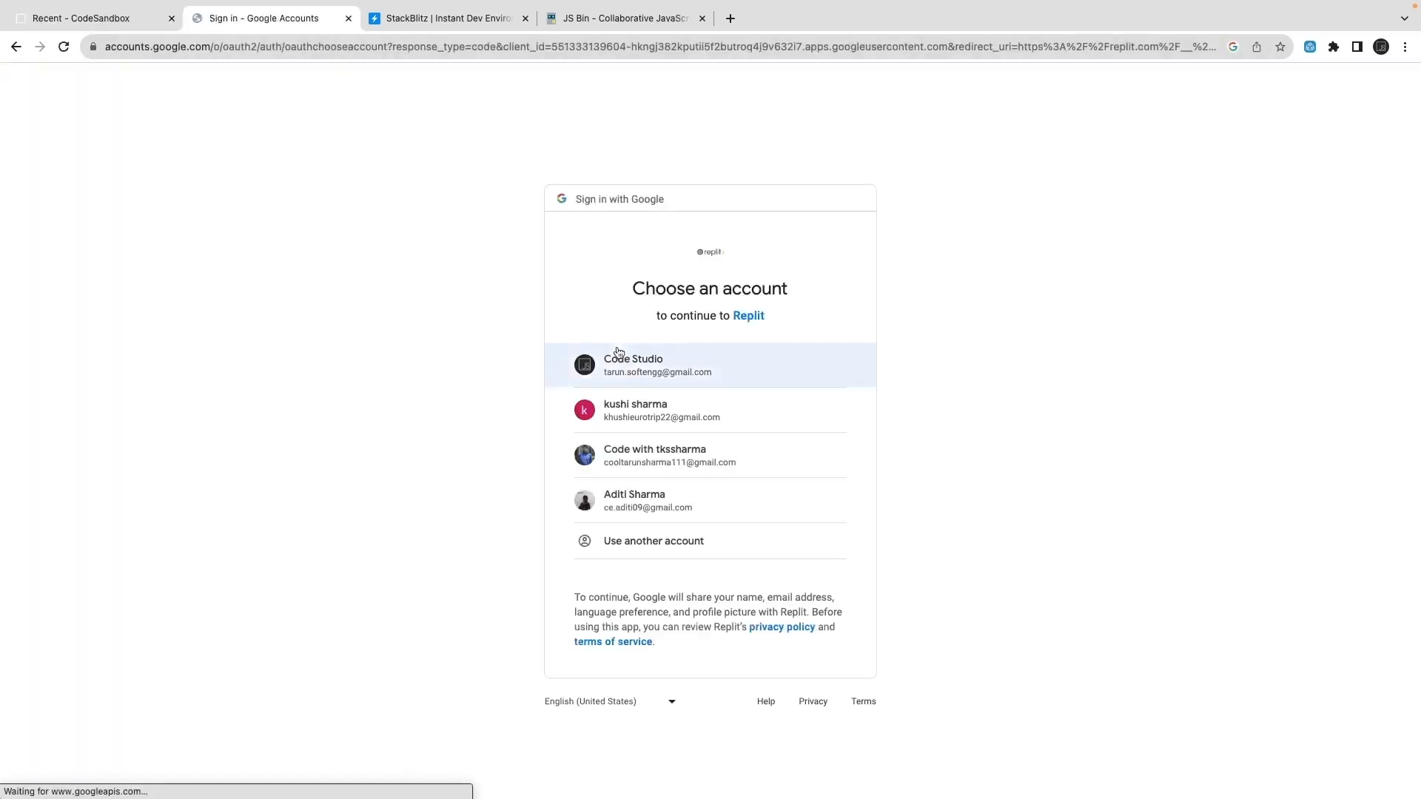
Step: Scroll StackBlitz's popular starter templates, then return to the Replit home page
{"action": "left_click", "coordinate": [444, 17]}
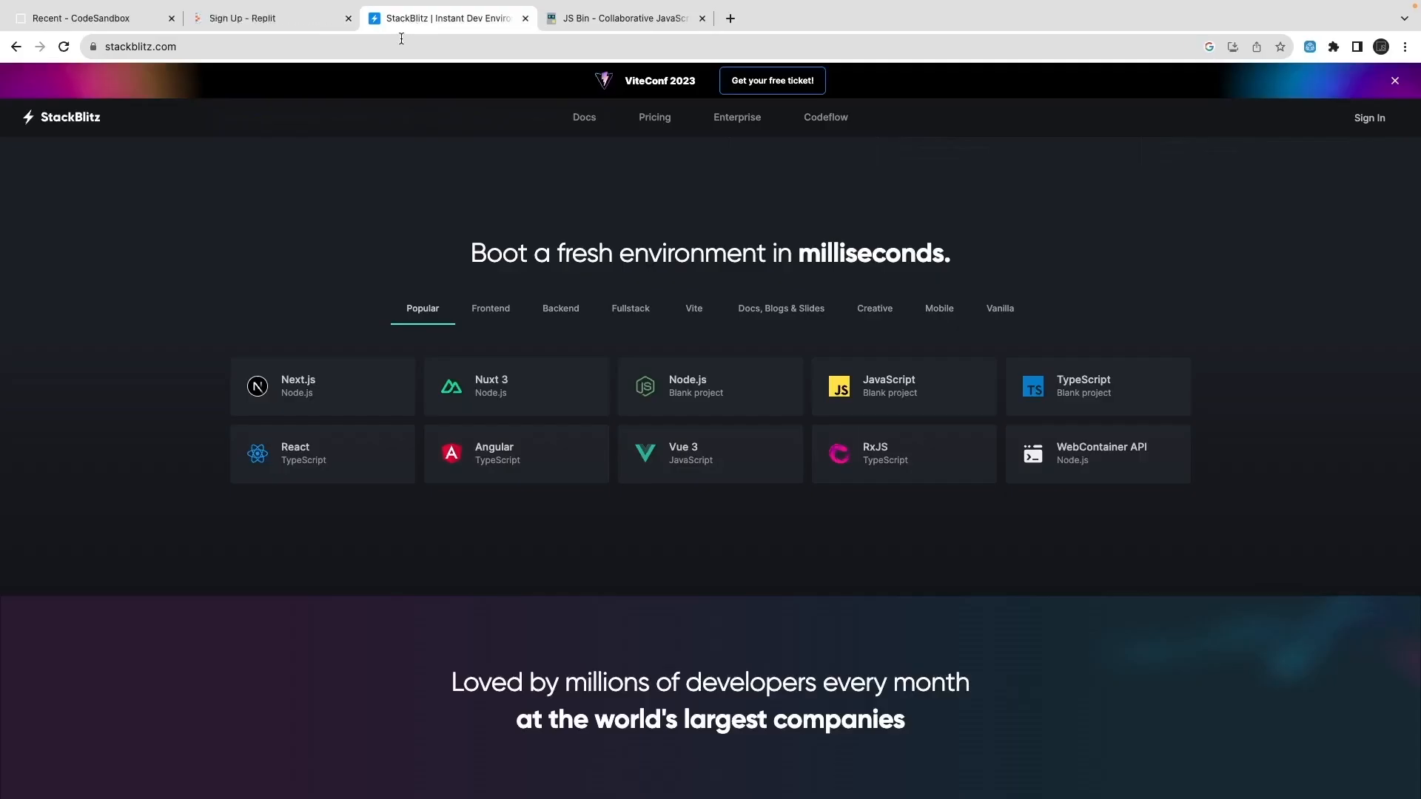
{"action": "scroll", "scroll_direction": "down", "scroll_amount": 3}
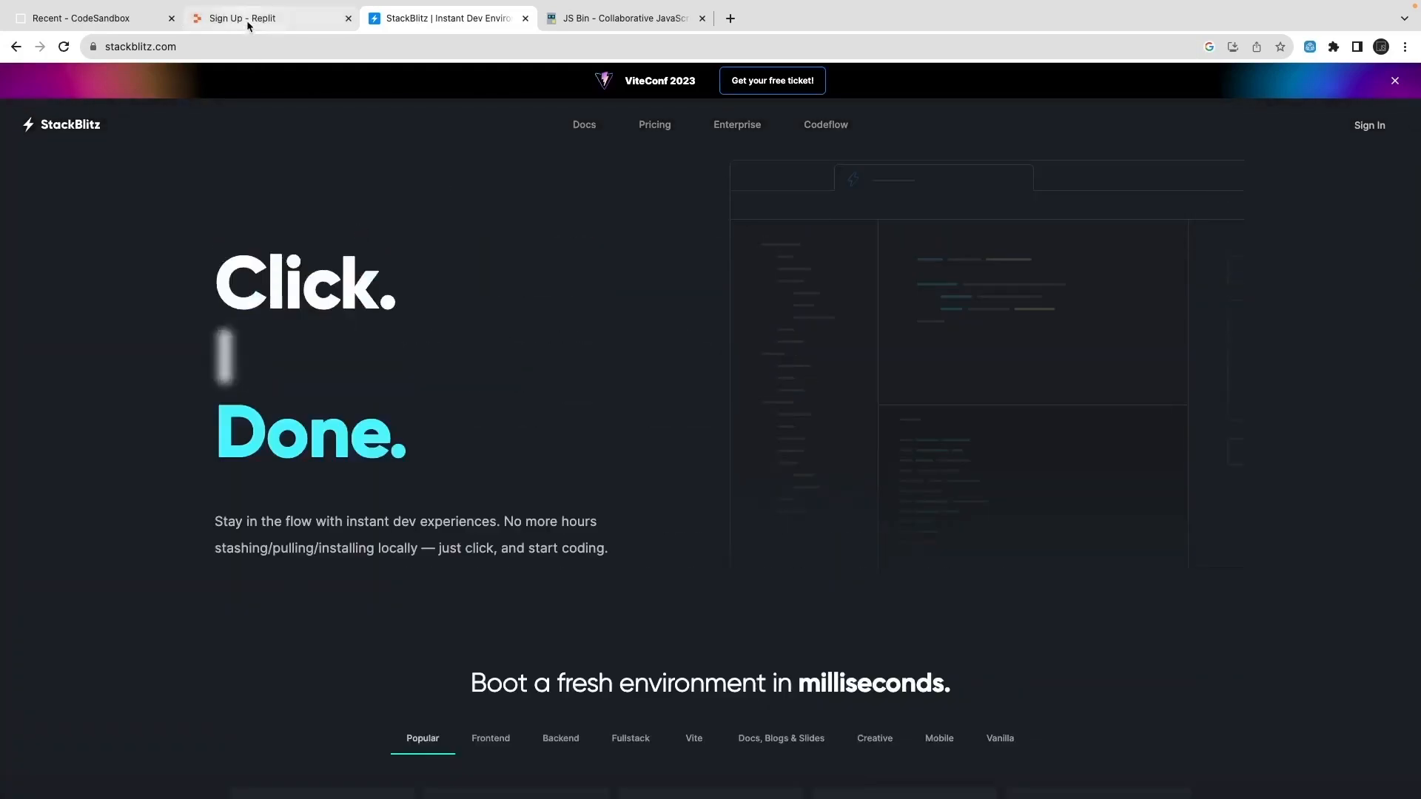
{"action": "left_click", "coordinate": [269, 18]}
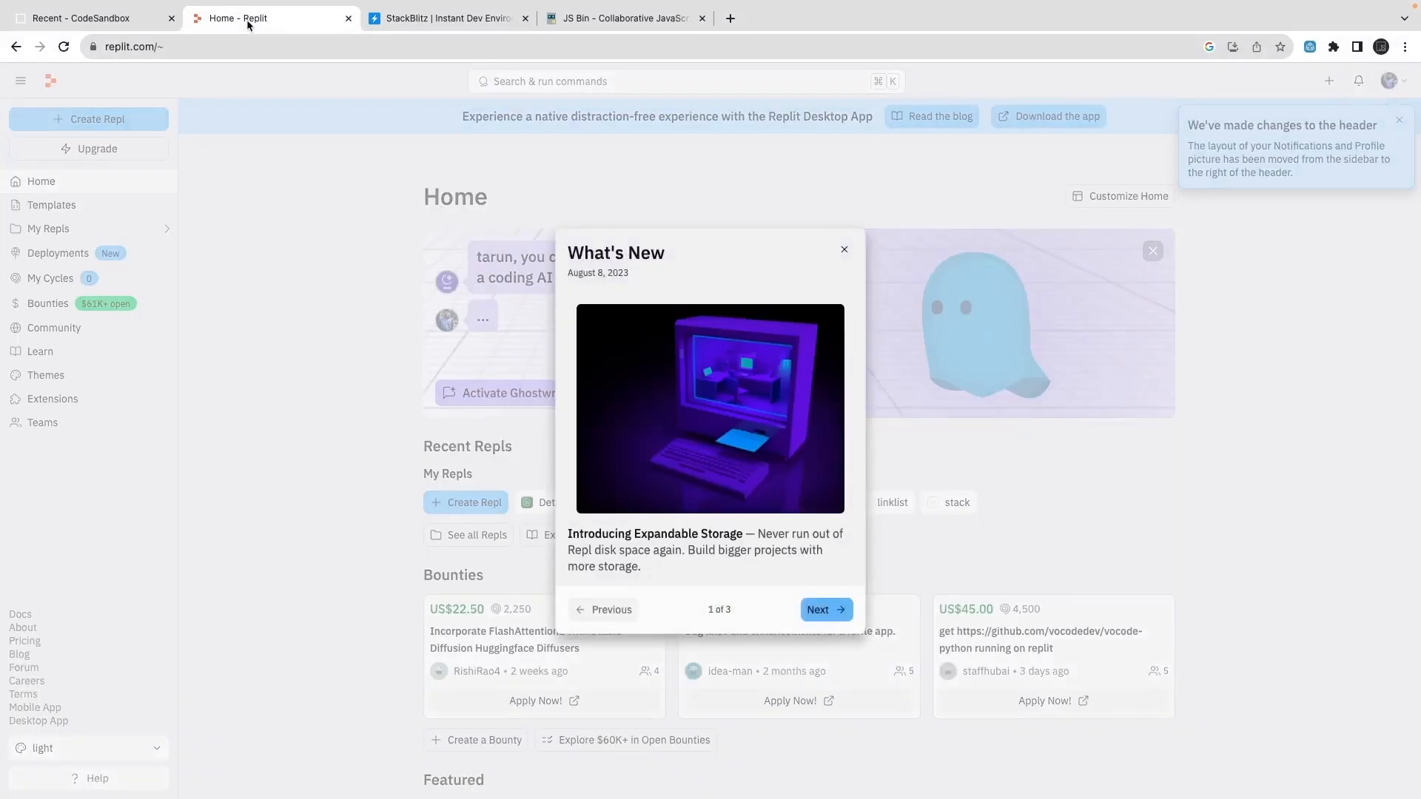
Step: Dismiss What's New and create a Node.js repl named BouncyHiddenWireframes
{"action": "left_click", "coordinate": [842, 249]}
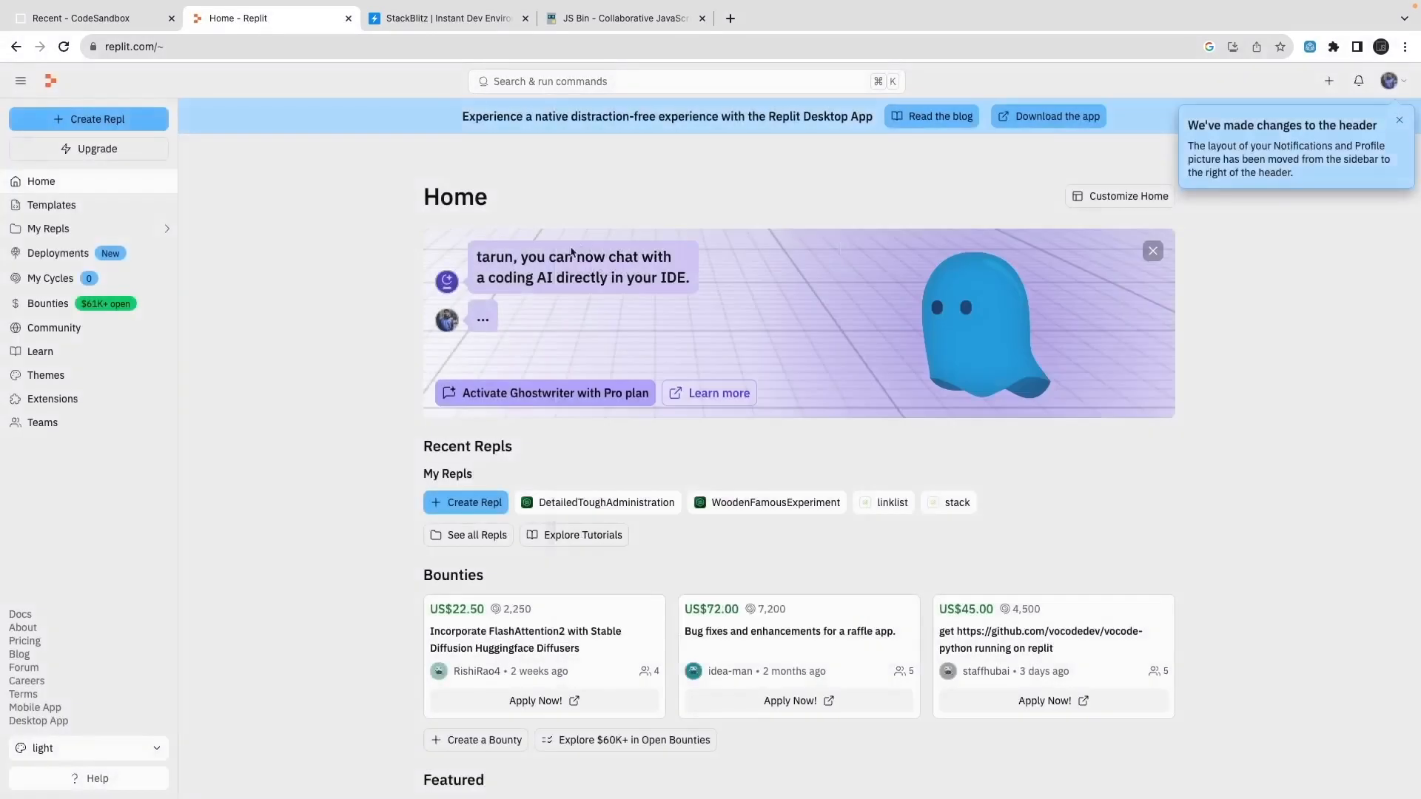
{"action": "left_click", "coordinate": [87, 119]}
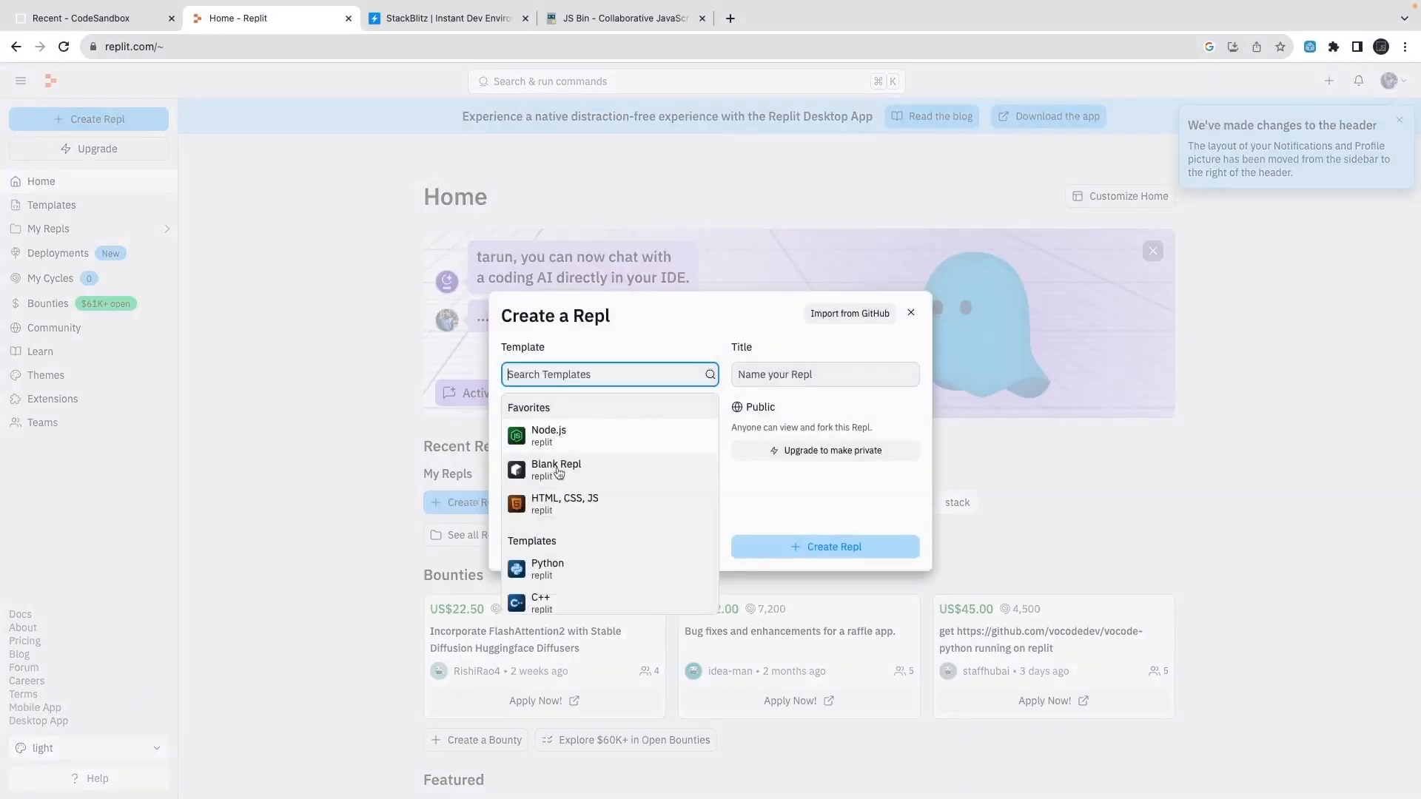
{"action": "scroll", "scroll_direction": "down", "scroll_amount": 3}
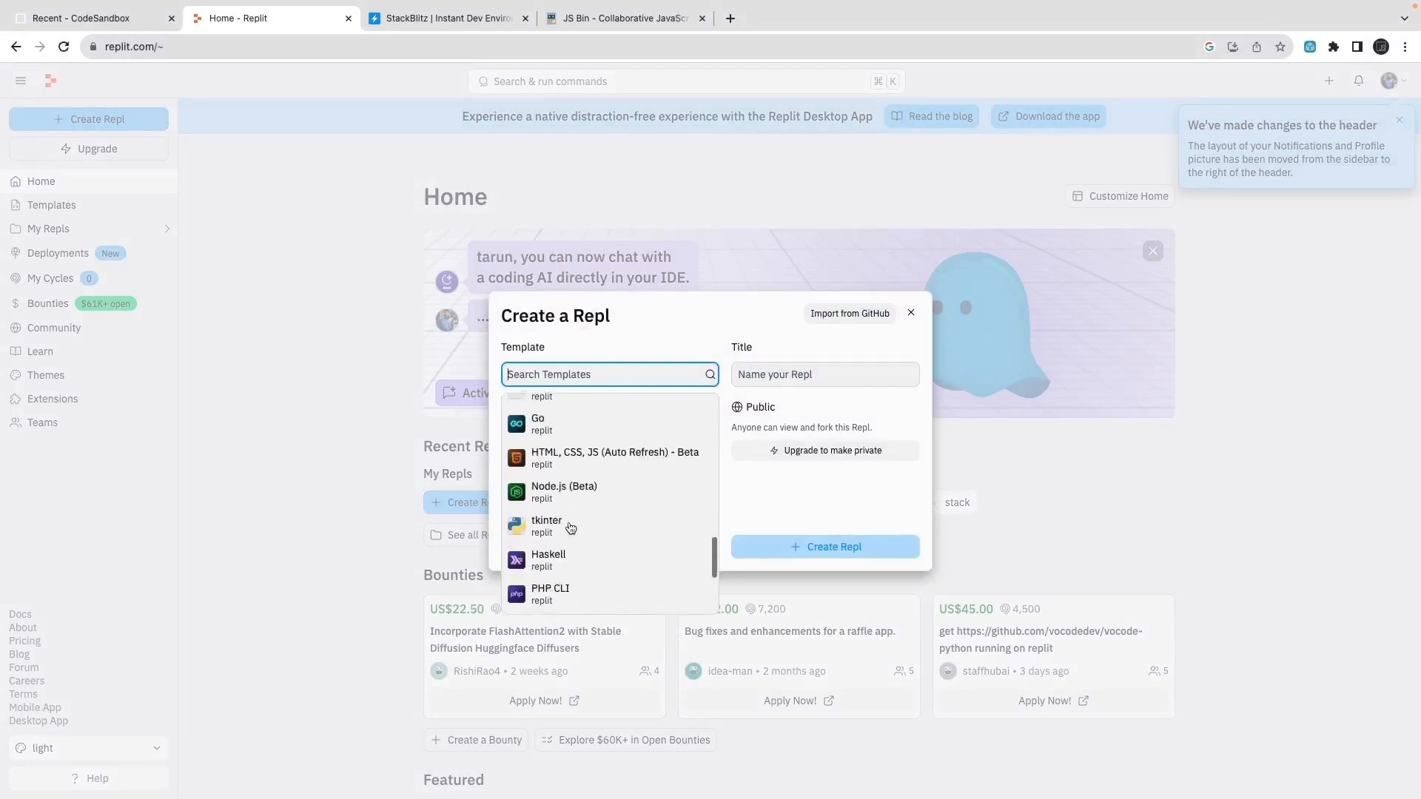
{"action": "left_click", "coordinate": [562, 492]}
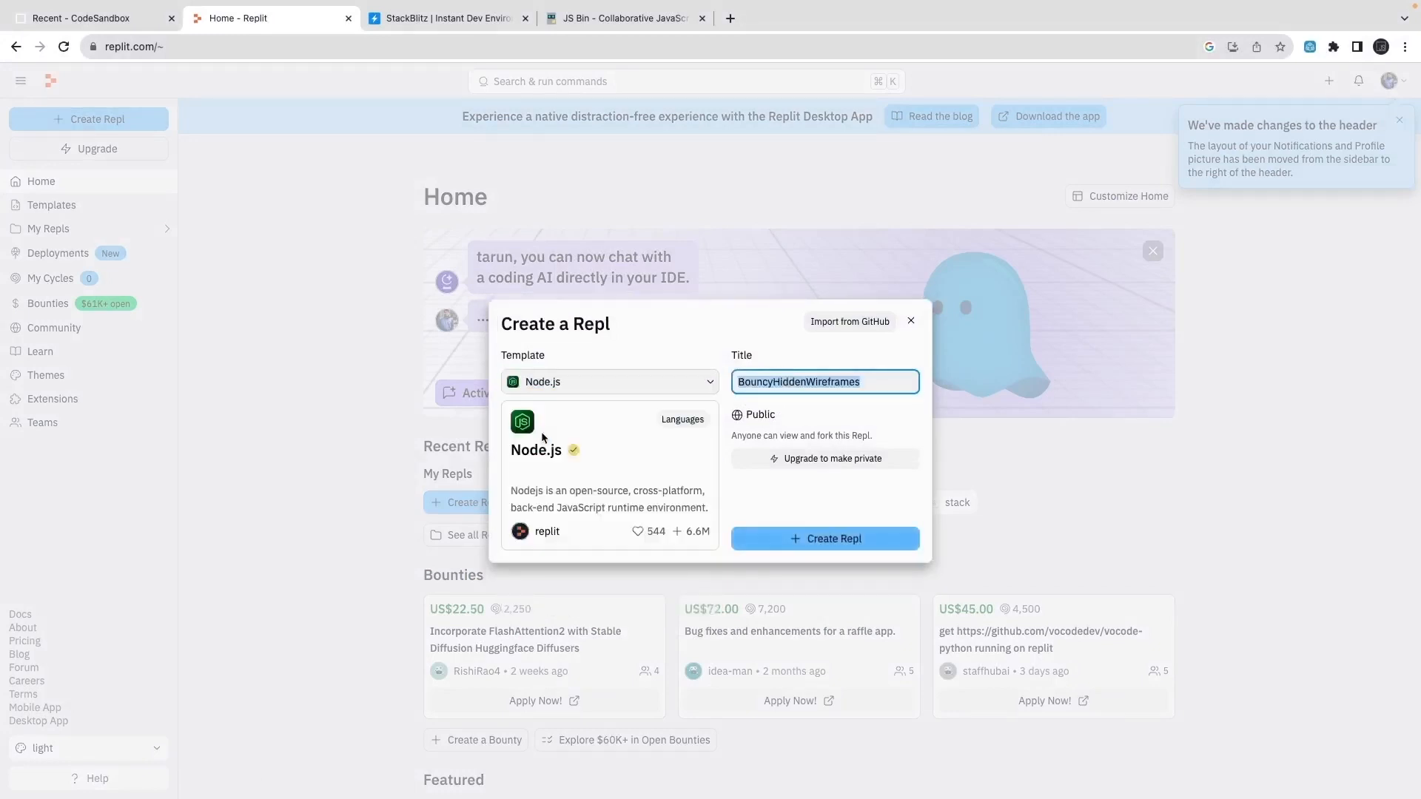
{"action": "left_click", "coordinate": [823, 539]}
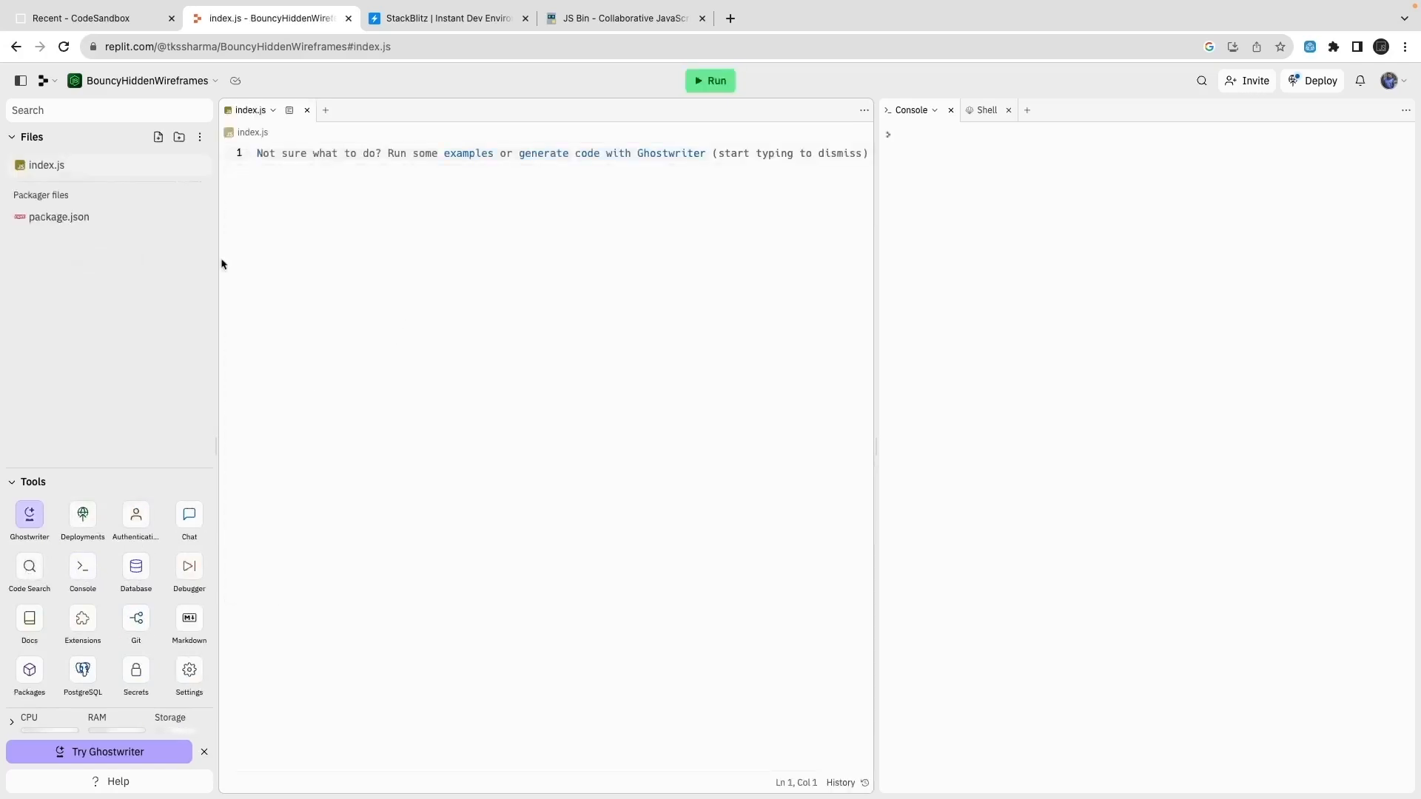
Step: Add "express": "4.0.0" to package.json dependencies after node-fetch
{"action": "left_click", "coordinate": [59, 216]}
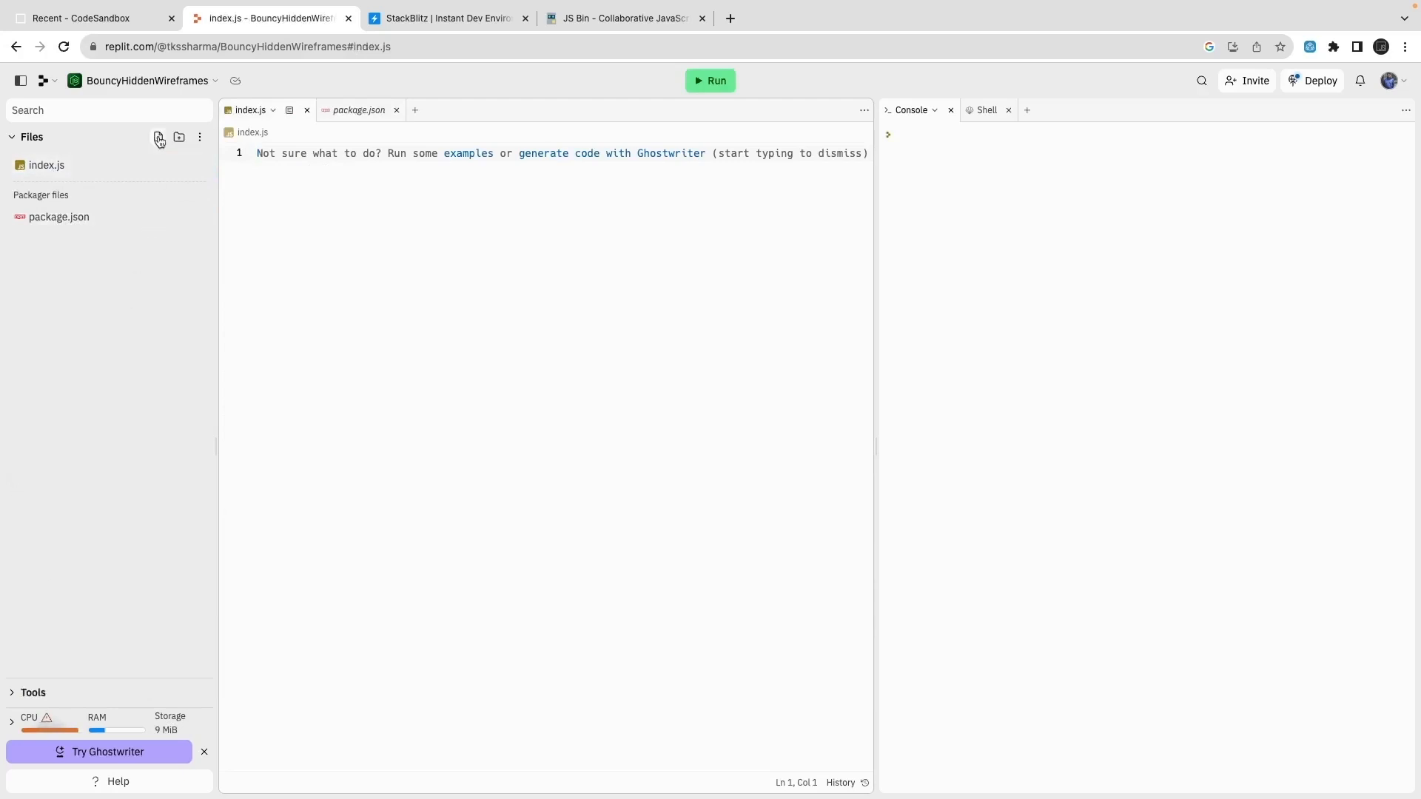
{"action": "left_click", "coordinate": [356, 109]}
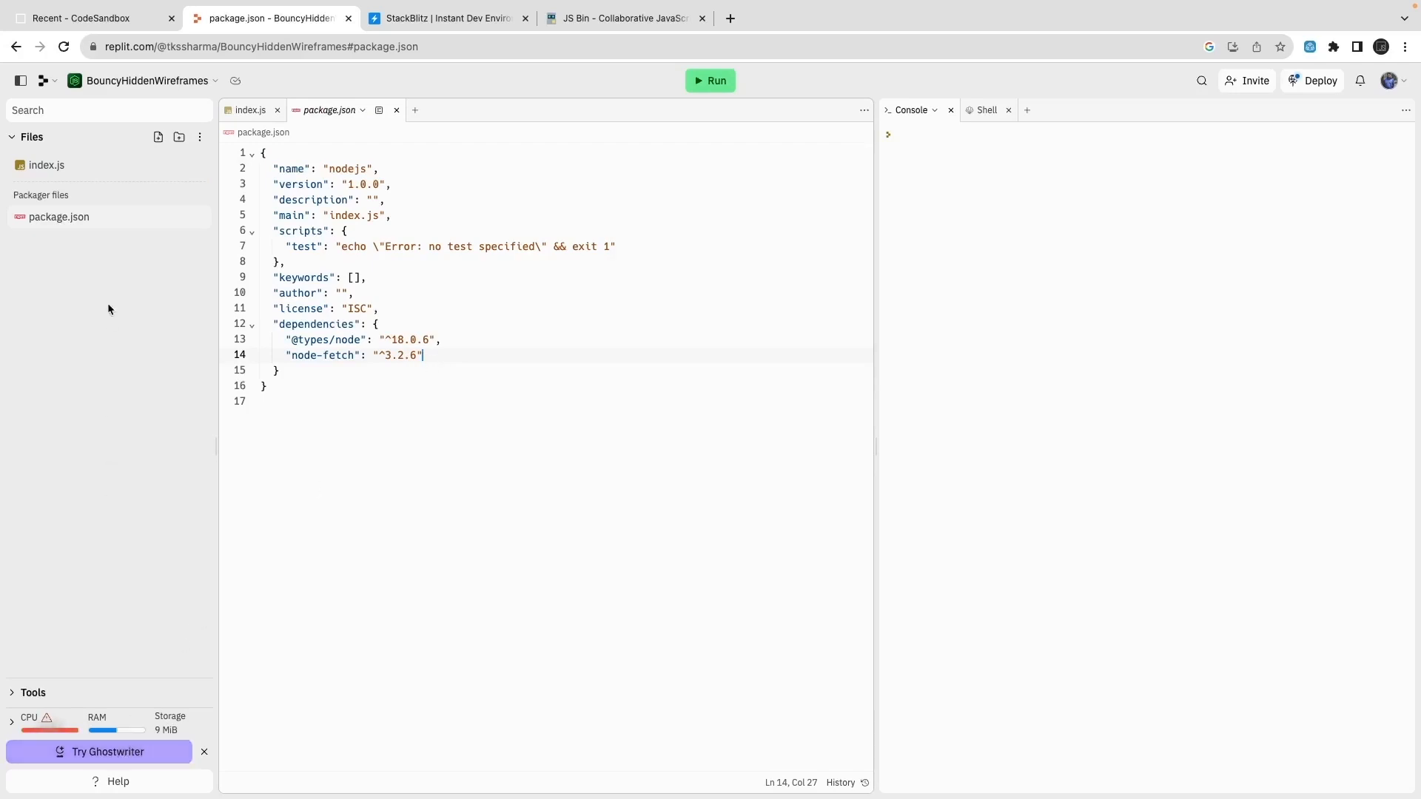
{"action": "left_click", "coordinate": [198, 136]}
{"action": "type", "text": "\"express"}
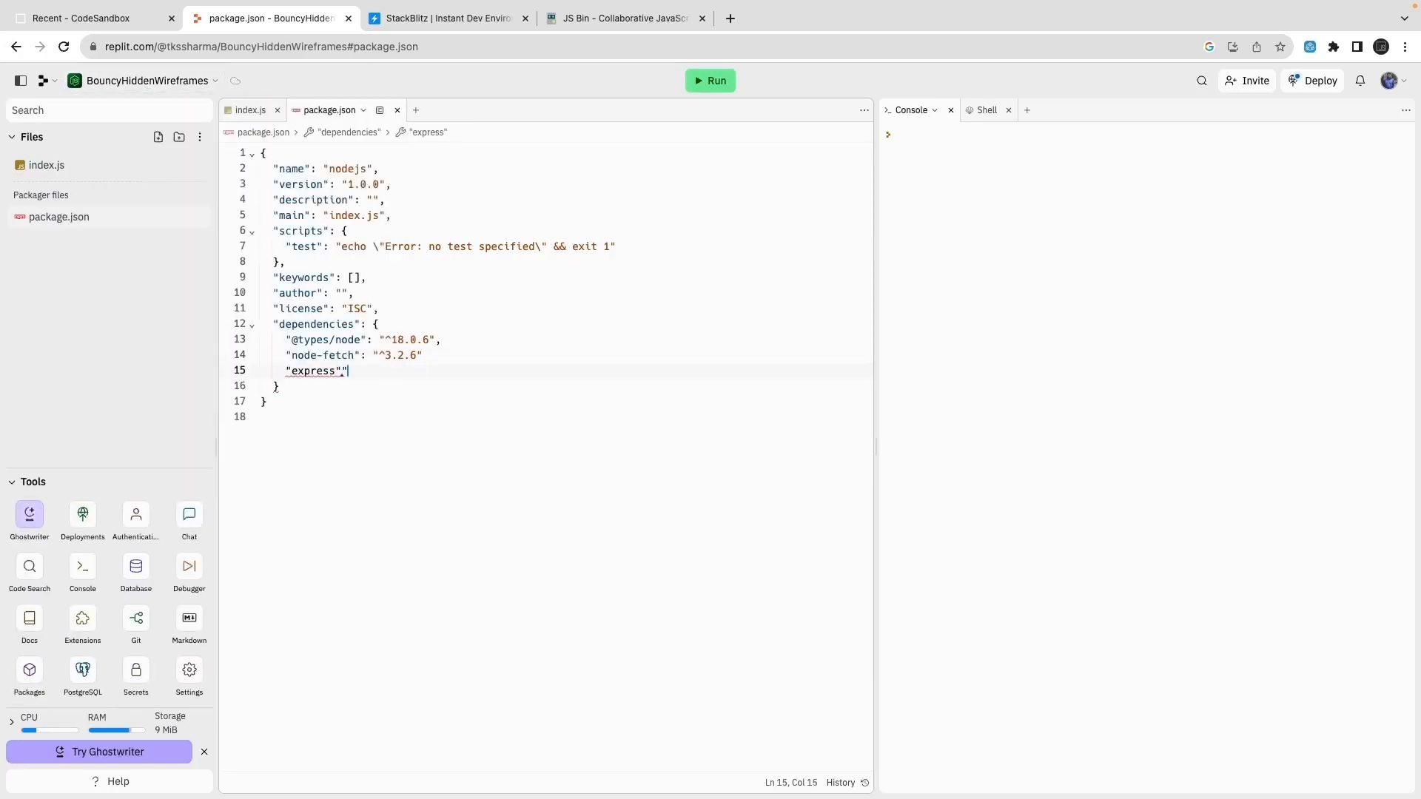
{"action": "type", "text": ":\"\""}
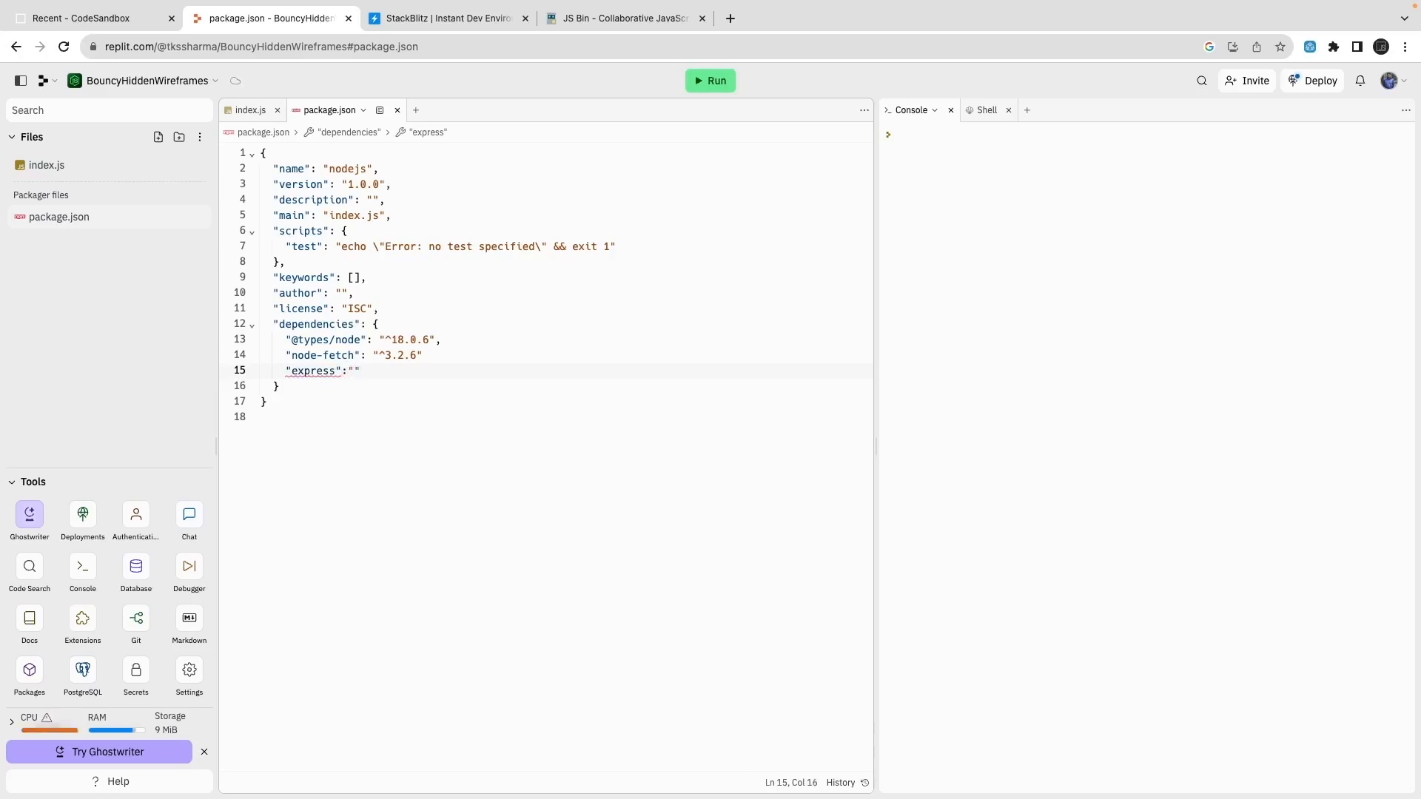
{"action": "type", "text": "4.0.0"}
{"action": "left_click", "coordinate": [564, 355]}
{"action": "type", "text": ","}
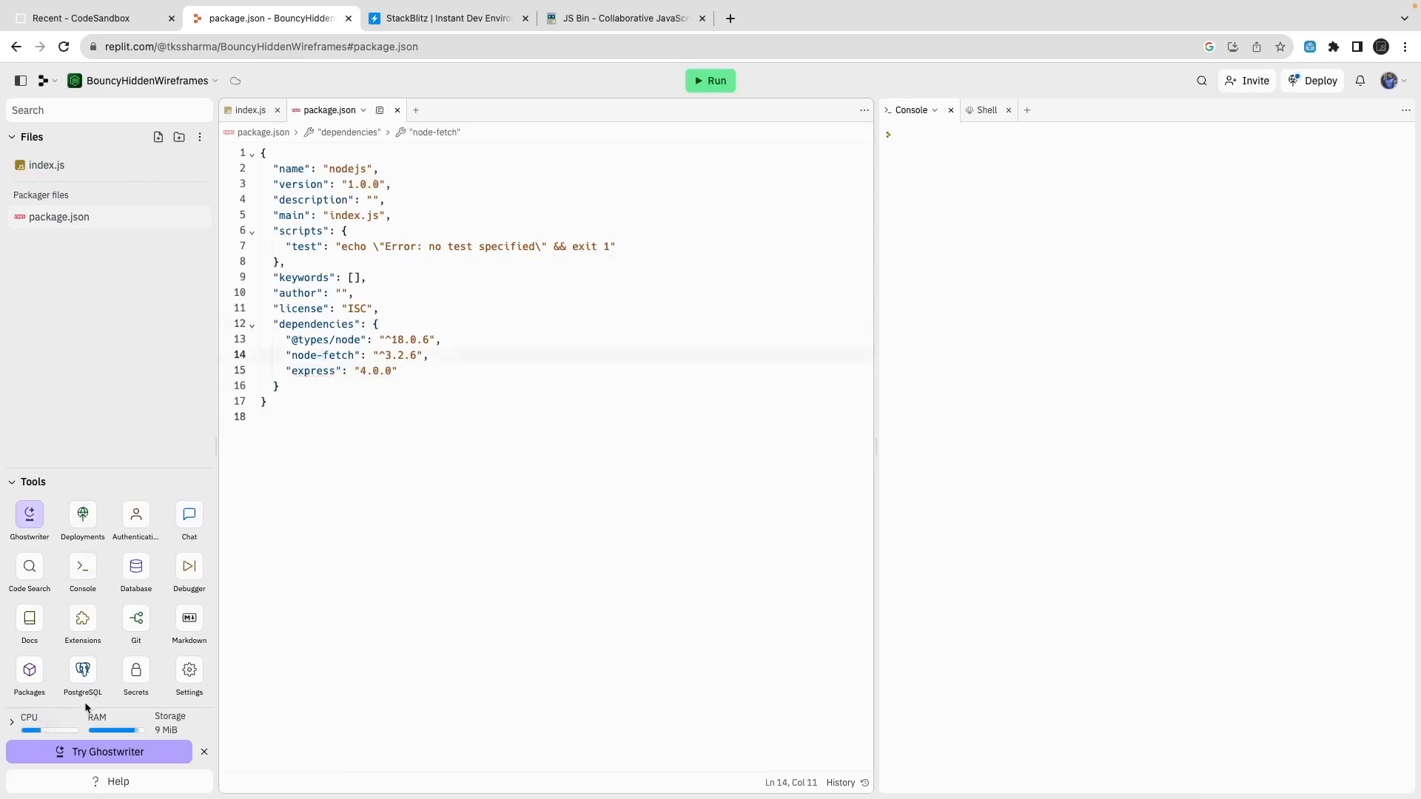
{"action": "left_click", "coordinate": [188, 669]}
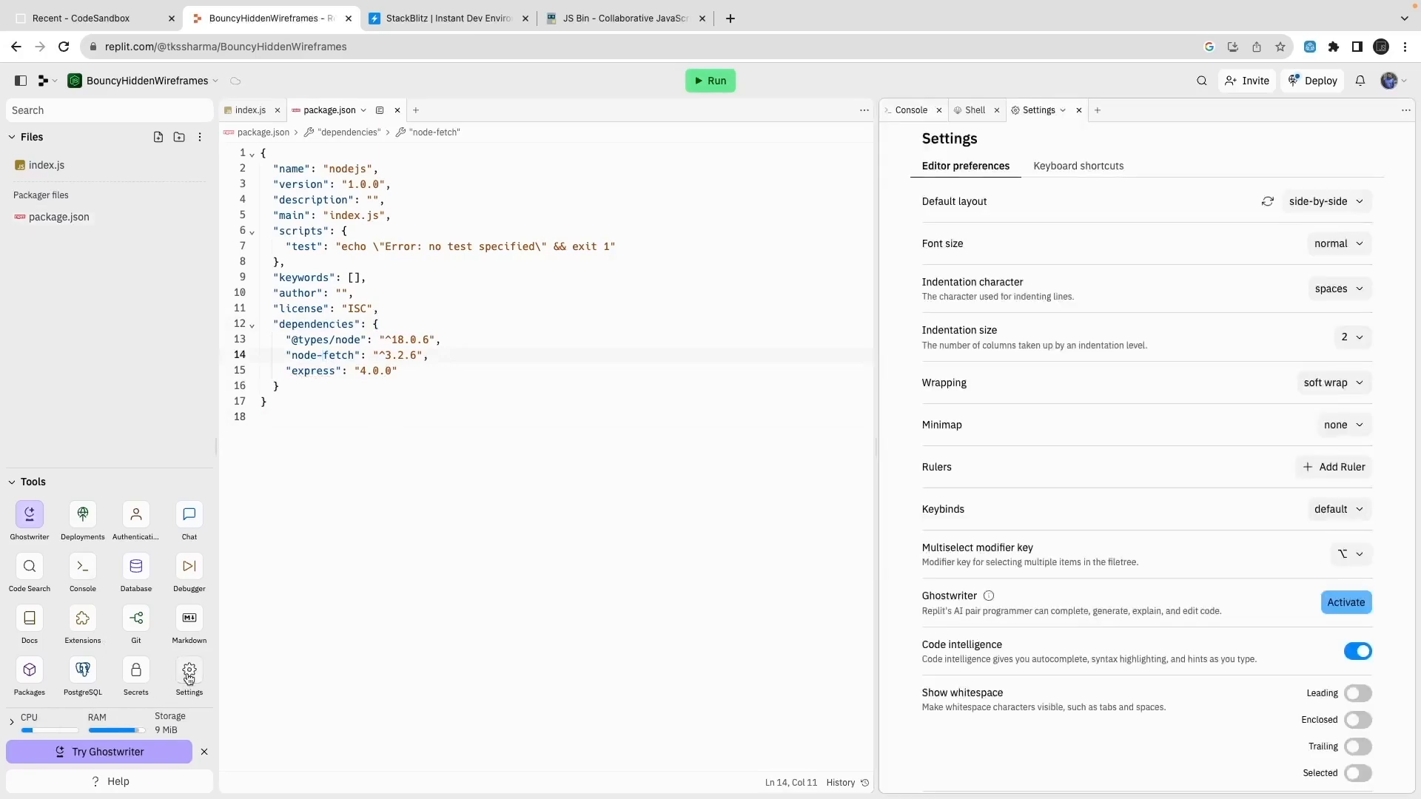
Step: Set editor font size to large, log "Hello World" from index.js and run it
{"action": "left_click", "coordinate": [1335, 242]}
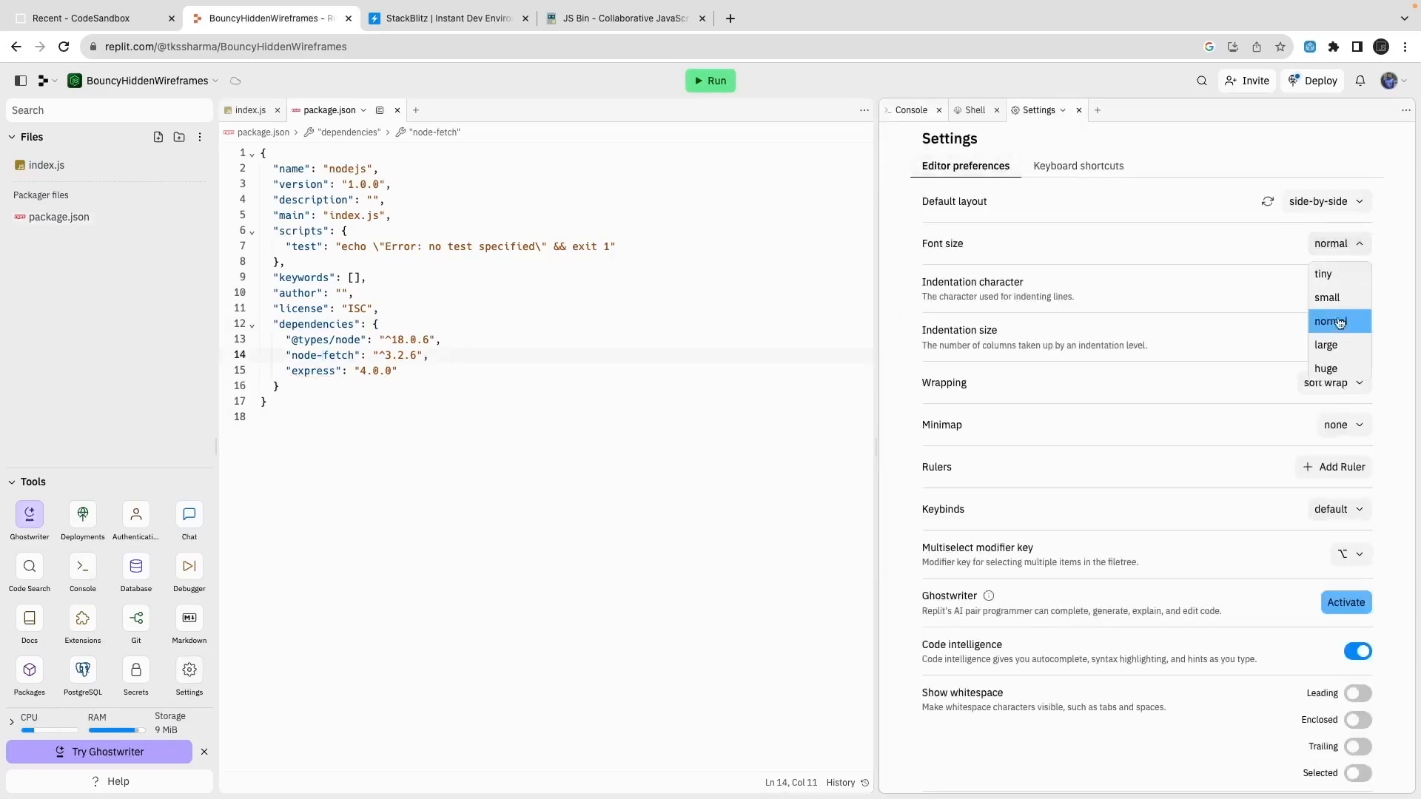
{"action": "left_click", "coordinate": [1326, 344]}
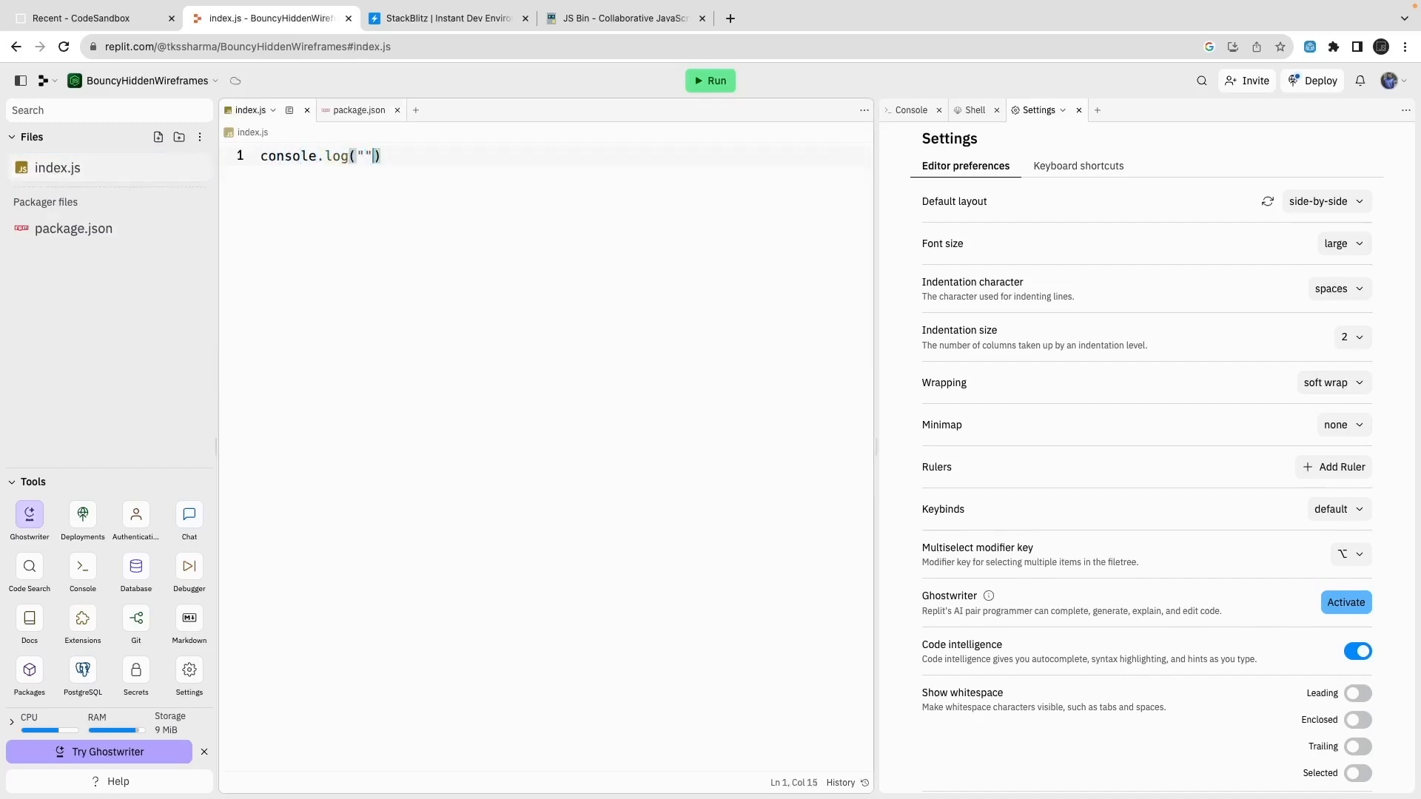
{"action": "type", "text": "Hello Wor"}
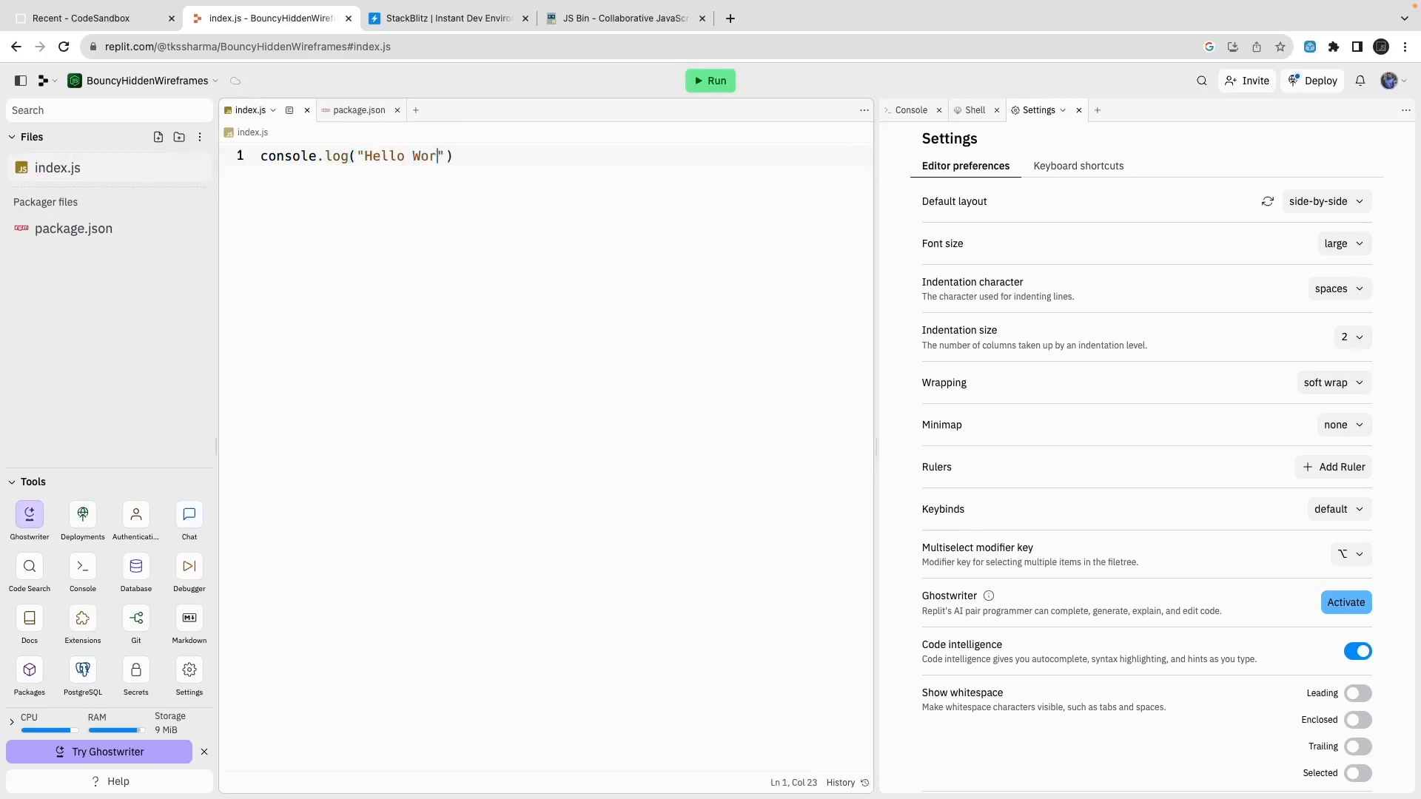
{"action": "left_click", "coordinate": [710, 80]}
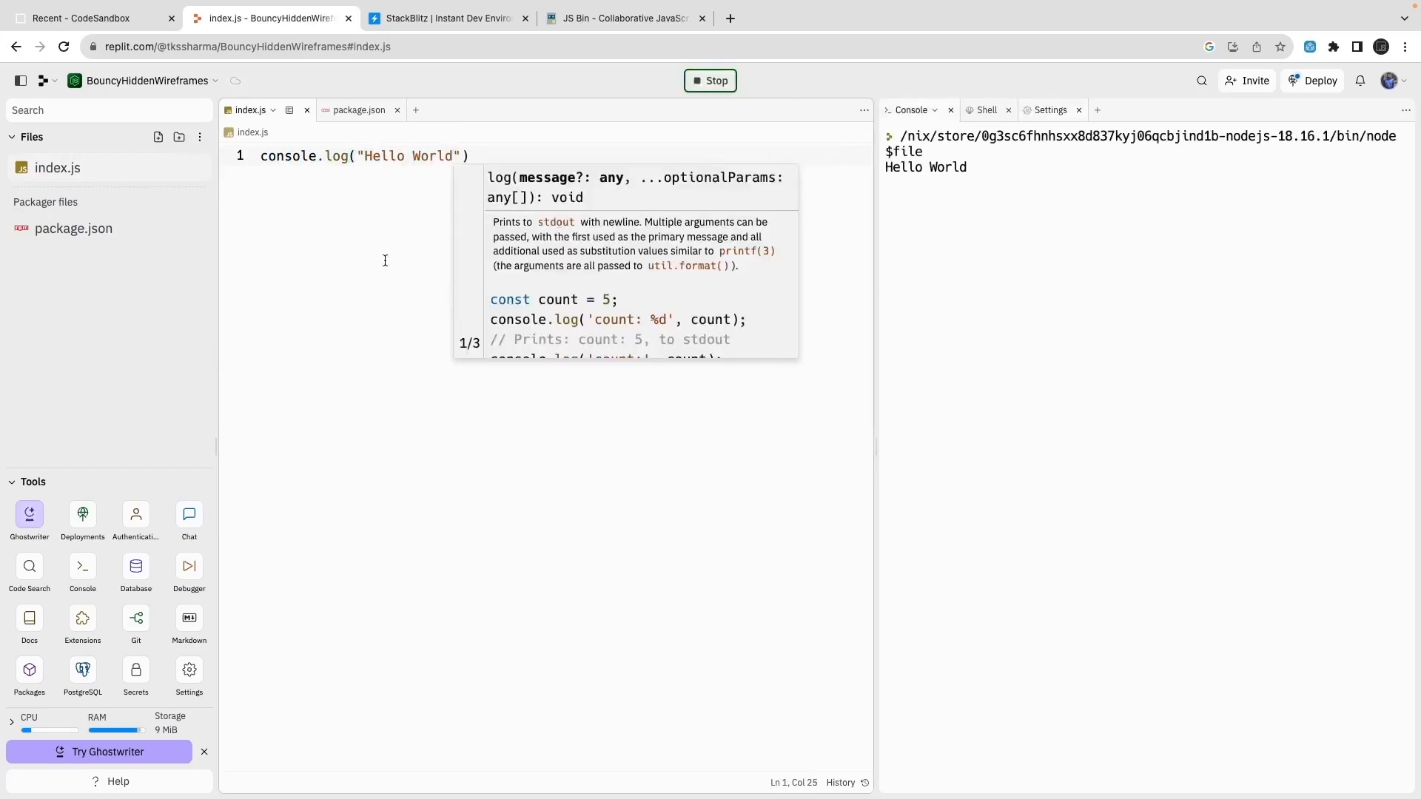
{"action": "left_click", "coordinate": [357, 109]}
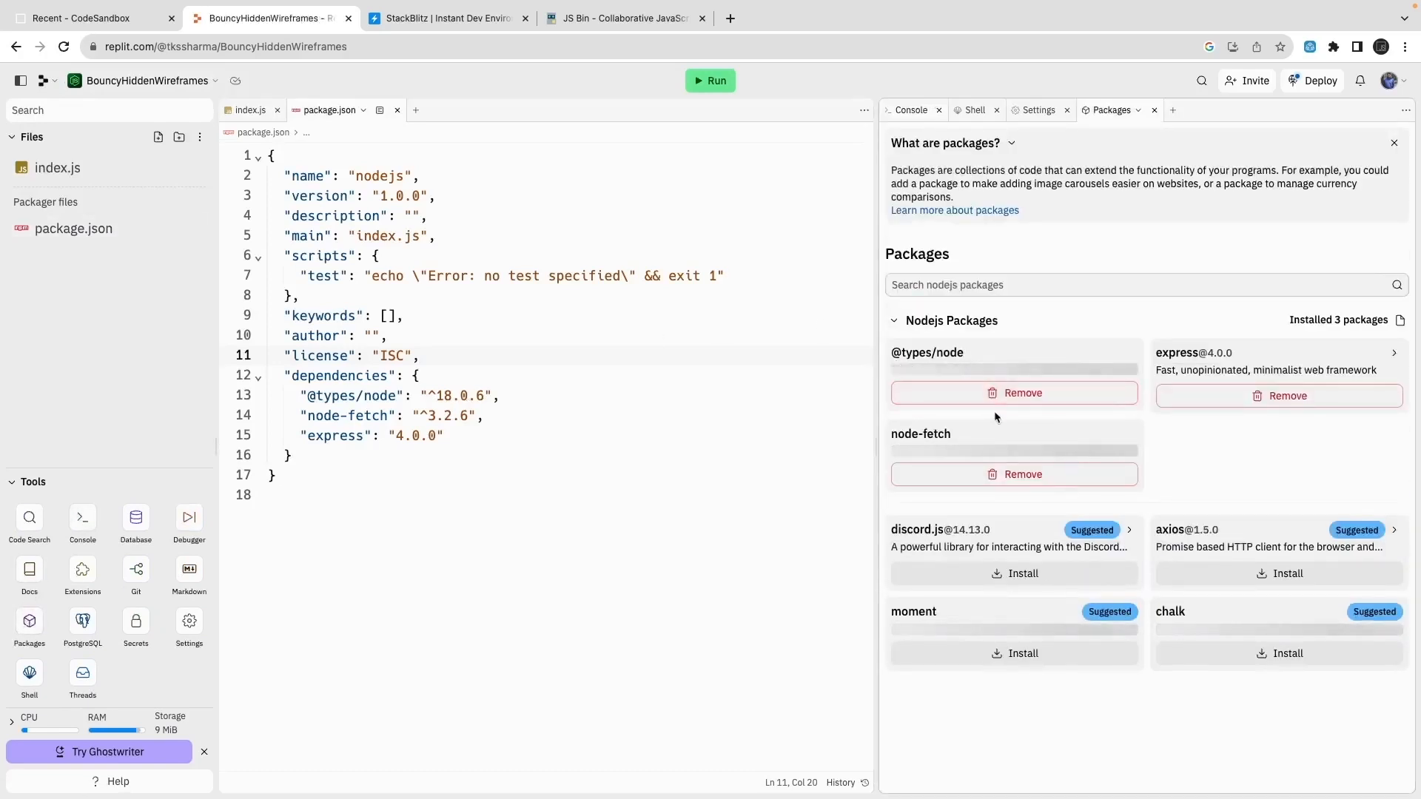
Step: Search jest in Packages, then switch over to the StackBlitz site
{"action": "type", "text": "je"}
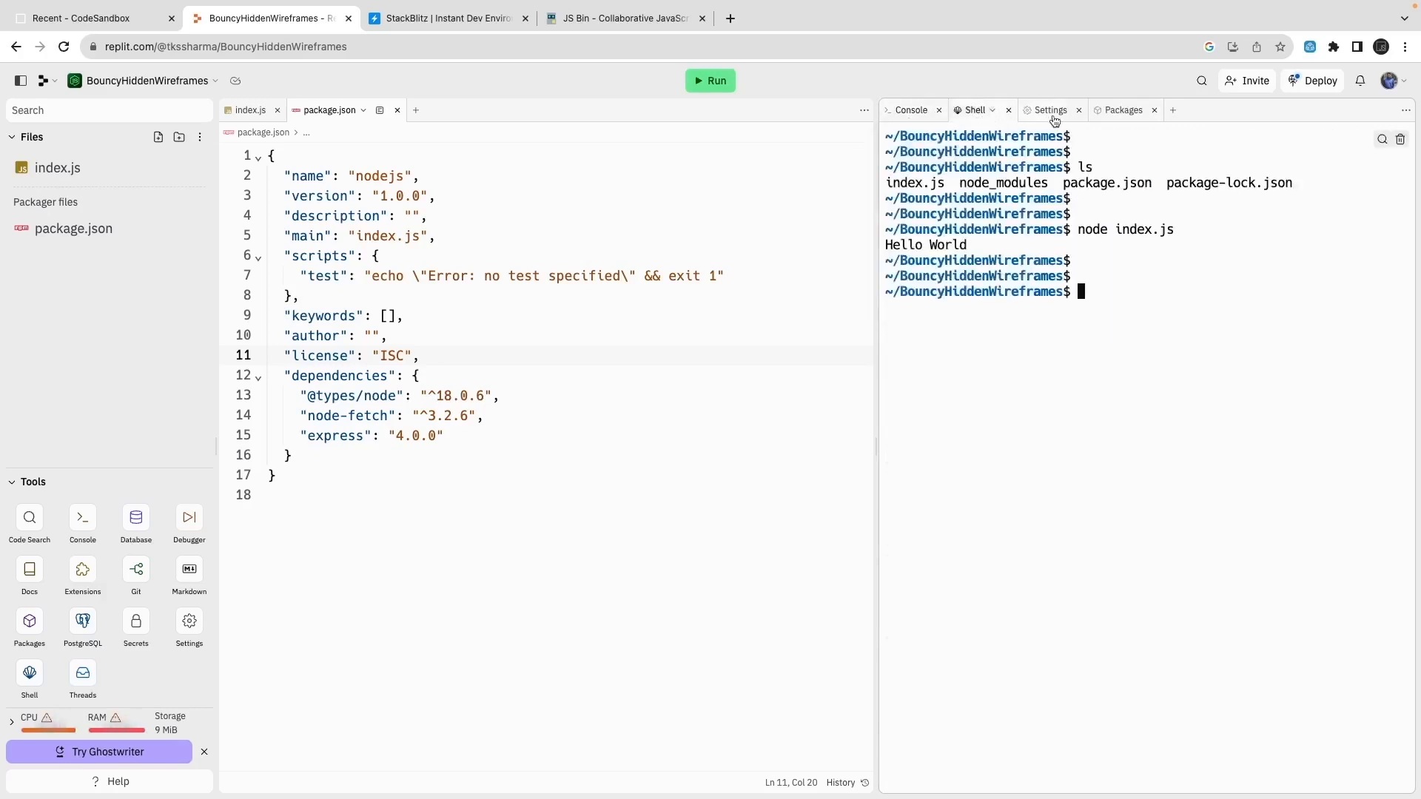
{"action": "left_click", "coordinate": [1121, 110]}
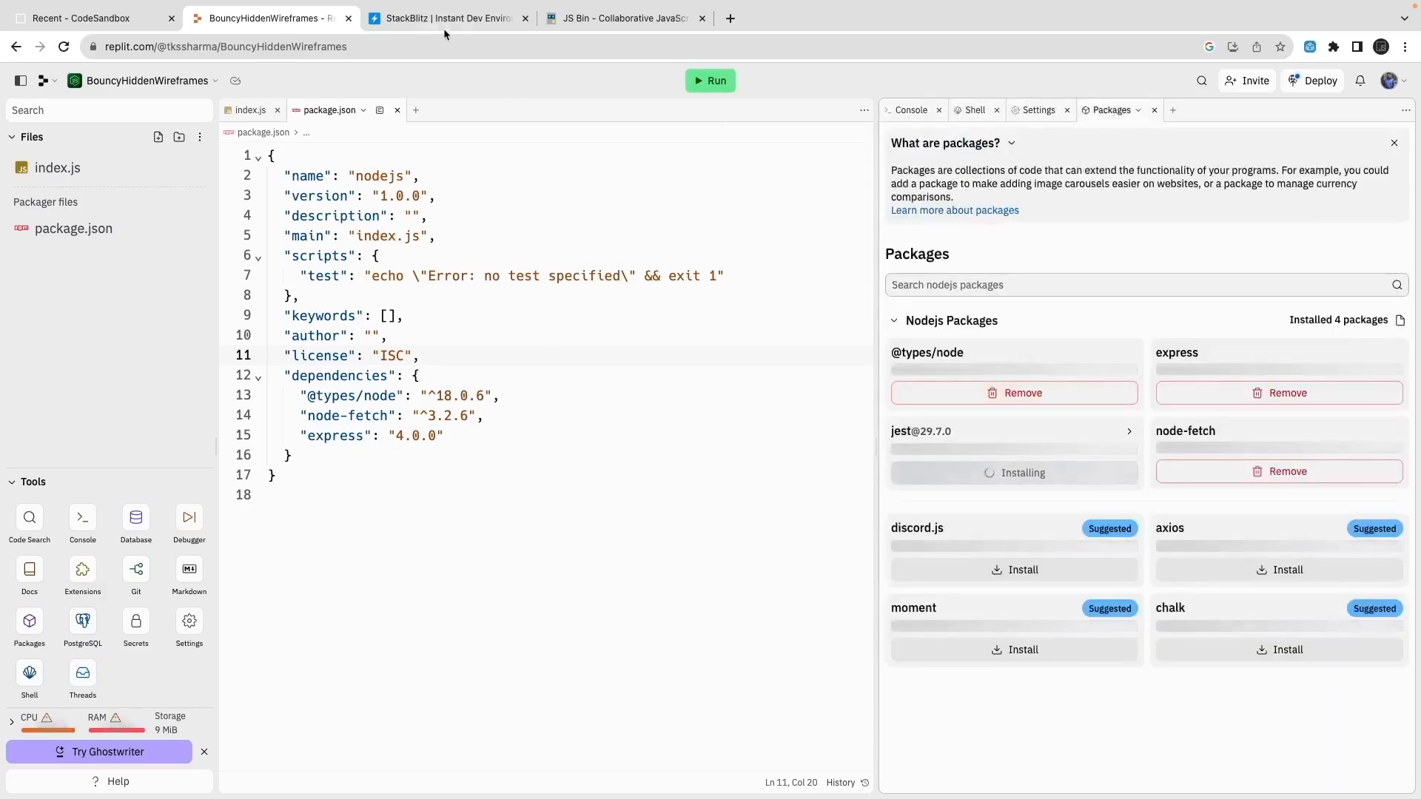
{"action": "left_click", "coordinate": [447, 18]}
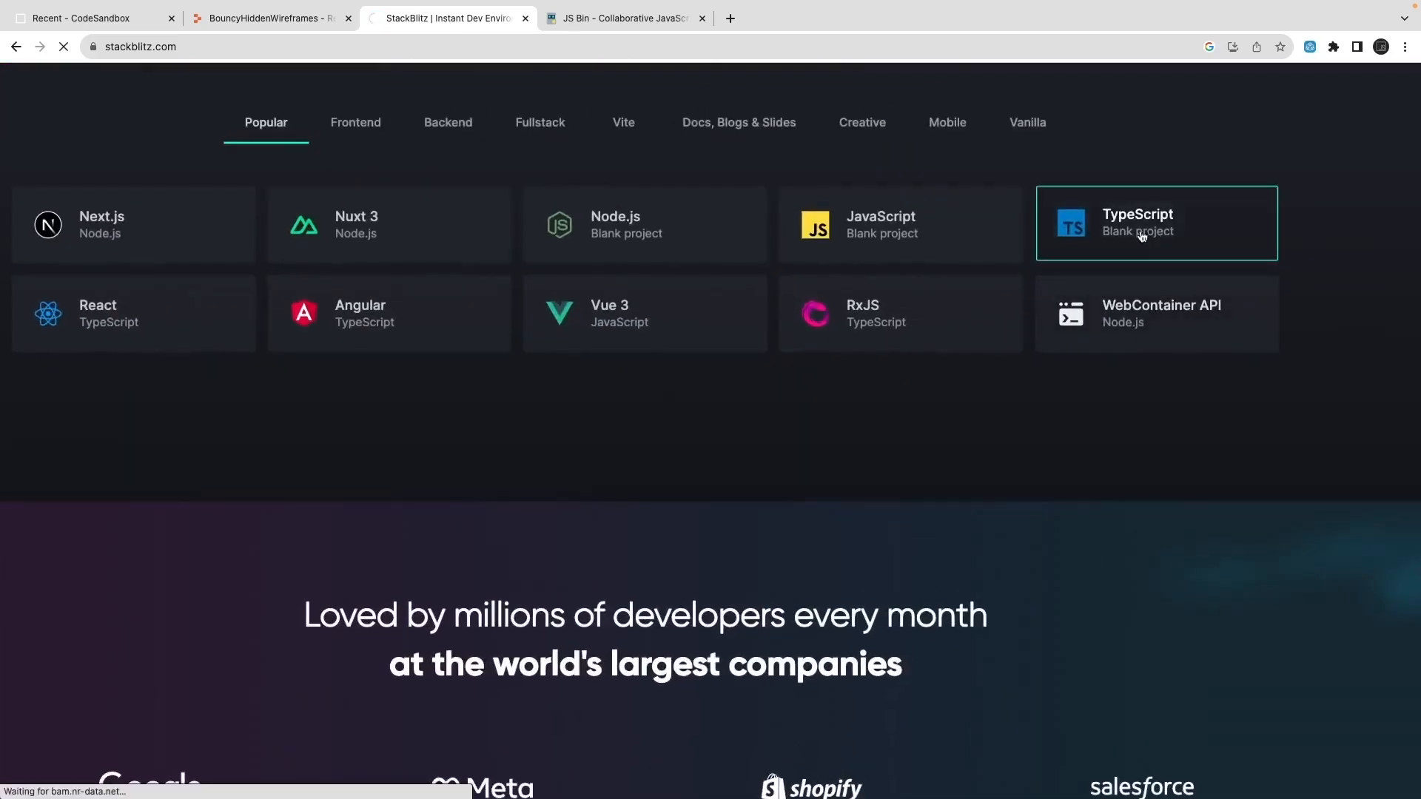
Step: Open the TypeScript Blank starter project and dismiss the shareable app URL notice
{"action": "left_click", "coordinate": [1138, 224]}
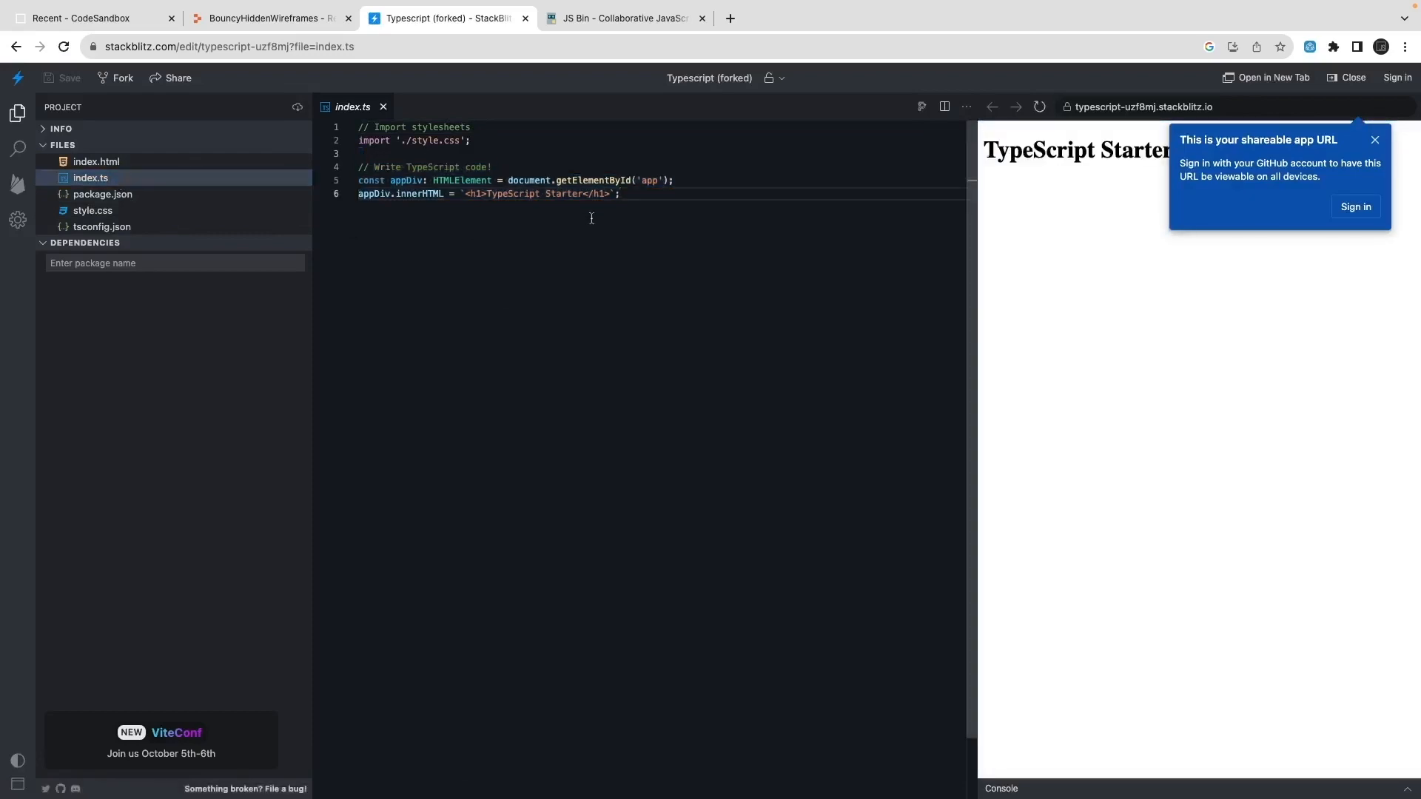
{"action": "left_click", "coordinate": [1375, 140]}
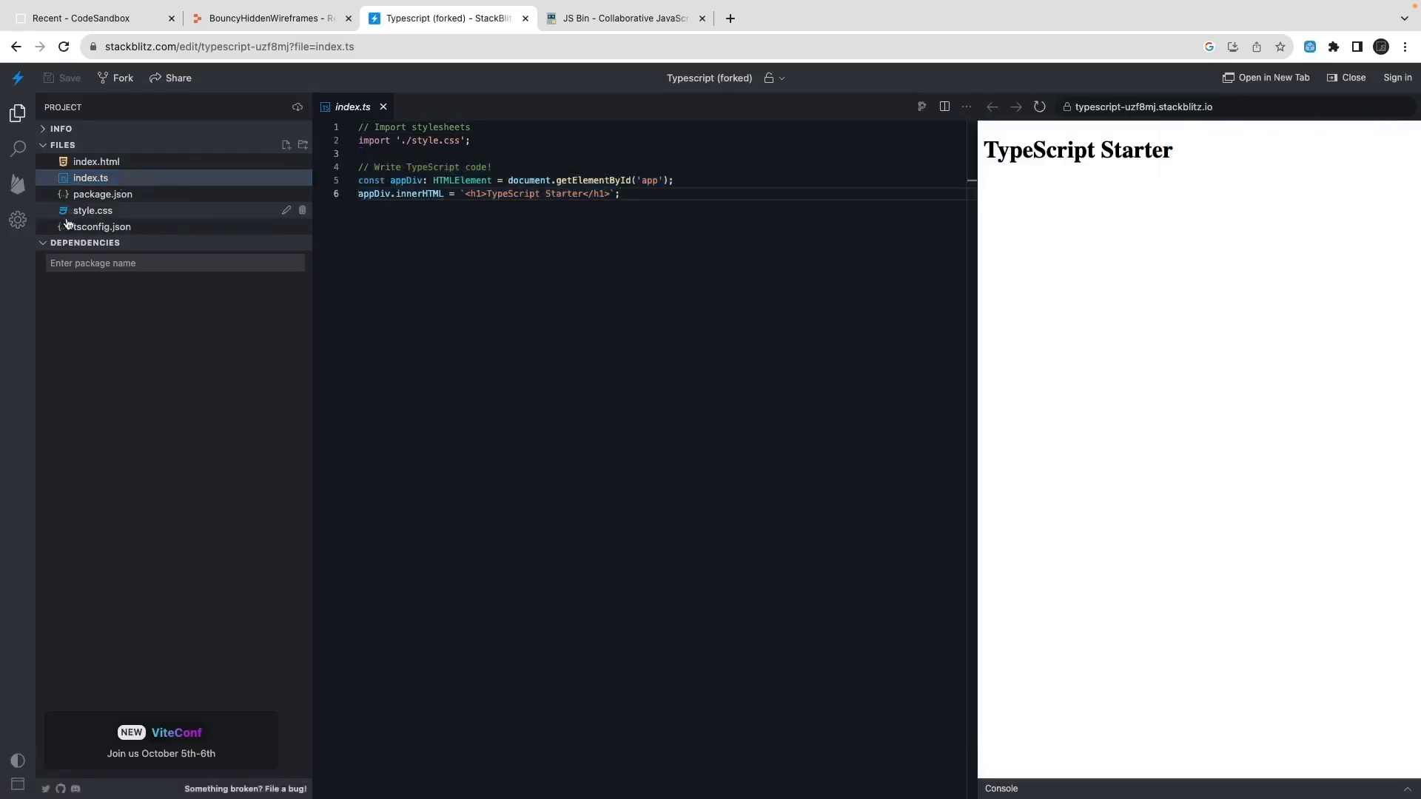
{"action": "left_click", "coordinate": [102, 227]}
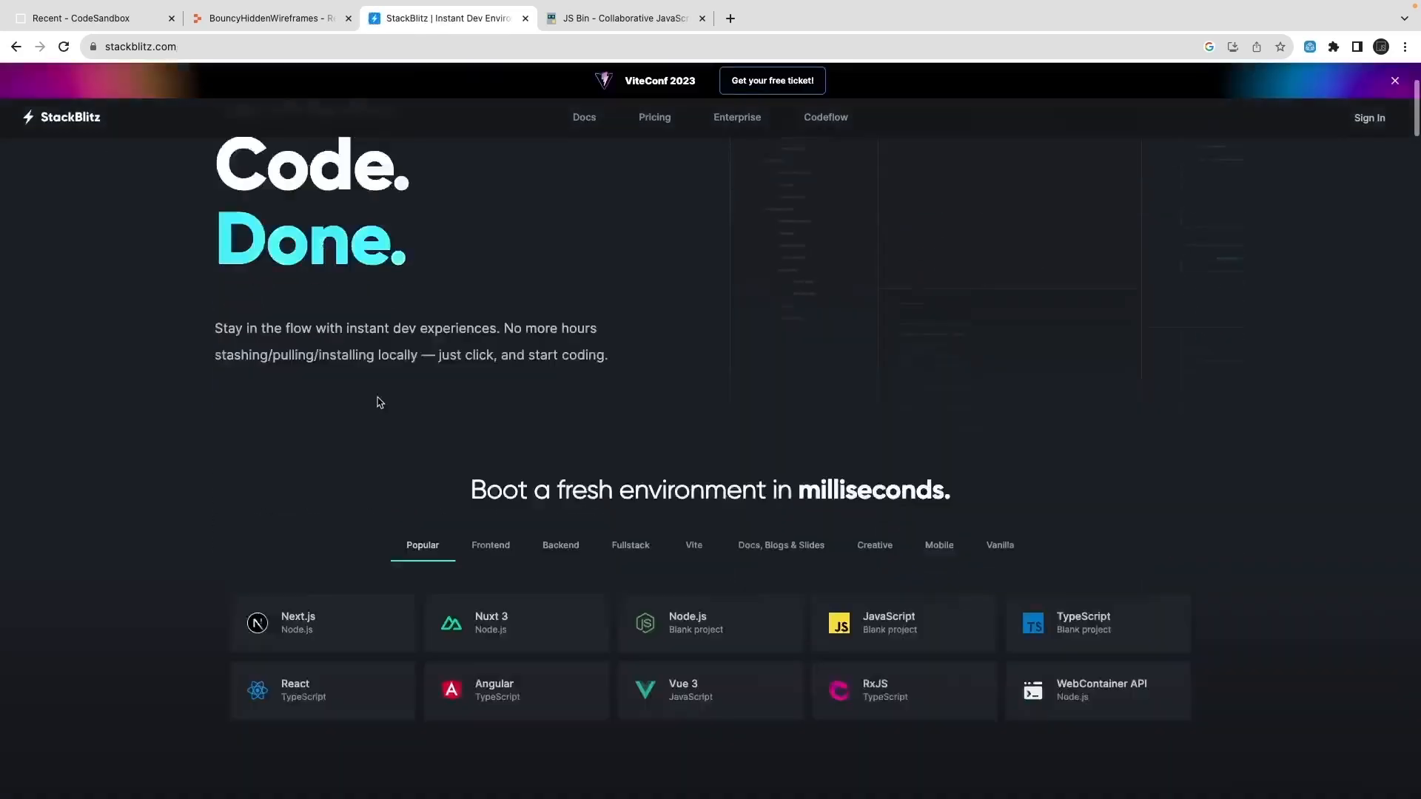
Step: Browse the StackBlitz Frontend and Backend starter template categories
{"action": "scroll", "scroll_direction": "down", "scroll_amount": 3}
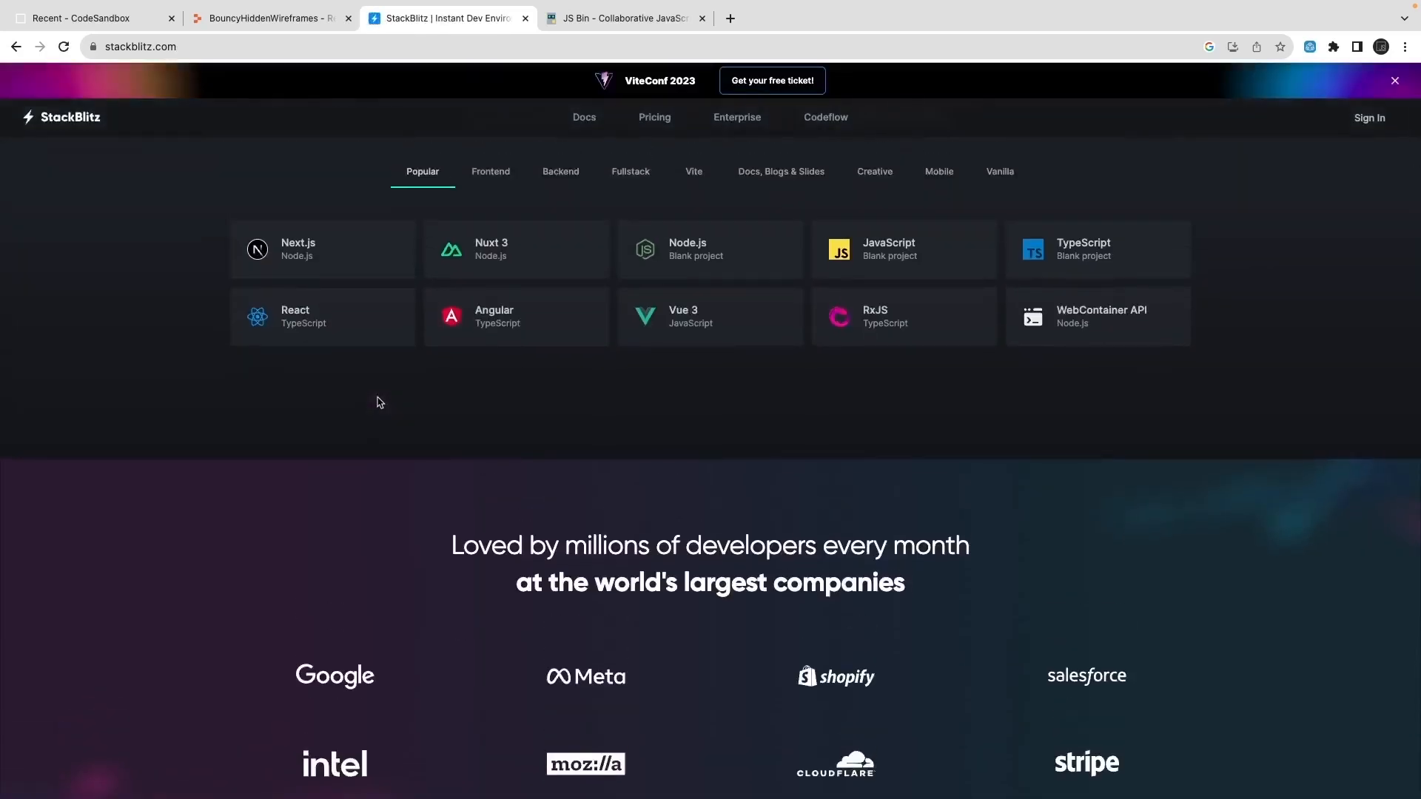
{"action": "left_click", "coordinate": [490, 172]}
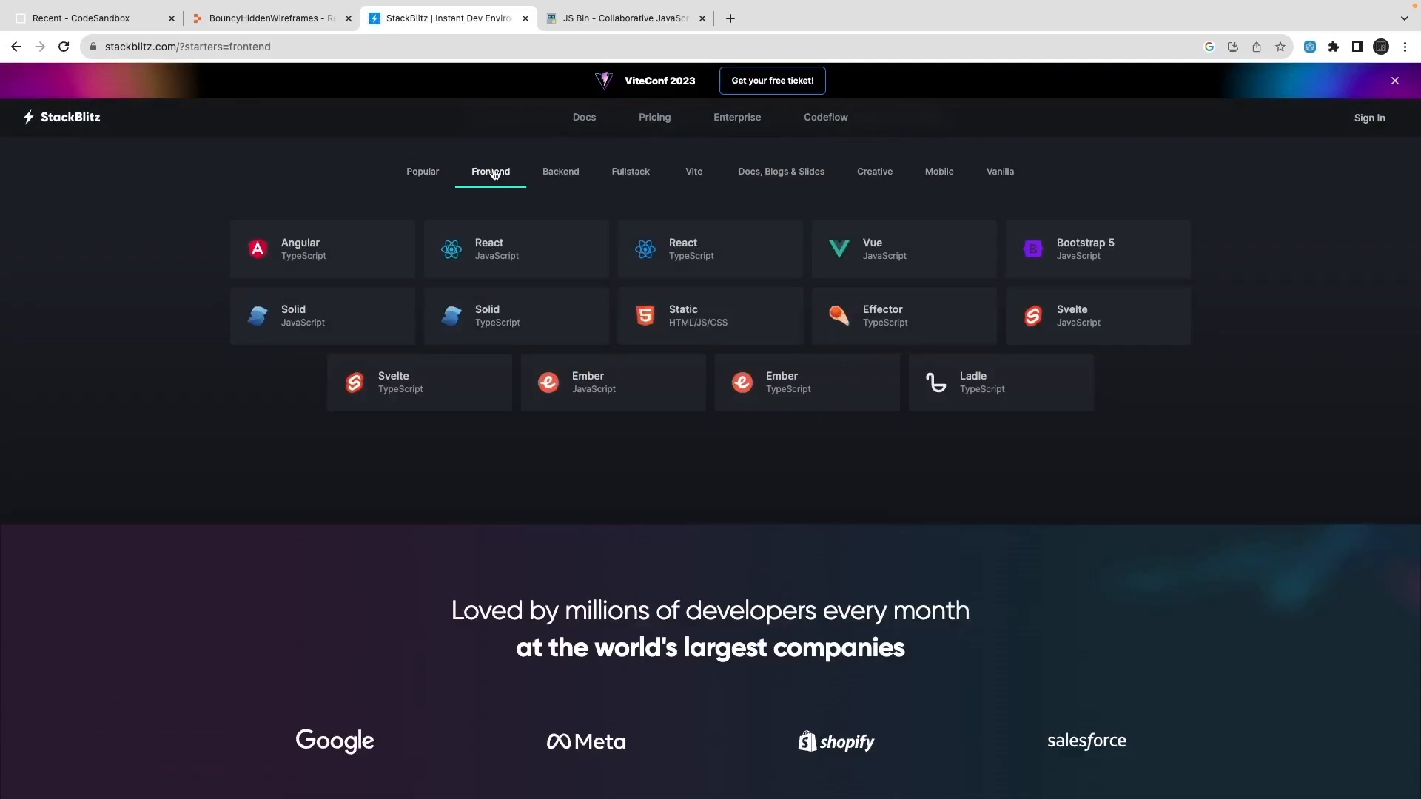
{"action": "left_click", "coordinate": [559, 172]}
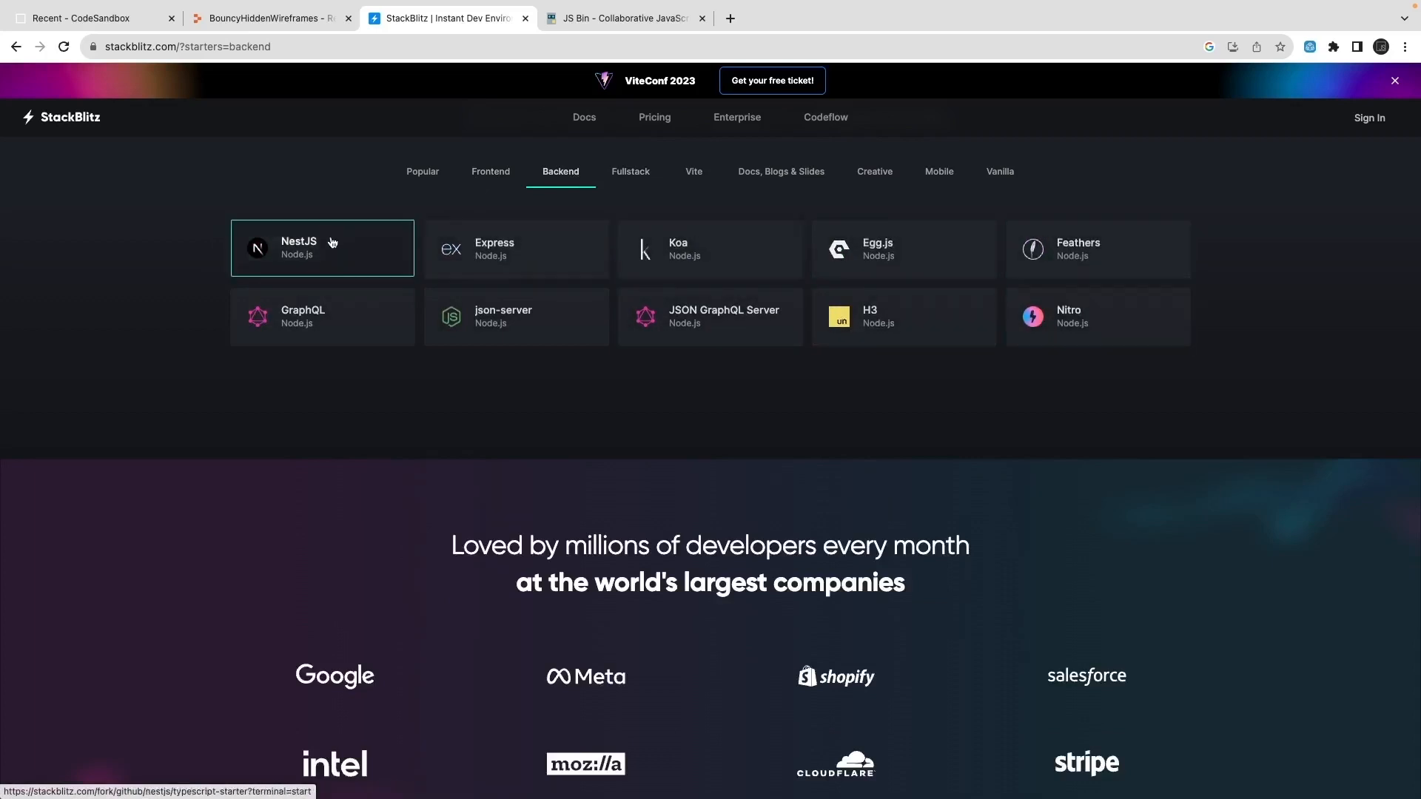
Step: Launch a new NestJS TypeScript starter project, landing on app.controller.ts
{"action": "left_click", "coordinate": [321, 249]}
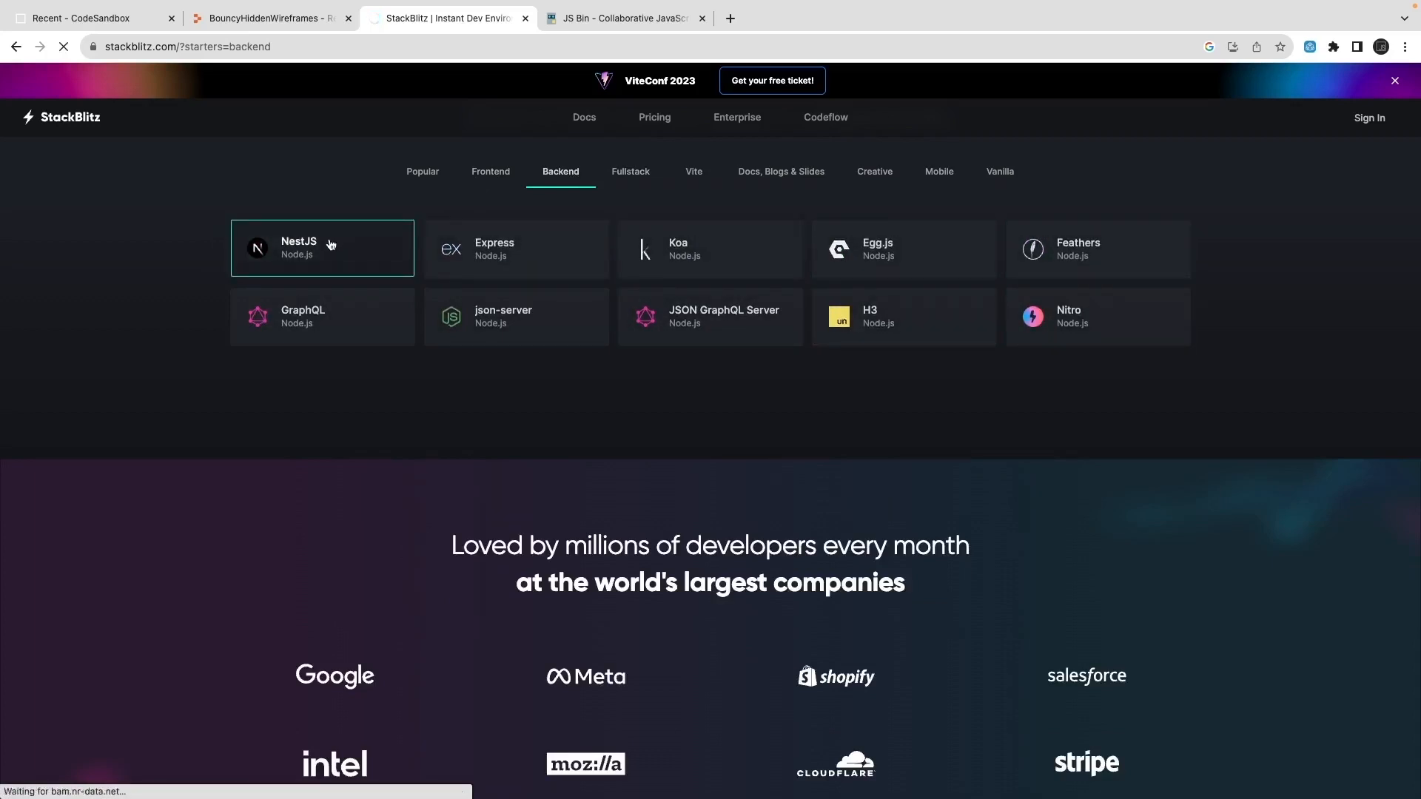
{"action": "left_click", "coordinate": [321, 249]}
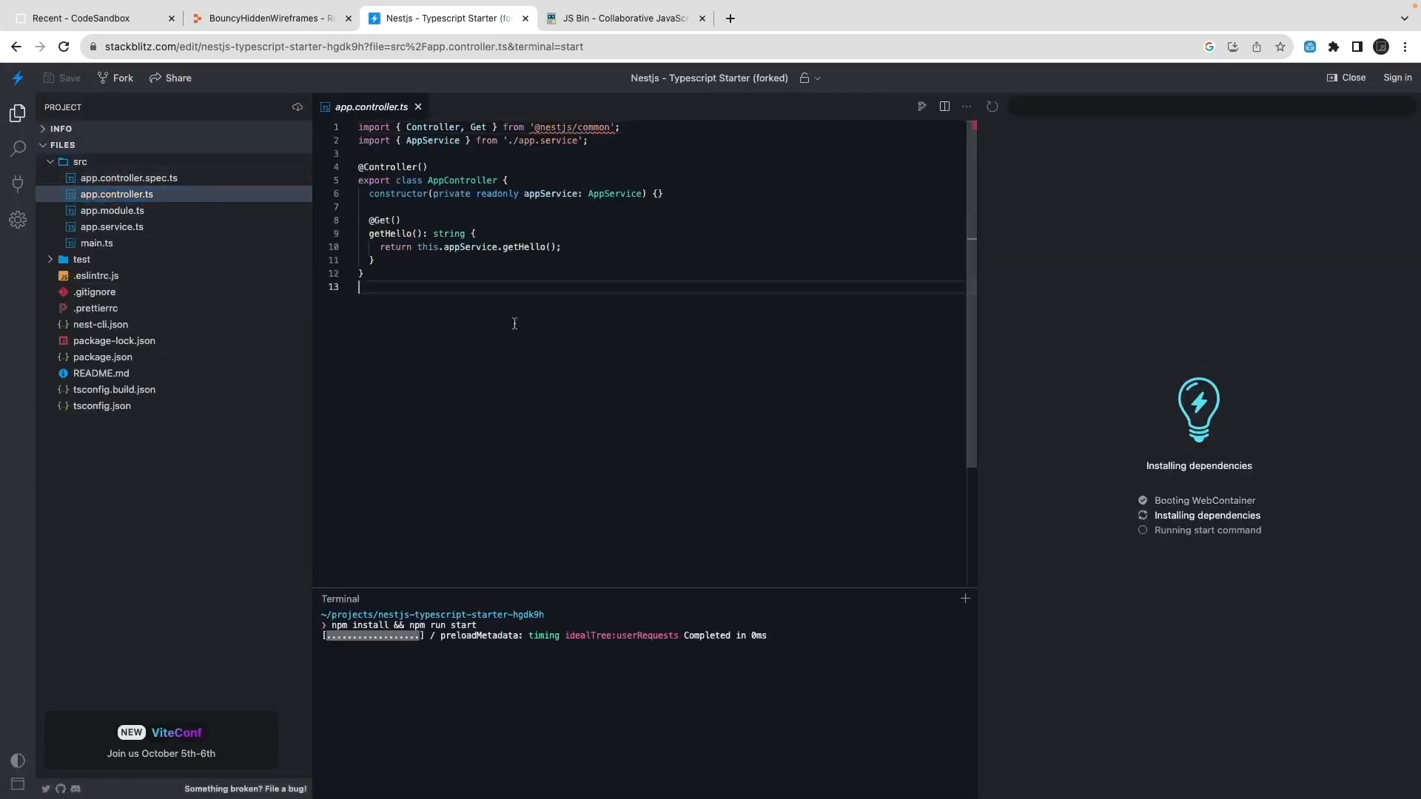
Step: Enlarge the page and review the NestJS main.ts entry file with all code selected
{"action": "key", "text": "ctrl+plus"}
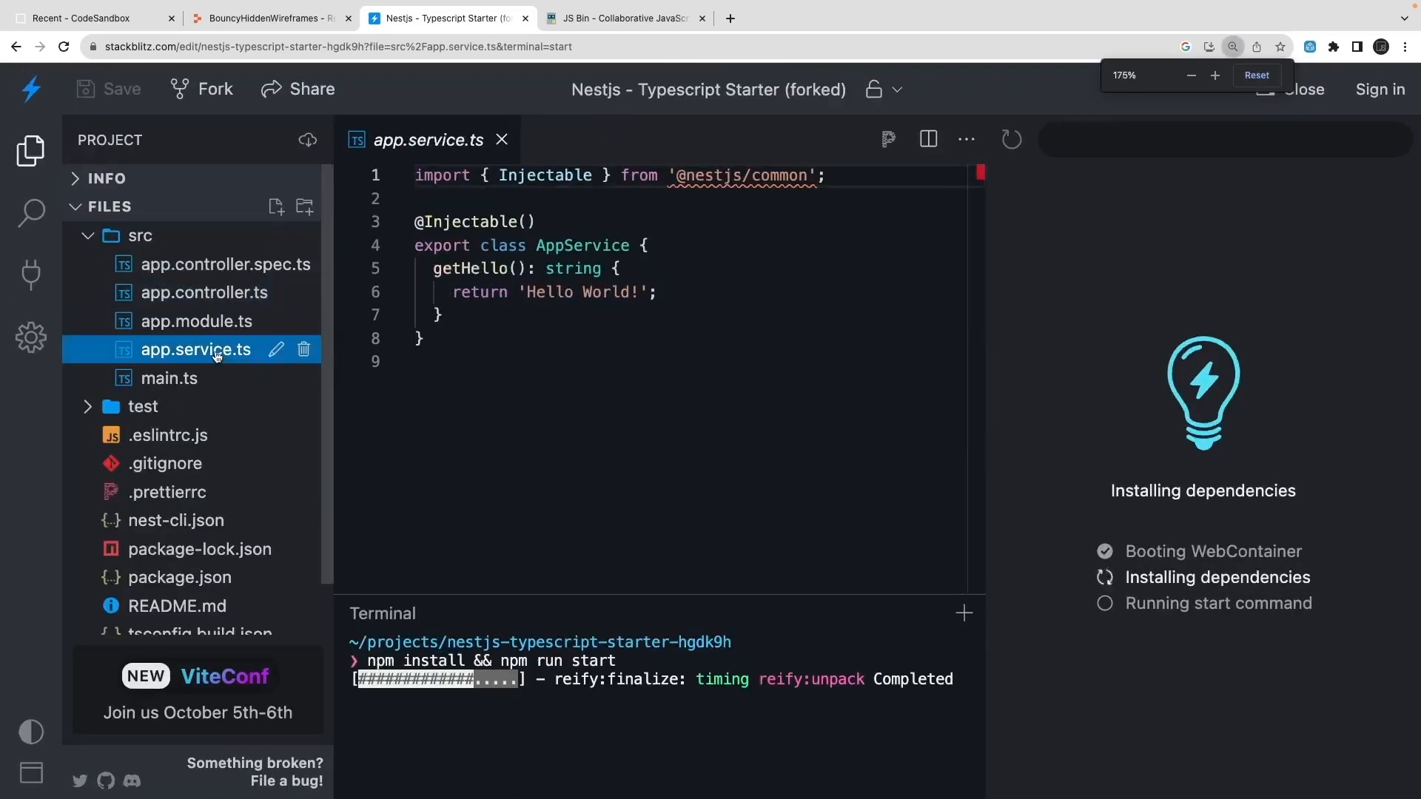
{"action": "left_click", "coordinate": [169, 377]}
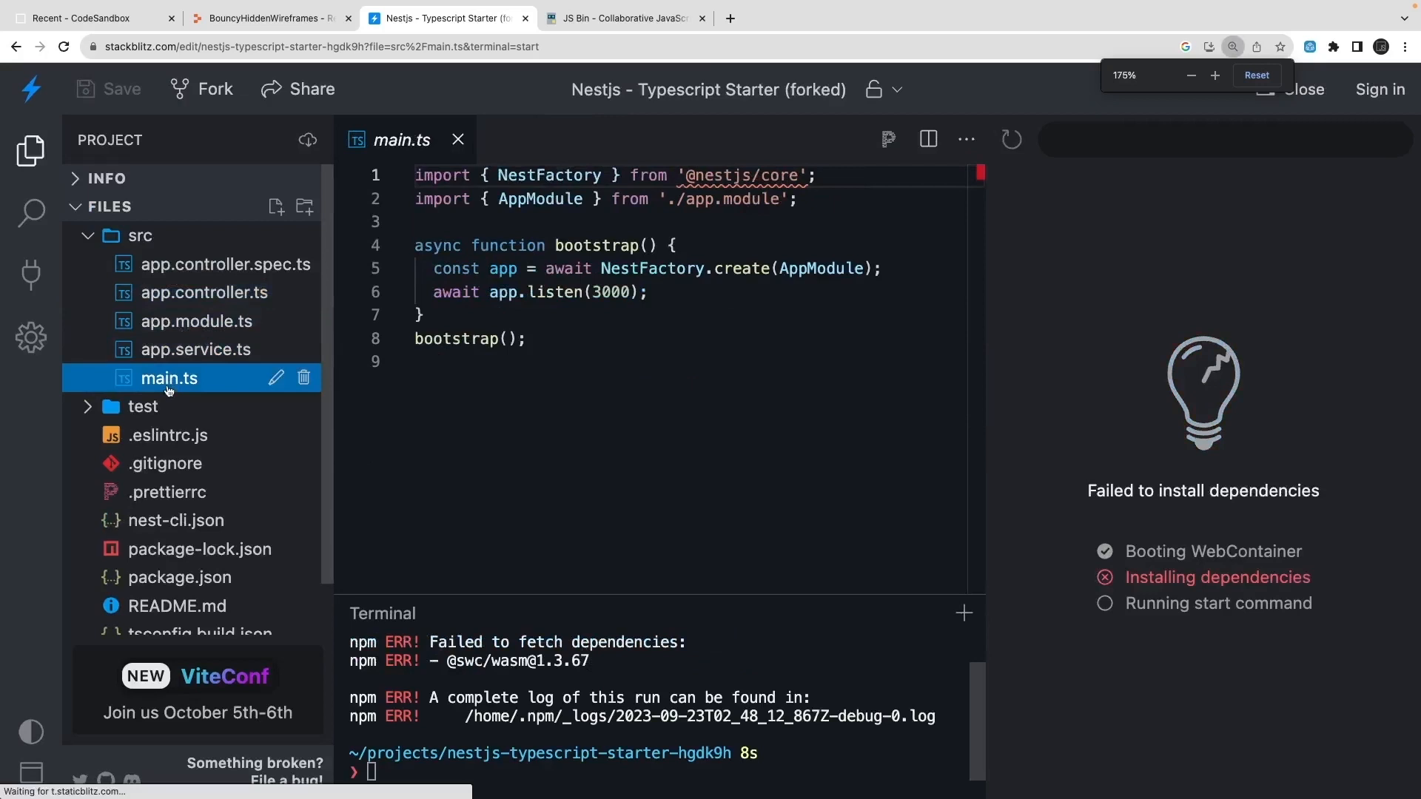
{"action": "key", "text": "ctrl+a"}
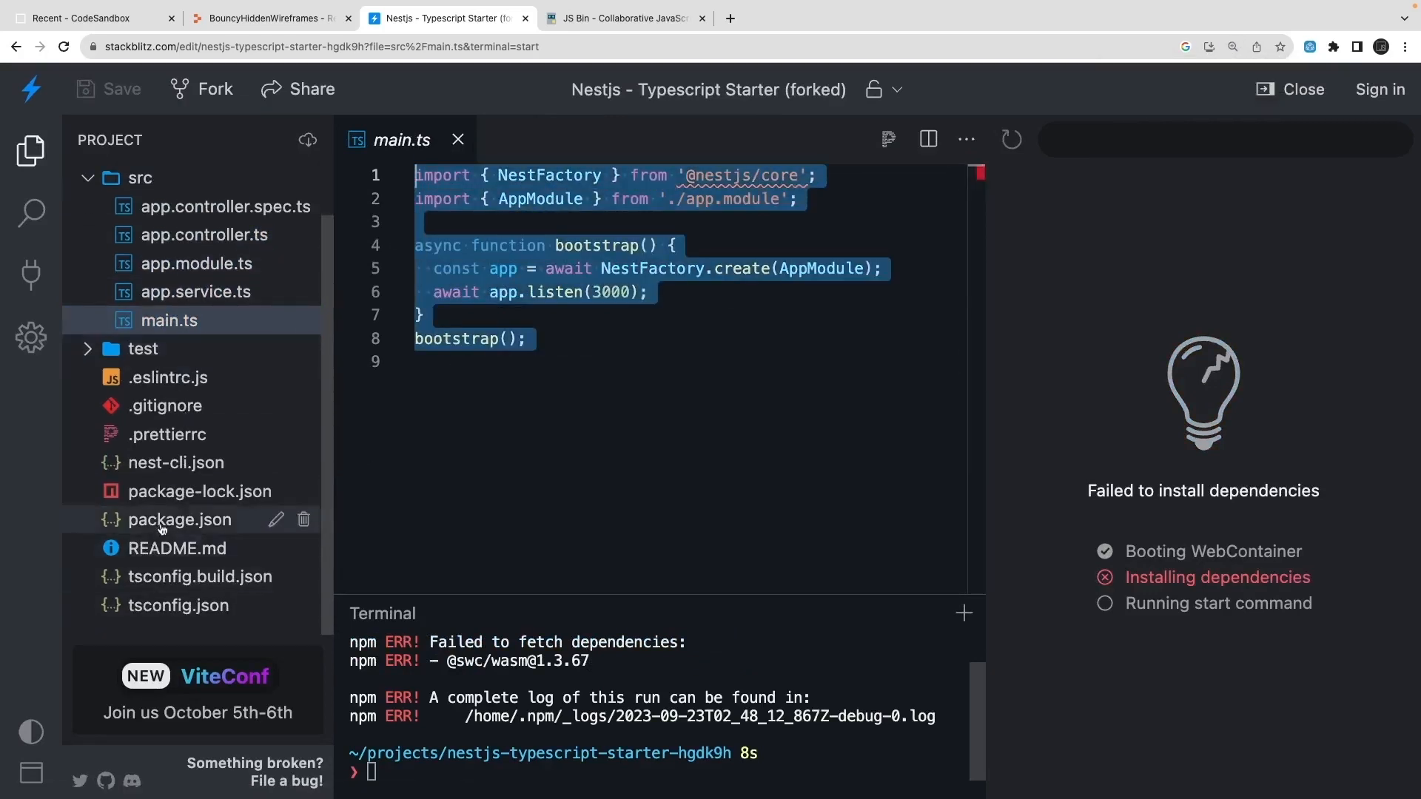
{"action": "left_click", "coordinate": [179, 520]}
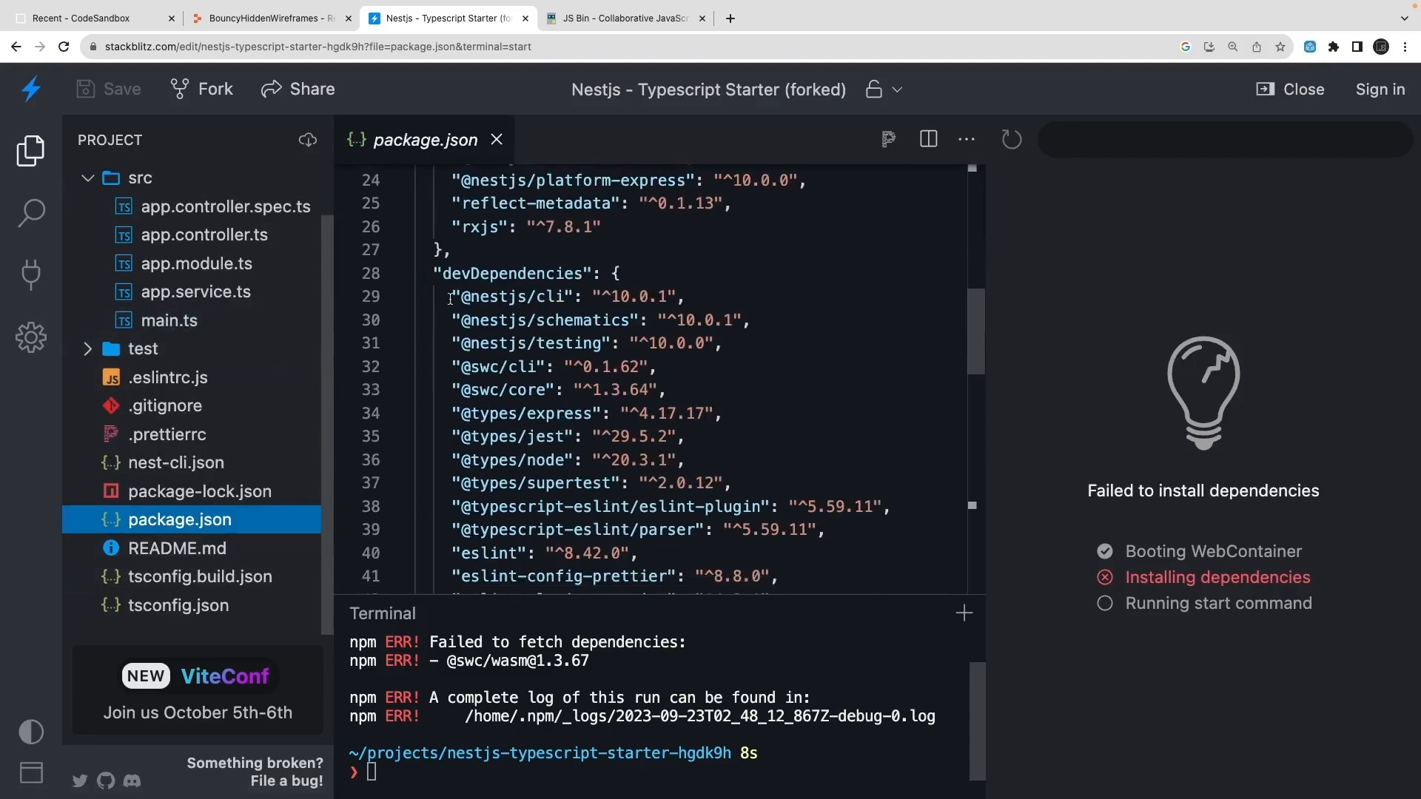
{"action": "scroll", "scroll_direction": "down", "scroll_amount": 3}
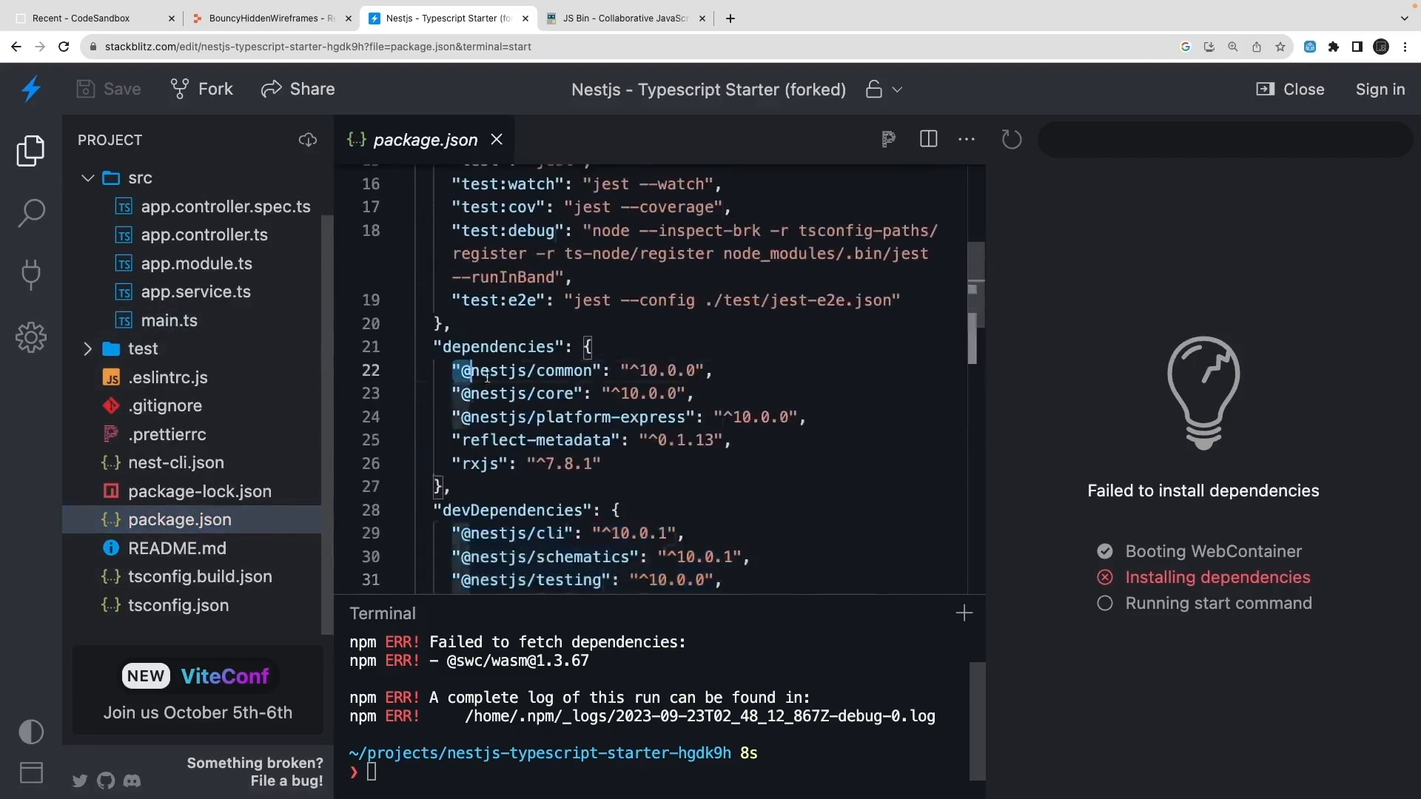
{"action": "double_click", "coordinate": [648, 370]}
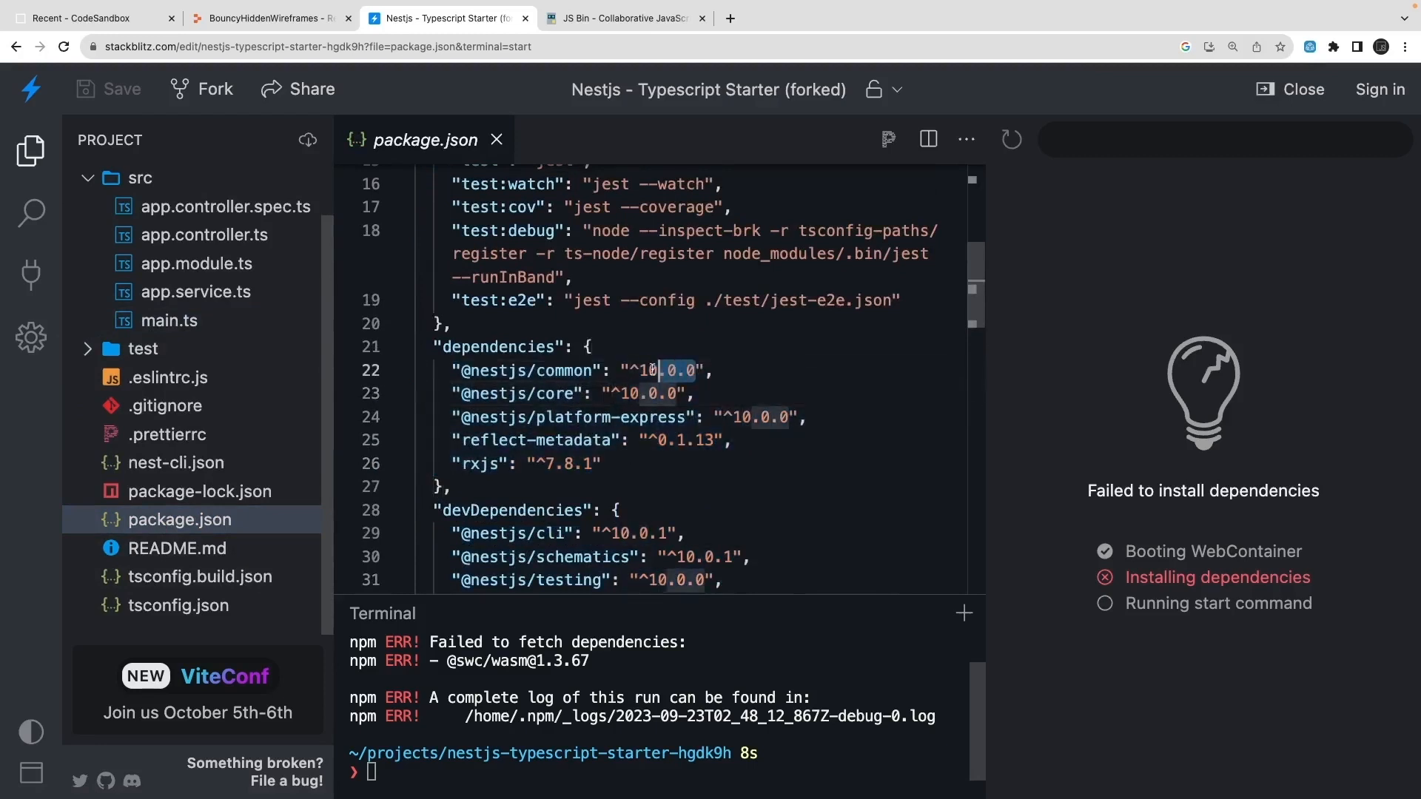
{"action": "mouse_move", "coordinate": [197, 234]}
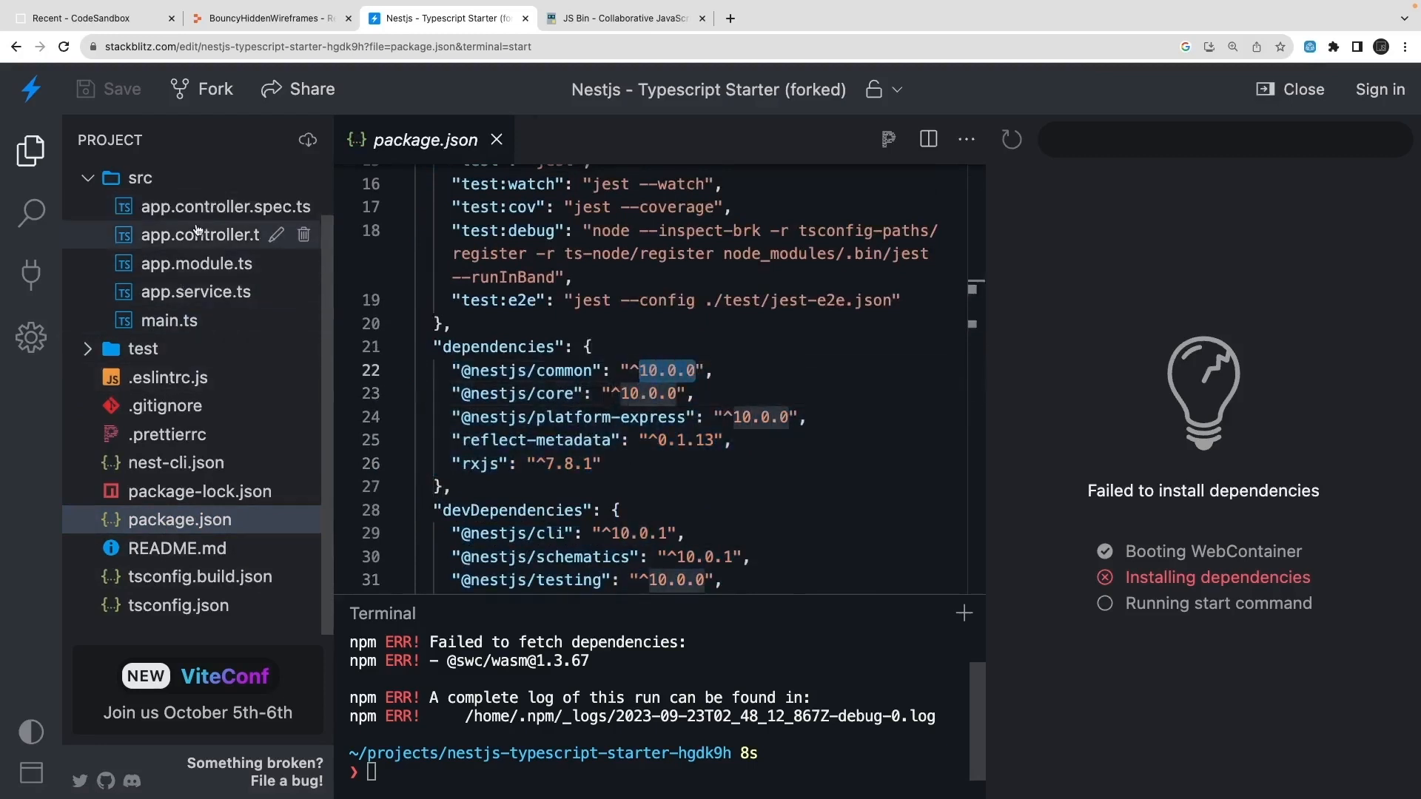
{"action": "left_click", "coordinate": [204, 234]}
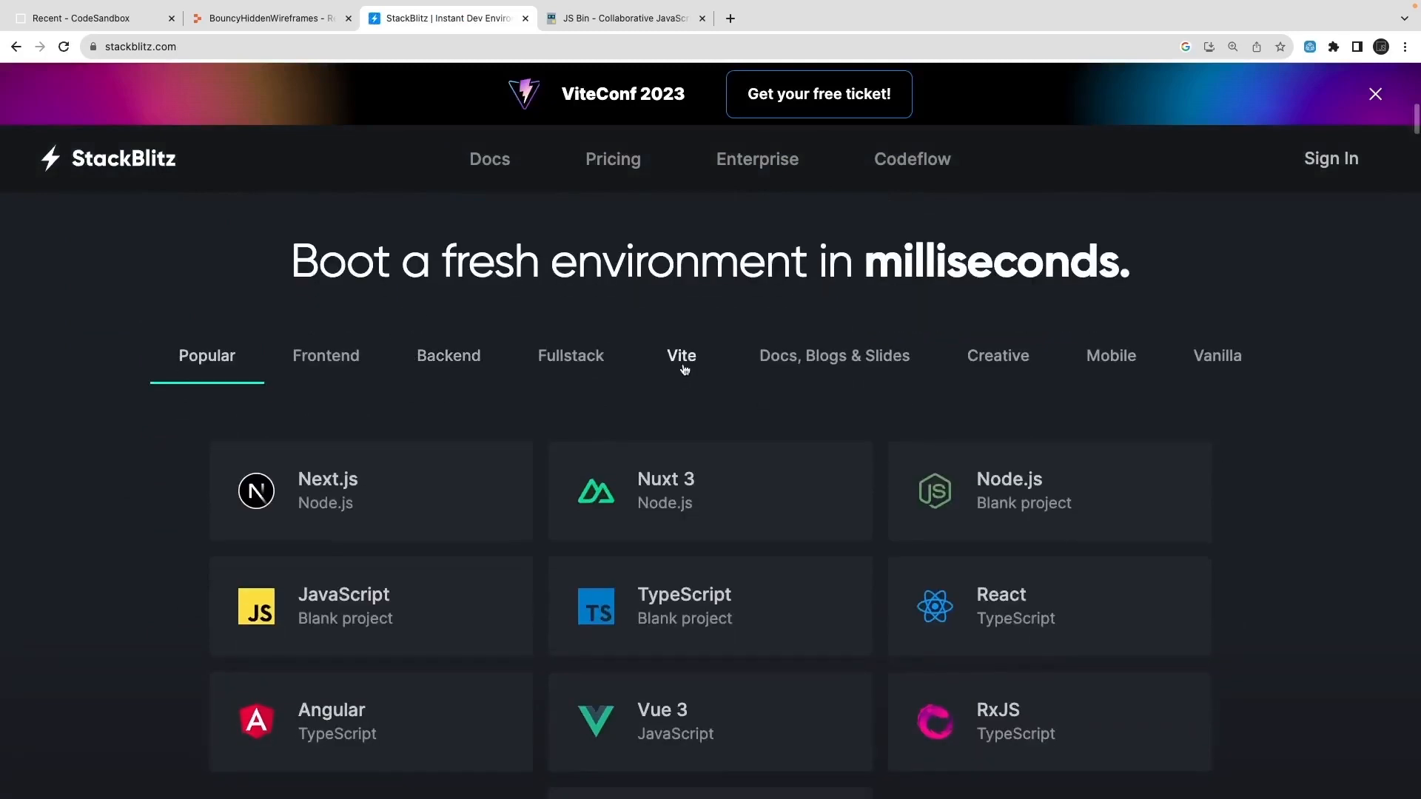
Step: Browse the Vite, Fullstack, Creative and Vanilla starter categories on StackBlitz
{"action": "left_click", "coordinate": [681, 356]}
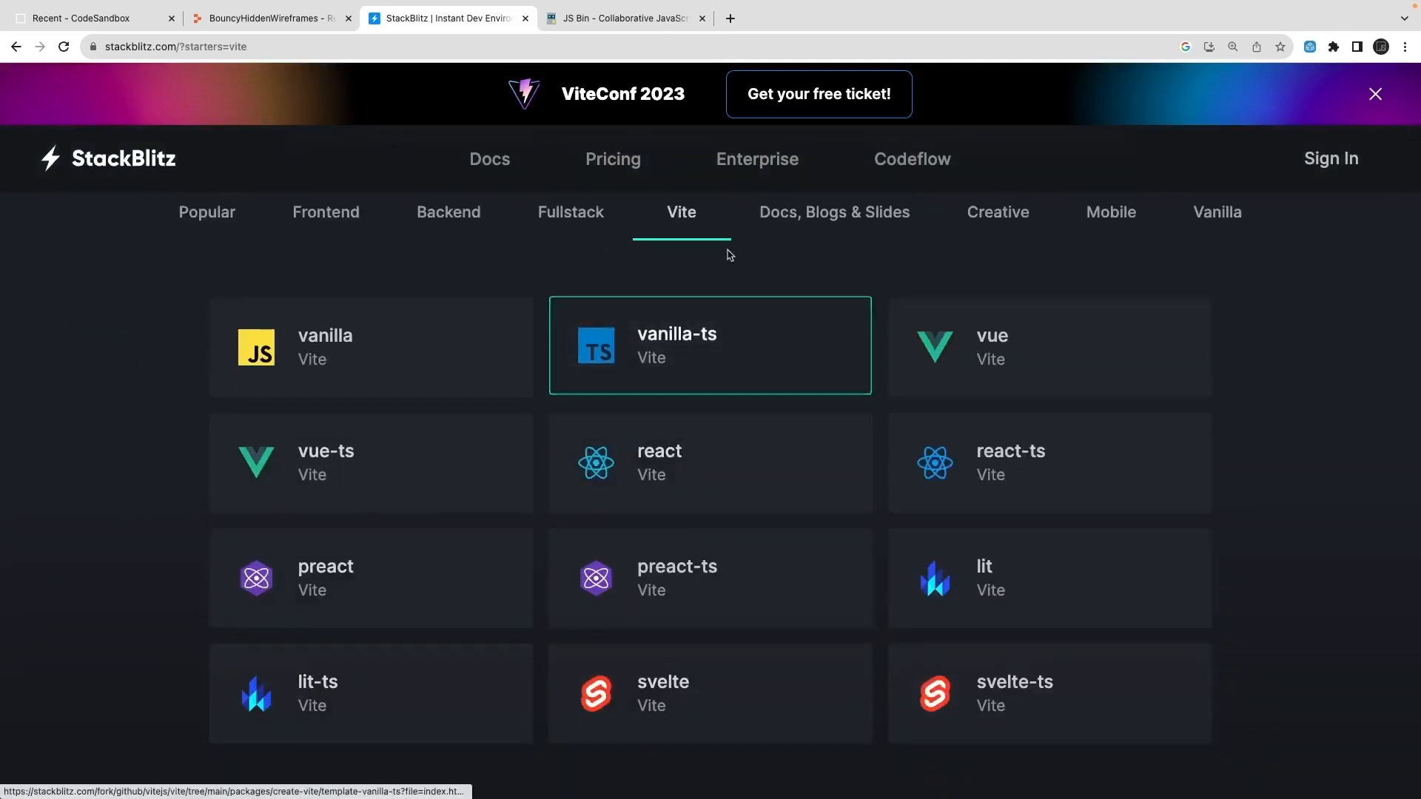
{"action": "mouse_move", "coordinate": [893, 314]}
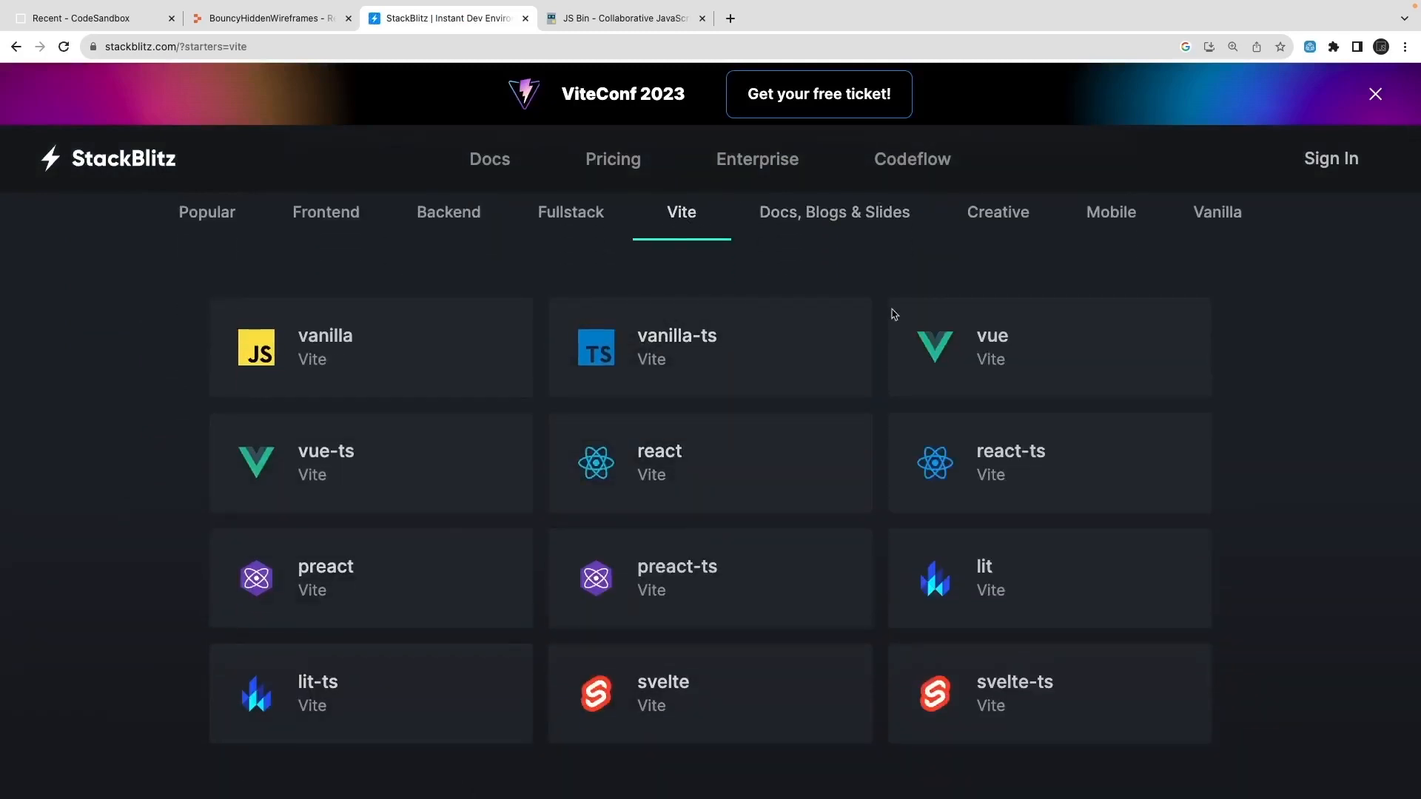
{"action": "mouse_move", "coordinate": [332, 478]}
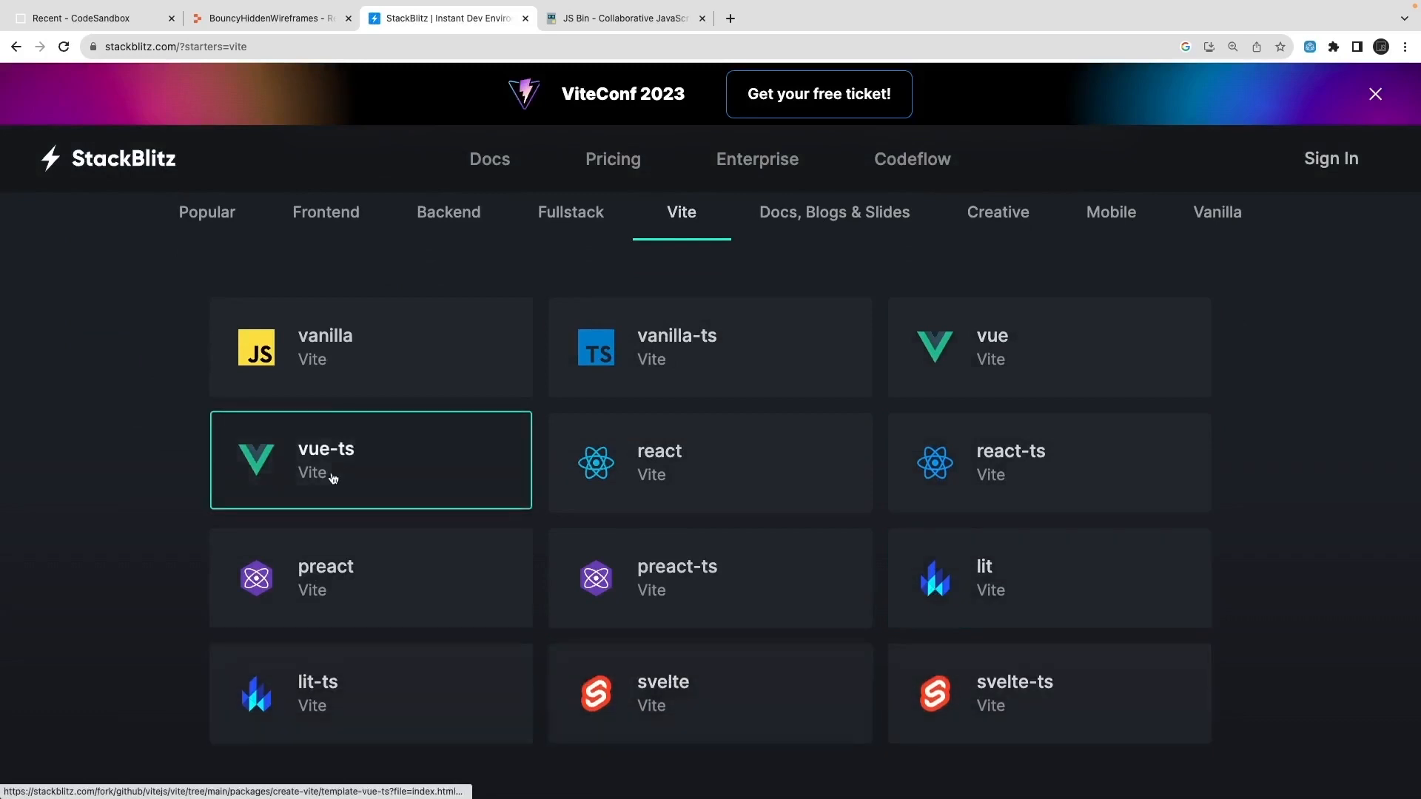
{"action": "left_click", "coordinate": [570, 211]}
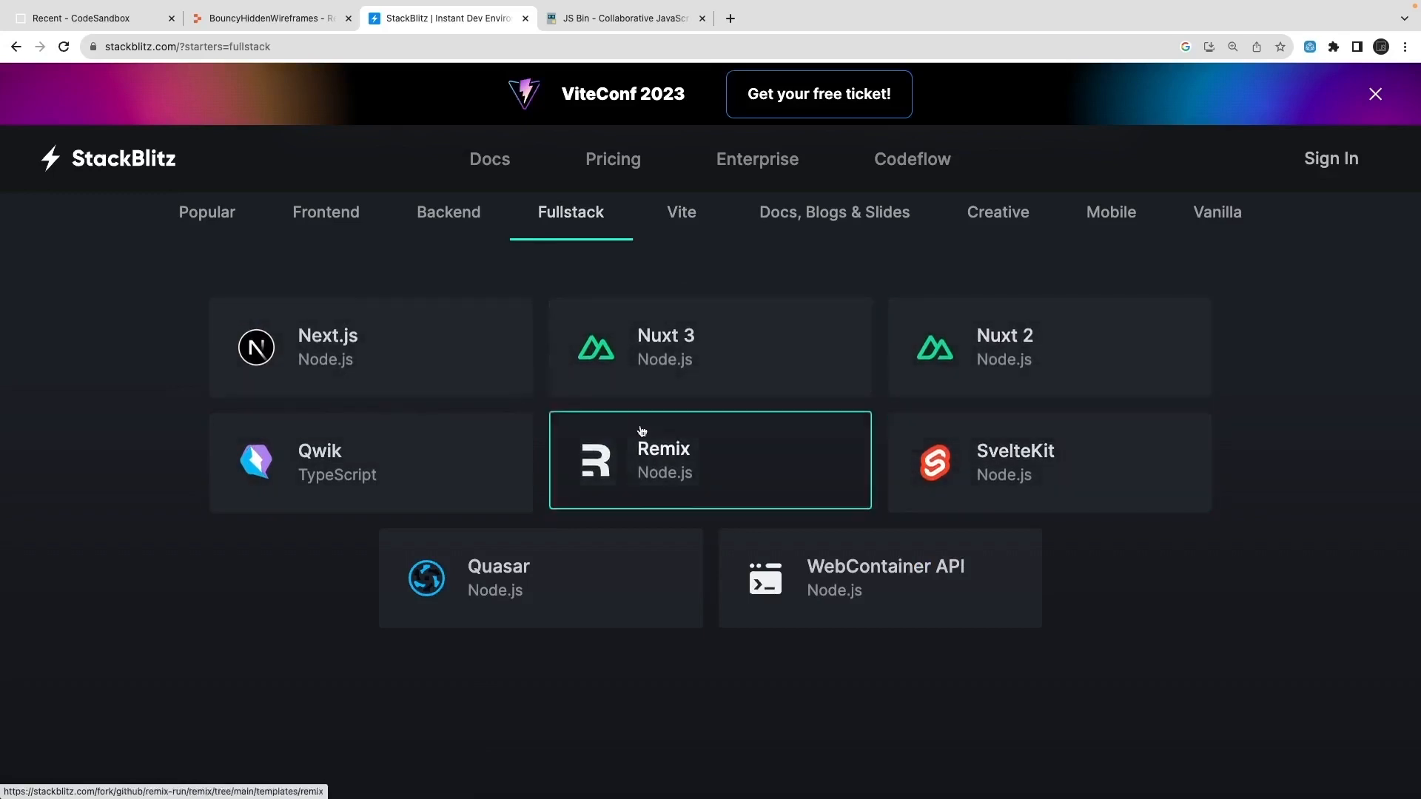
{"action": "left_click", "coordinate": [831, 212]}
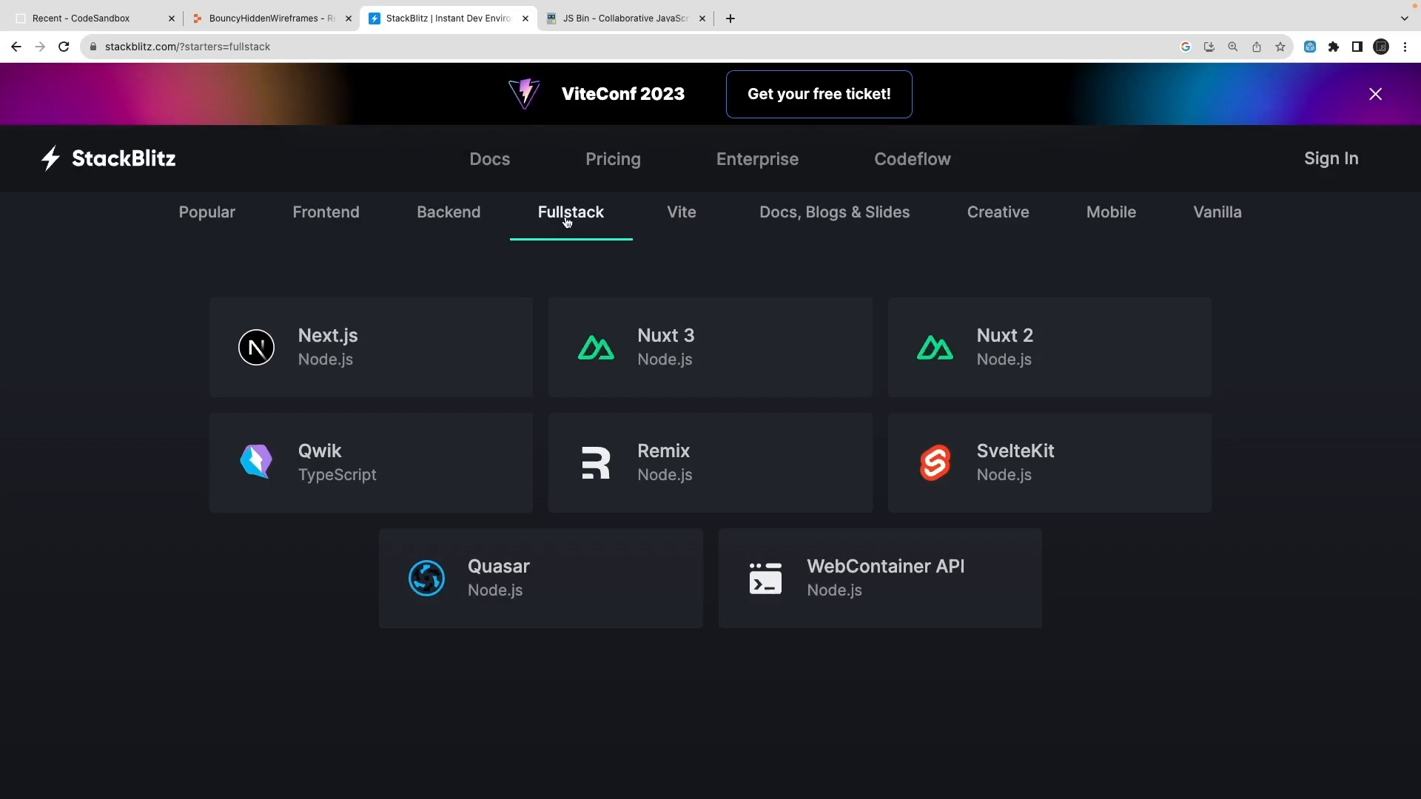
{"action": "mouse_move", "coordinate": [1047, 460]}
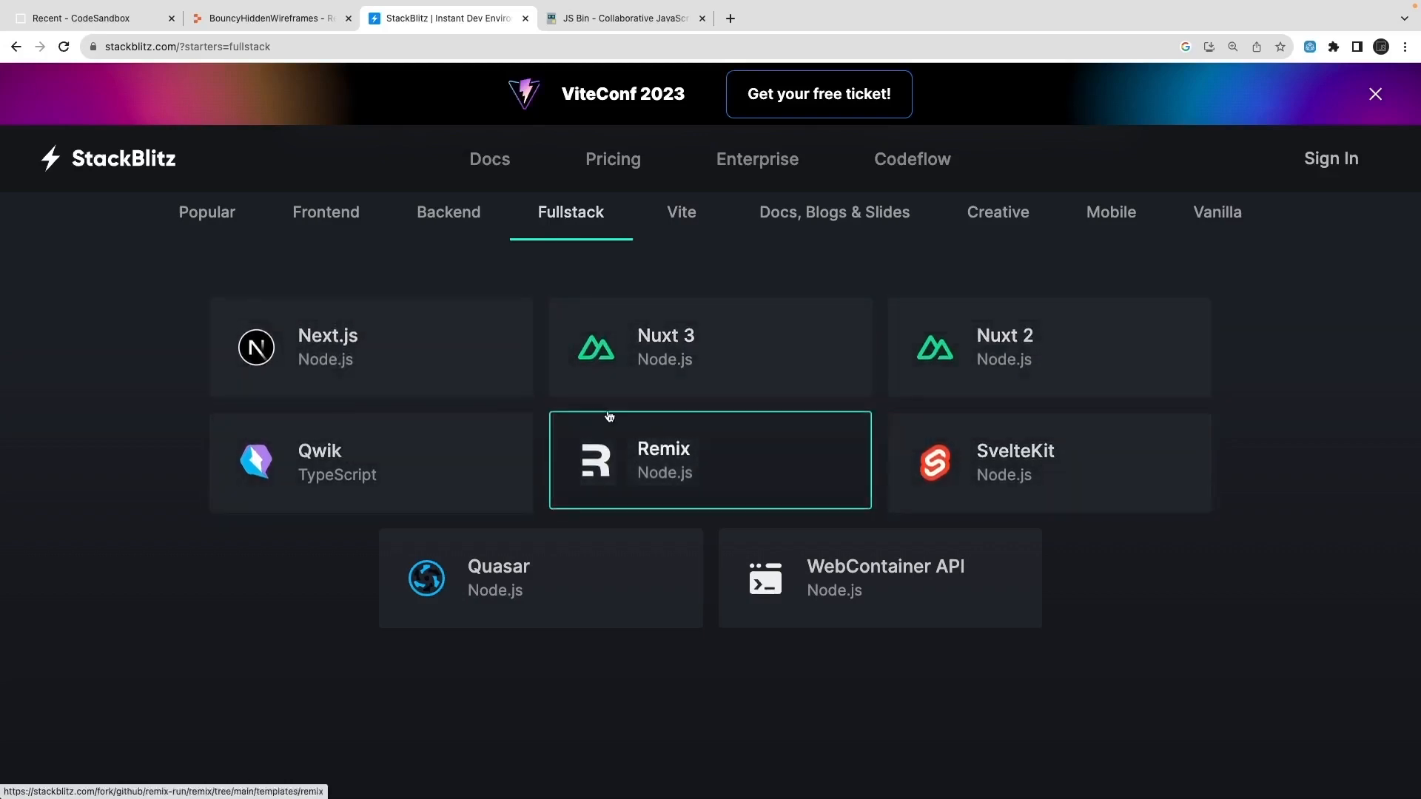
{"action": "left_click", "coordinate": [832, 212]}
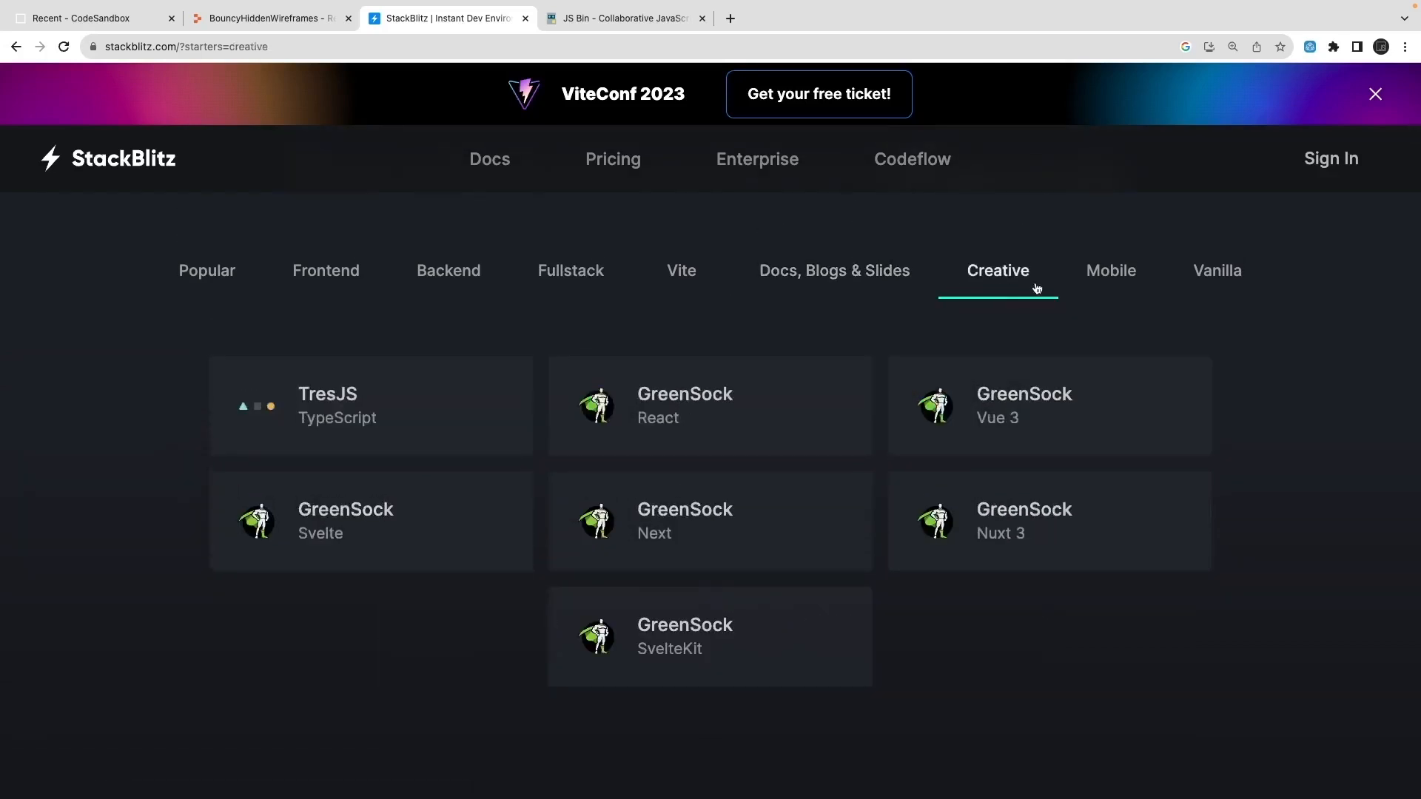
{"action": "left_click", "coordinate": [1216, 270]}
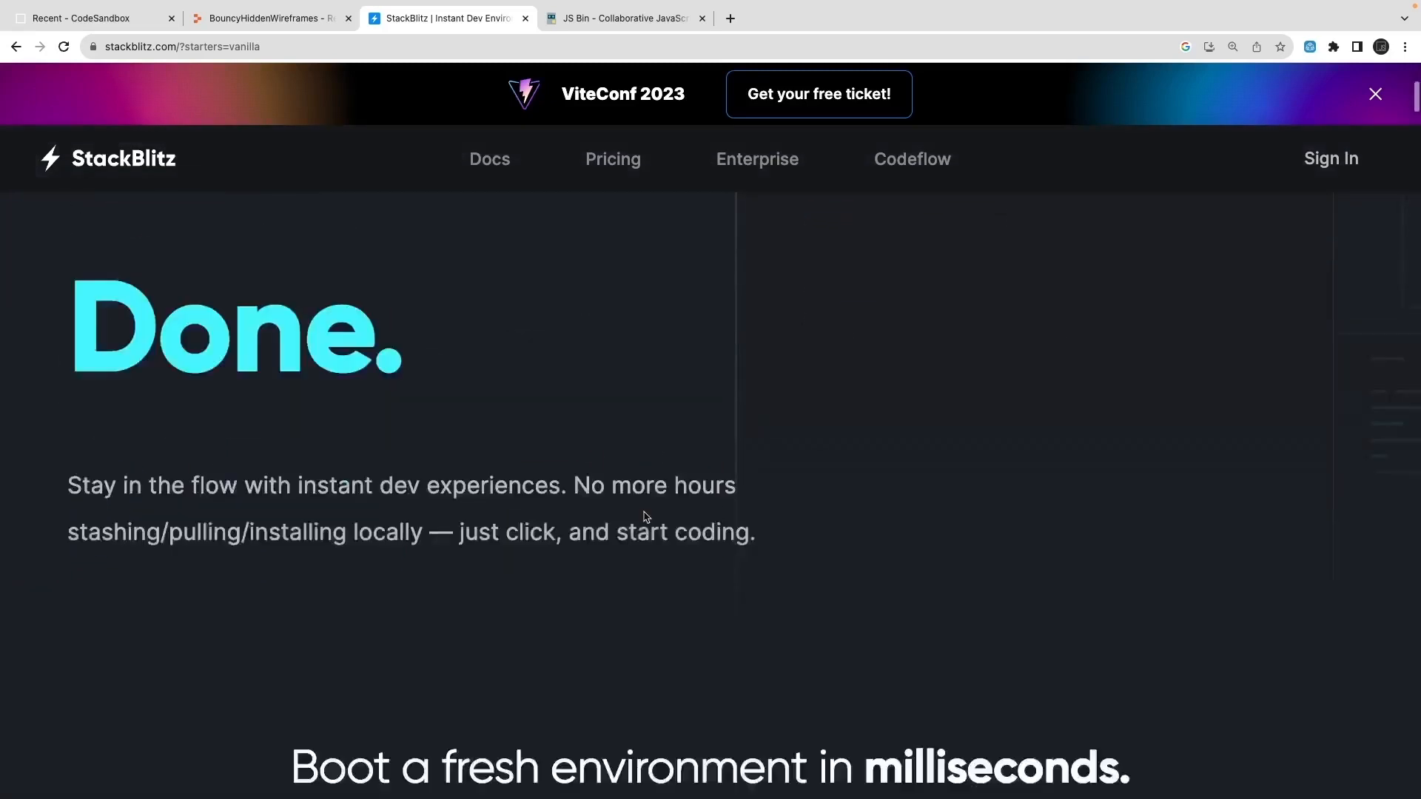
Step: Look through the Frontend and Popular starters, then switch over to the JS Bin editor
{"action": "left_click", "coordinate": [326, 309]}
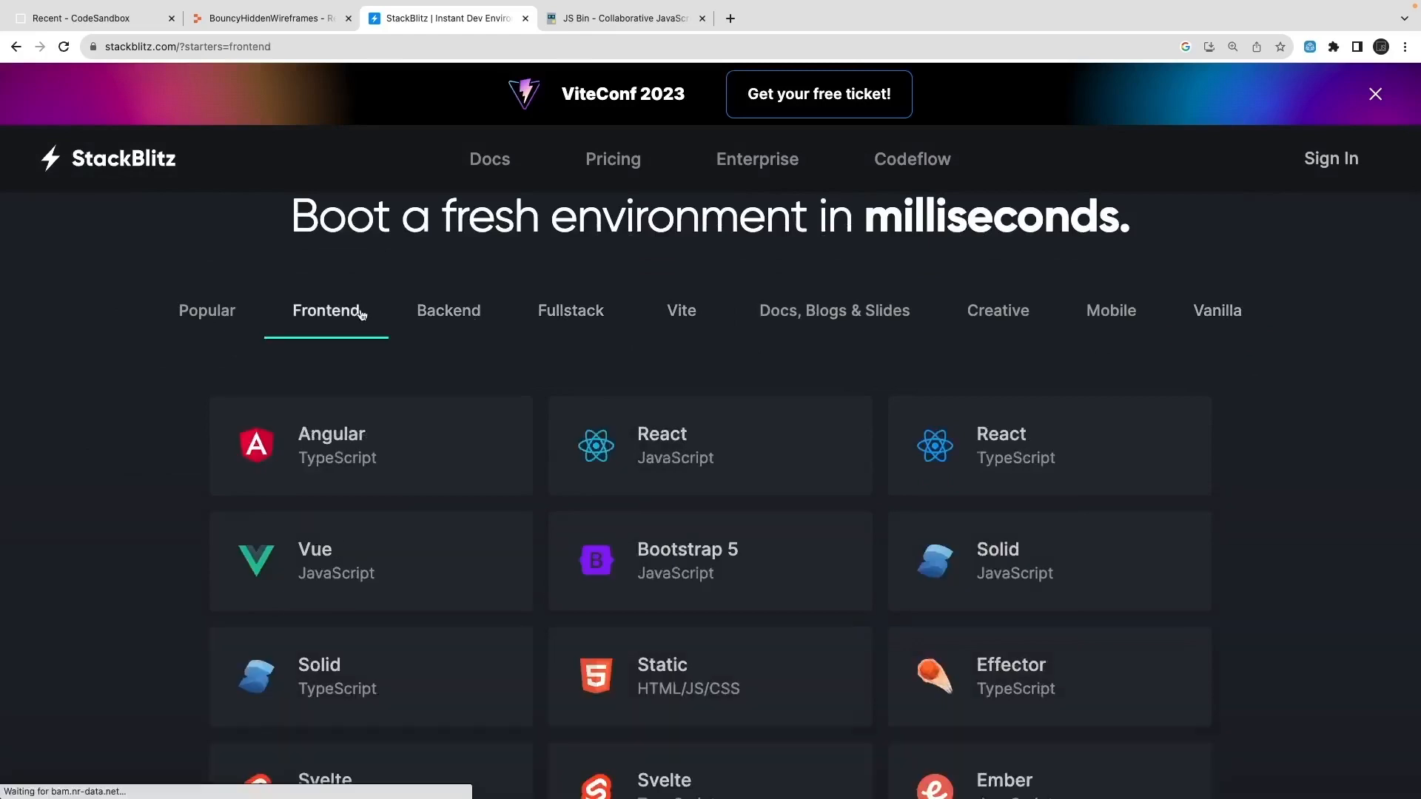
{"action": "scroll", "scroll_direction": "down", "scroll_amount": 3}
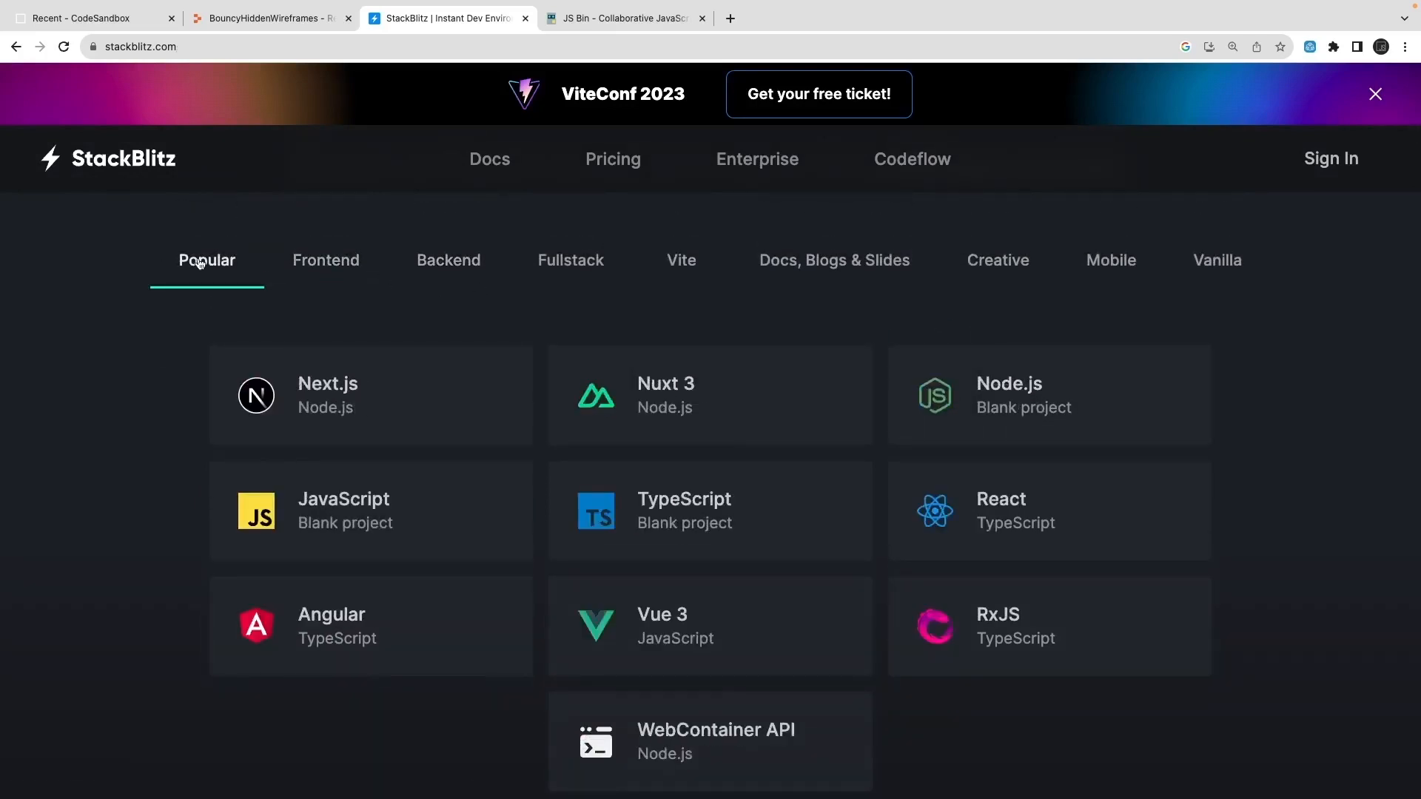
{"action": "mouse_move", "coordinate": [285, 327]}
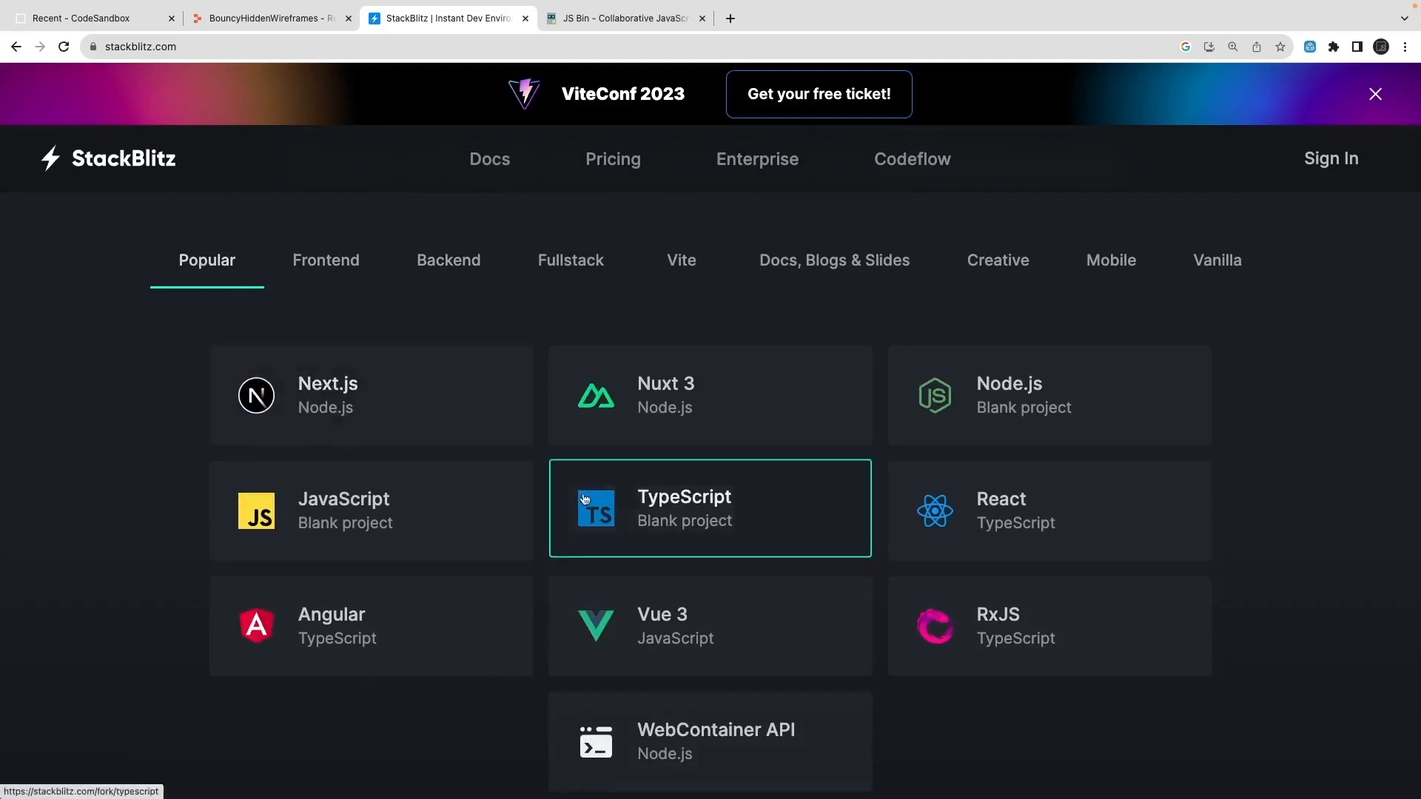
{"action": "scroll", "scroll_direction": "down", "scroll_amount": 3}
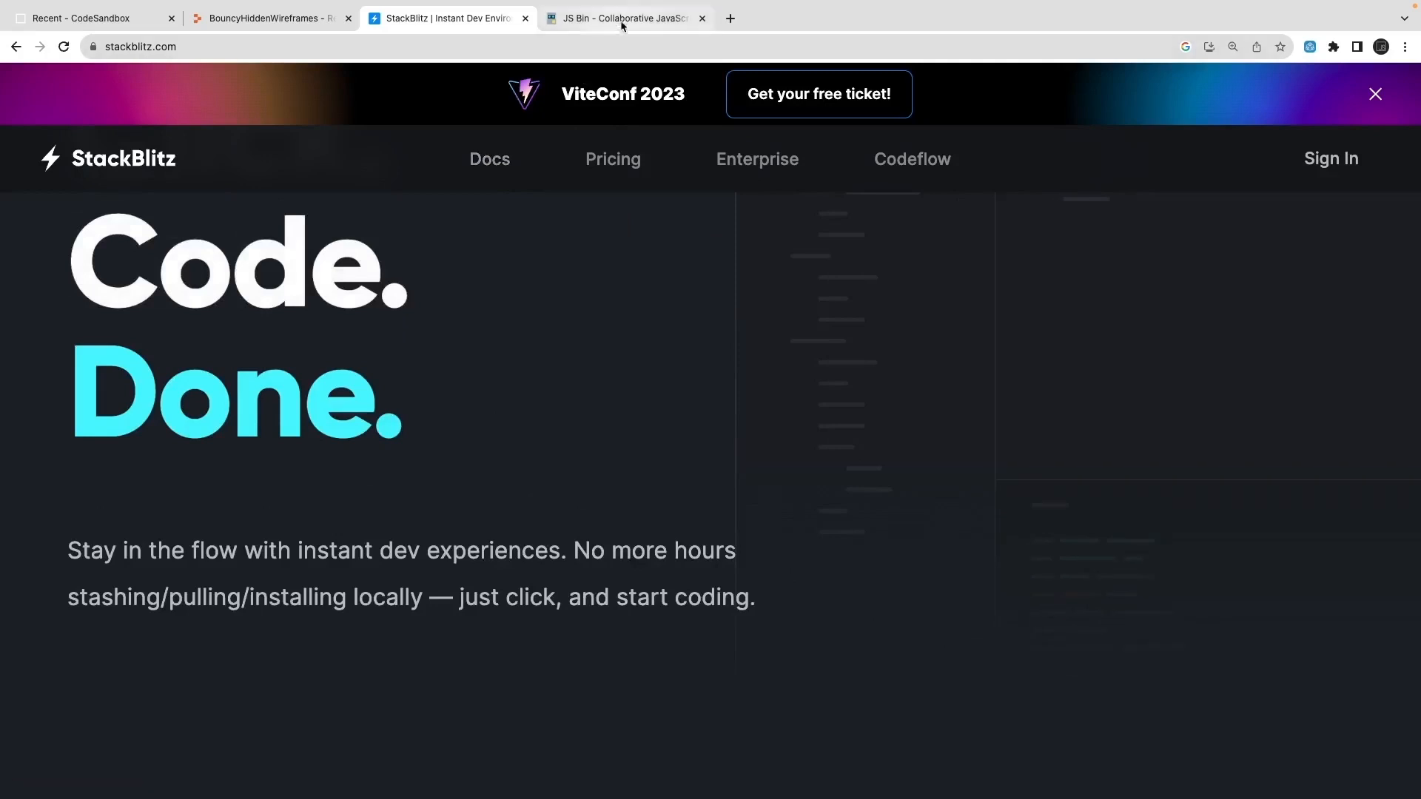
{"action": "left_click", "coordinate": [623, 18]}
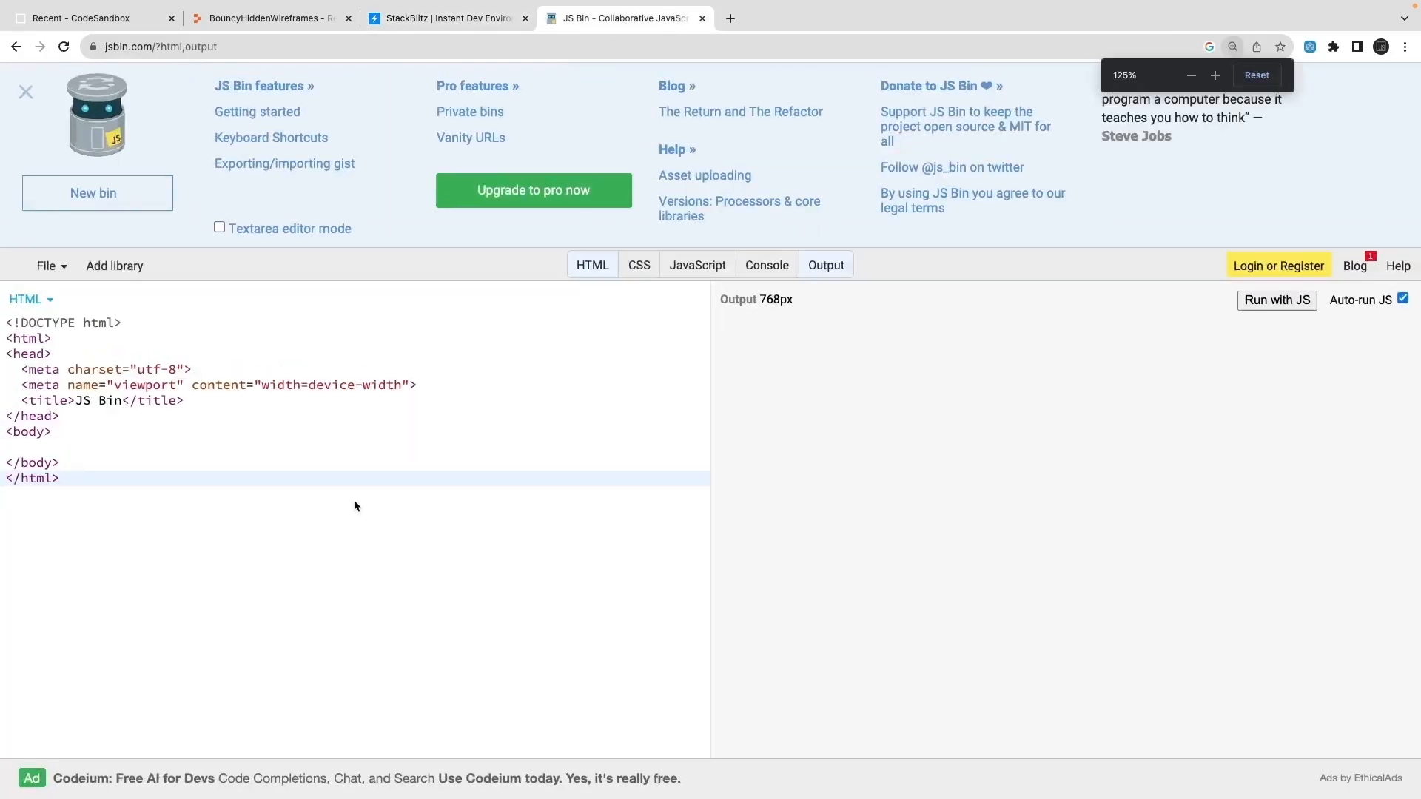